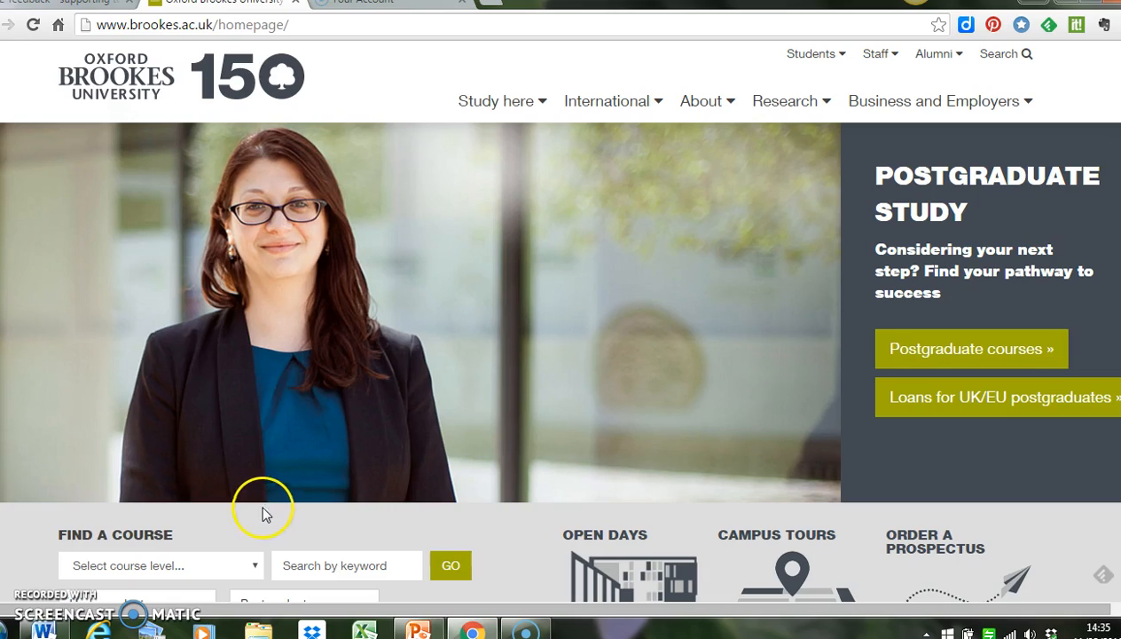
pyautogui.moveTo(295, 496)
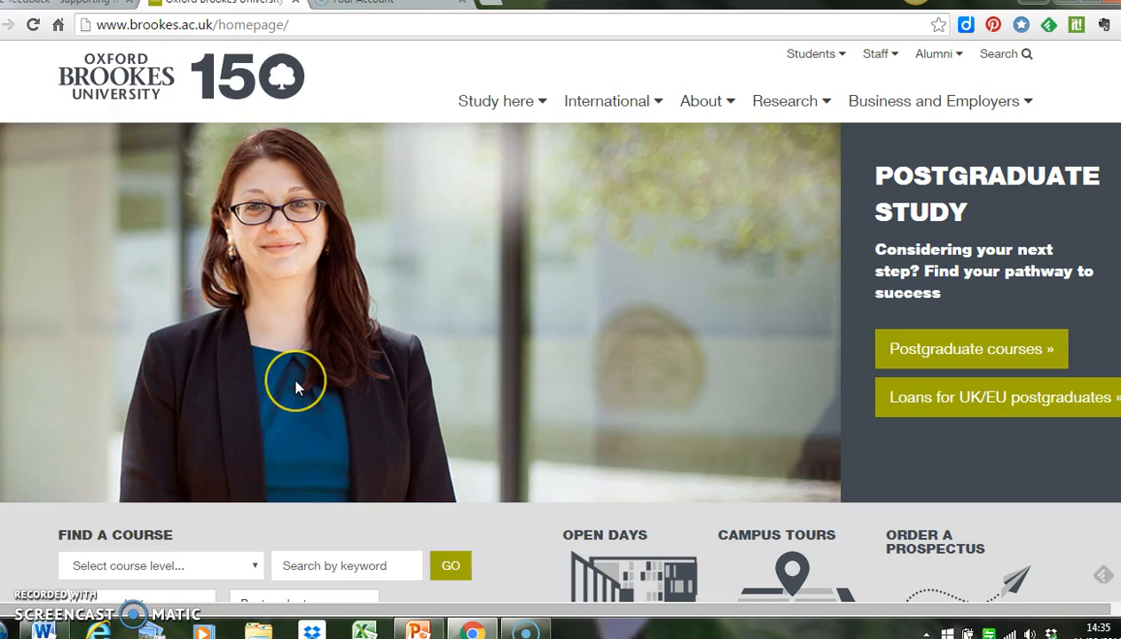
pyautogui.moveTo(297, 386)
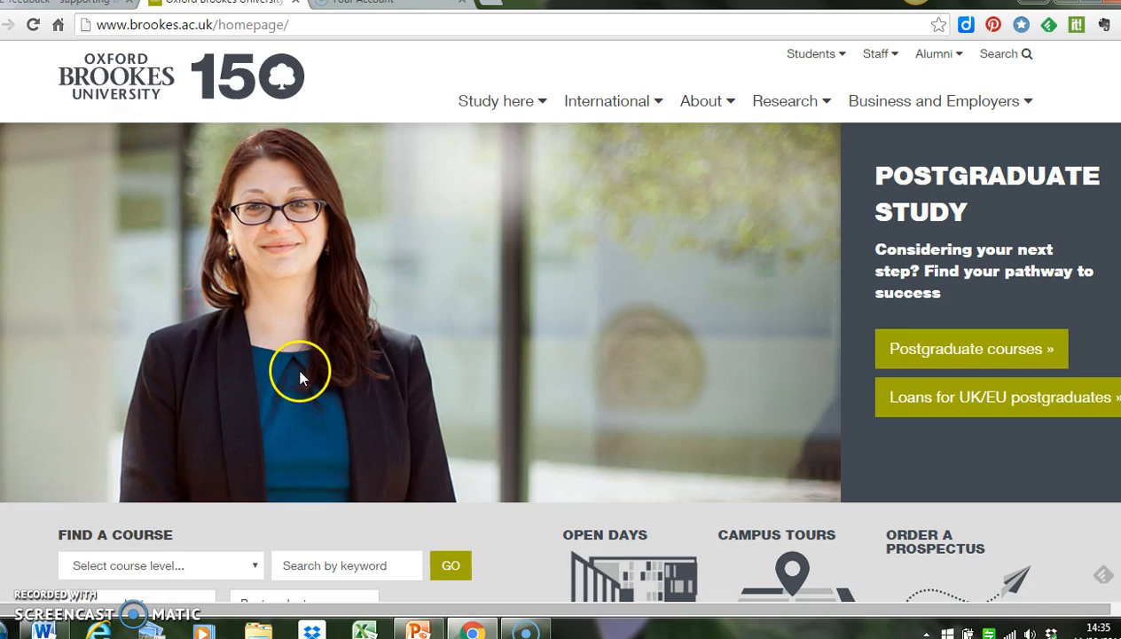
pyautogui.moveTo(849, 89)
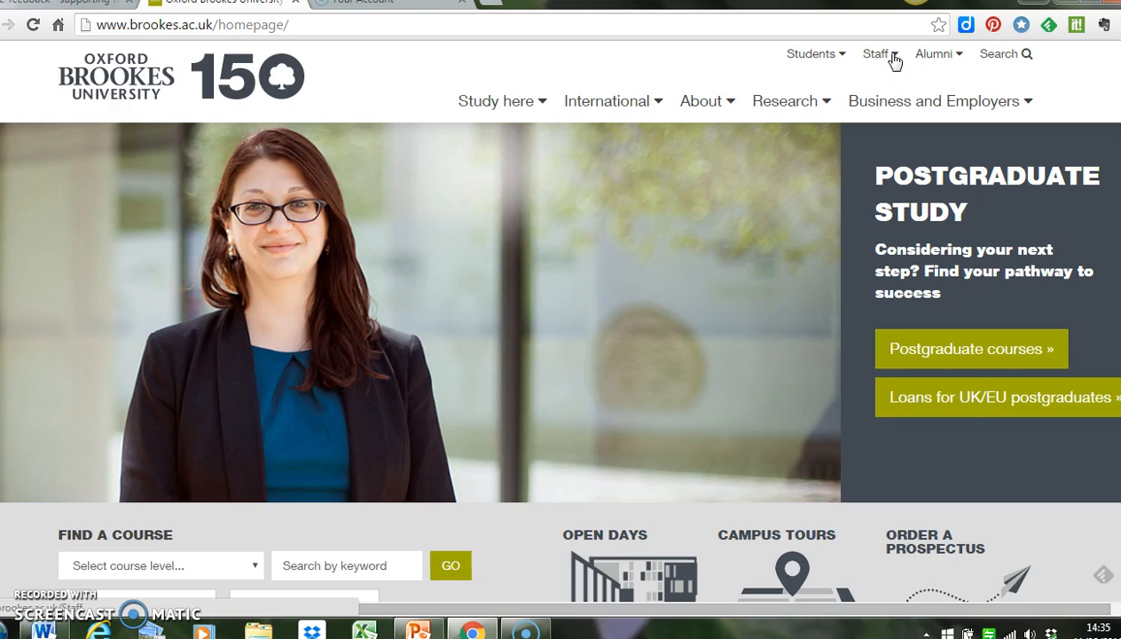
# From the Staff menu, reach the Virtual Gateway page with the VLE Moodle tile.
pyautogui.click(876, 54)
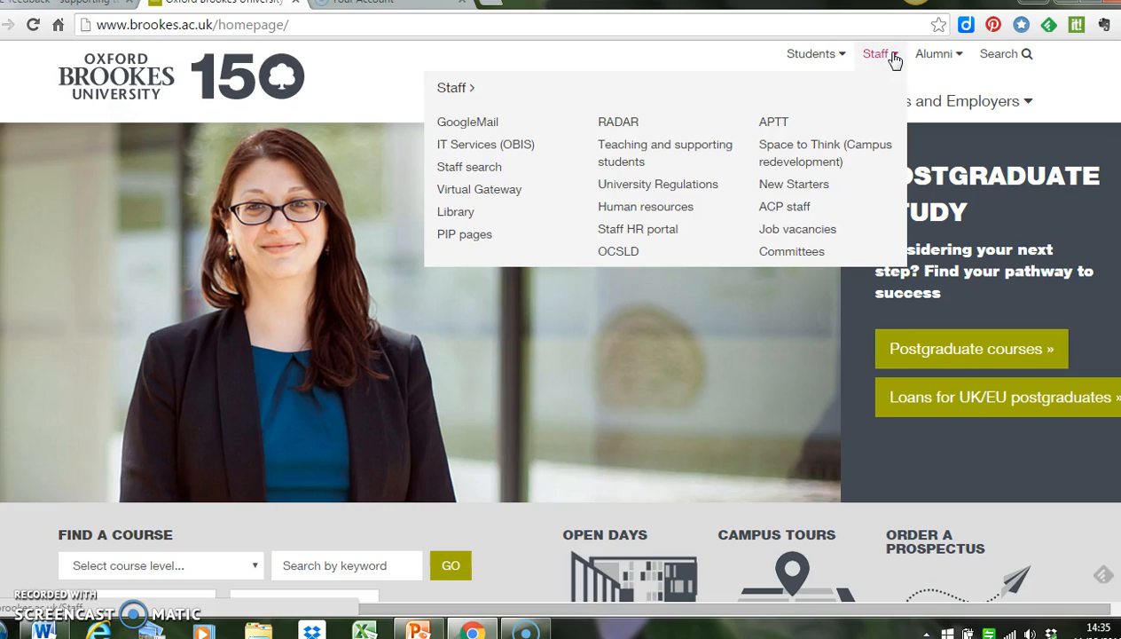
pyautogui.moveTo(567, 100)
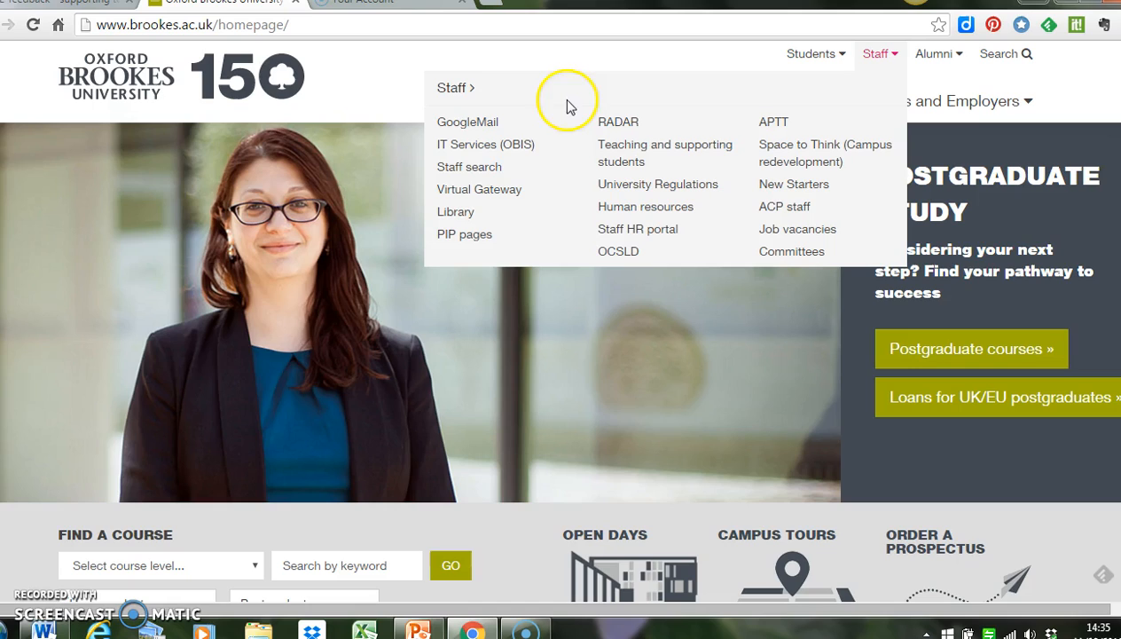
pyautogui.moveTo(479, 189)
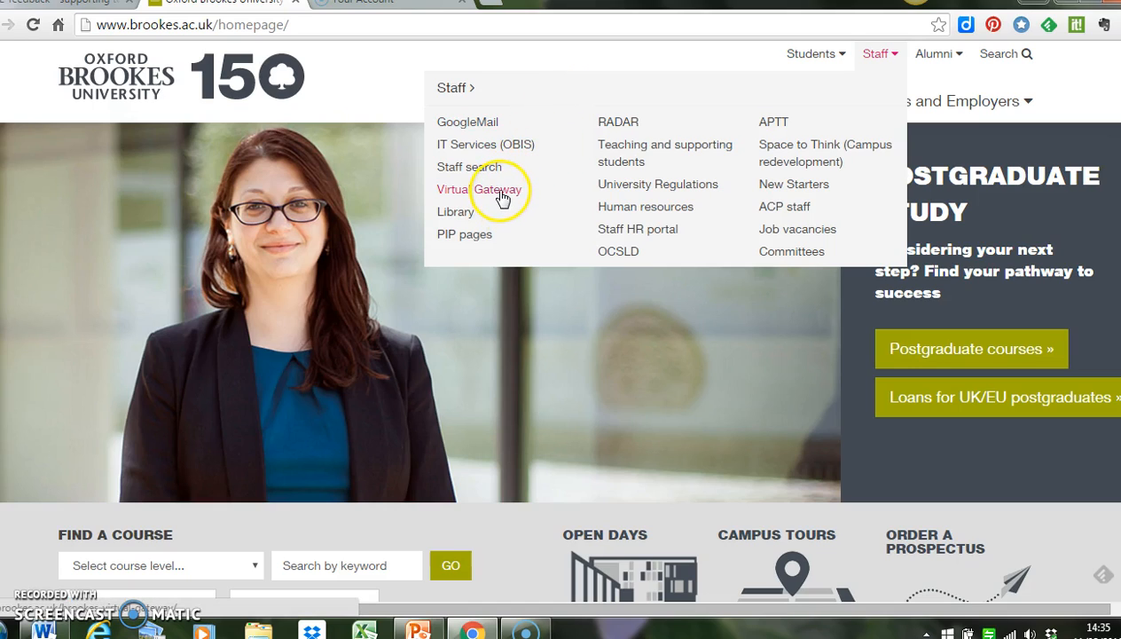
pyautogui.click(479, 189)
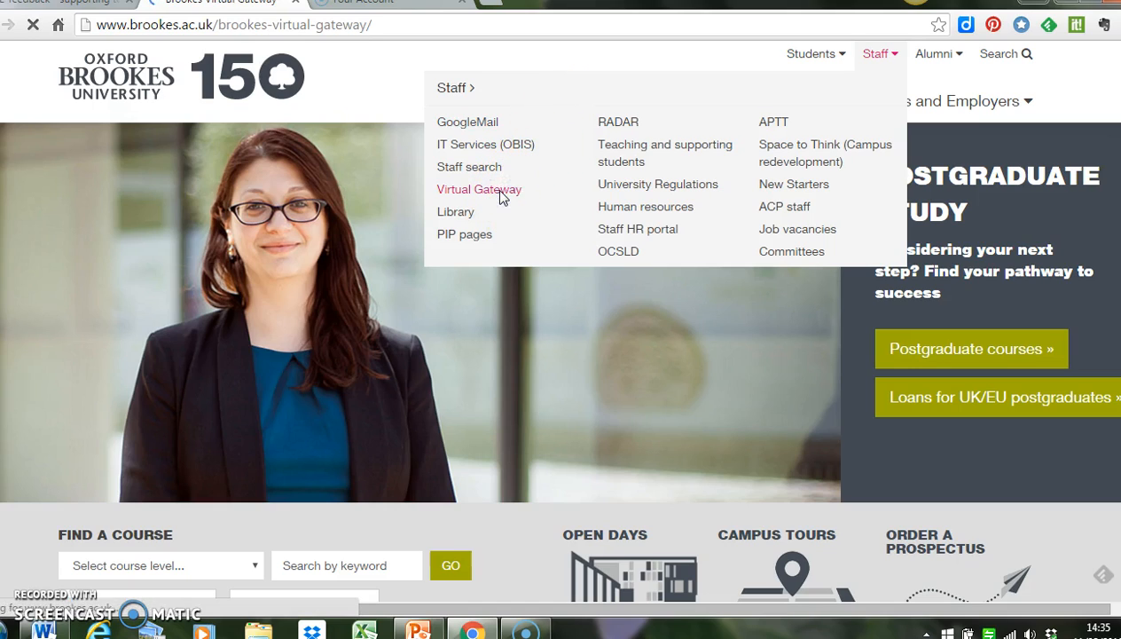
pyautogui.click(479, 189)
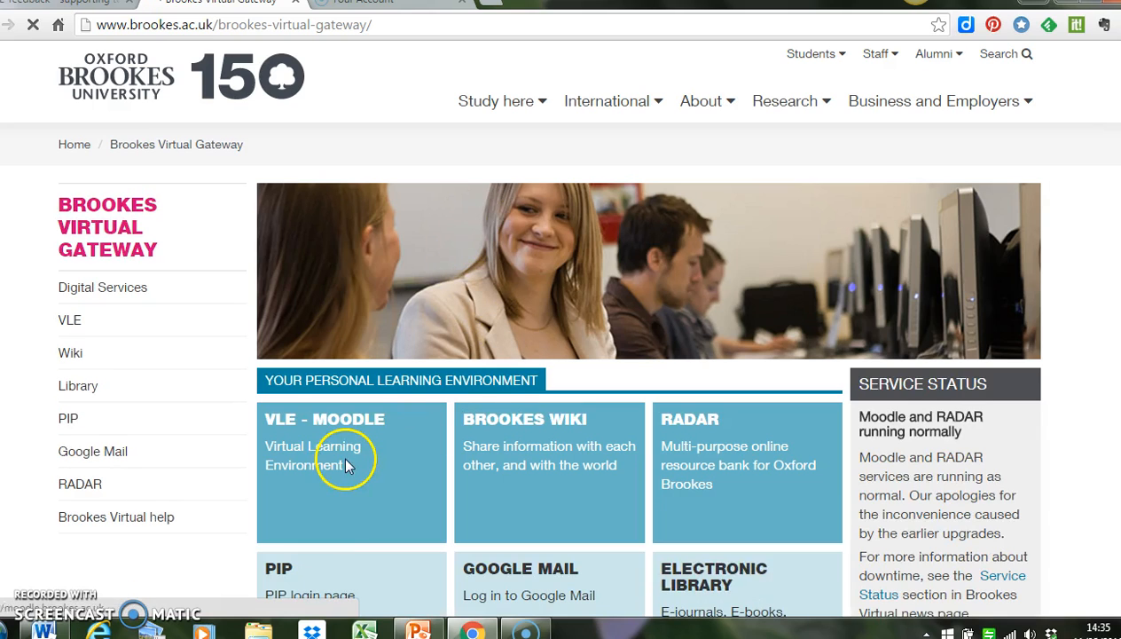
pyautogui.moveTo(354, 455)
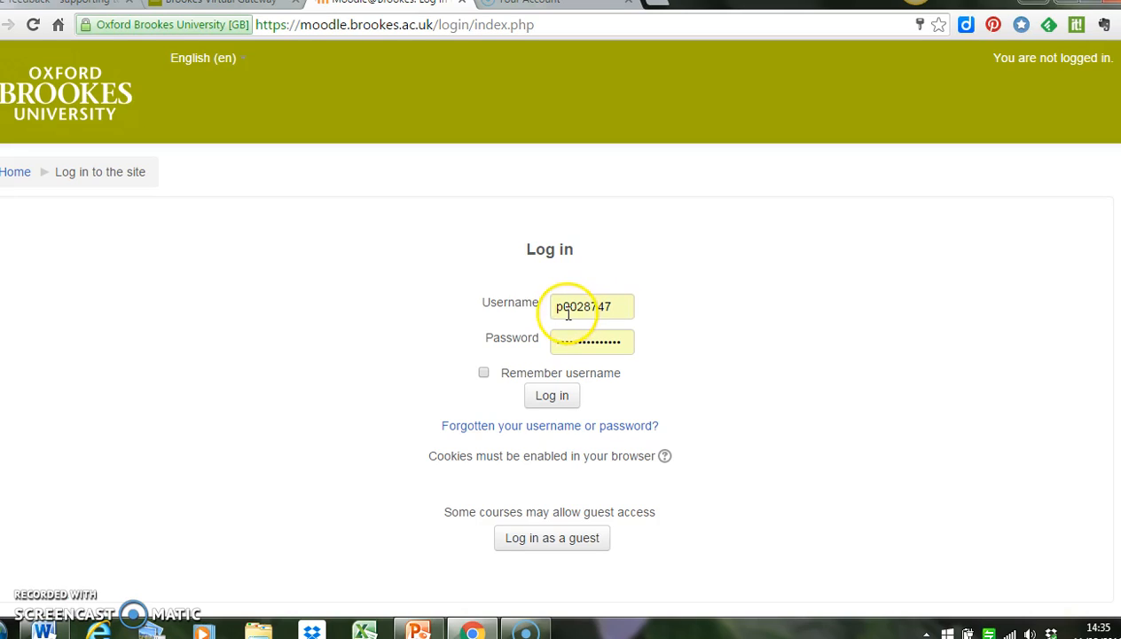
pyautogui.moveTo(655, 315)
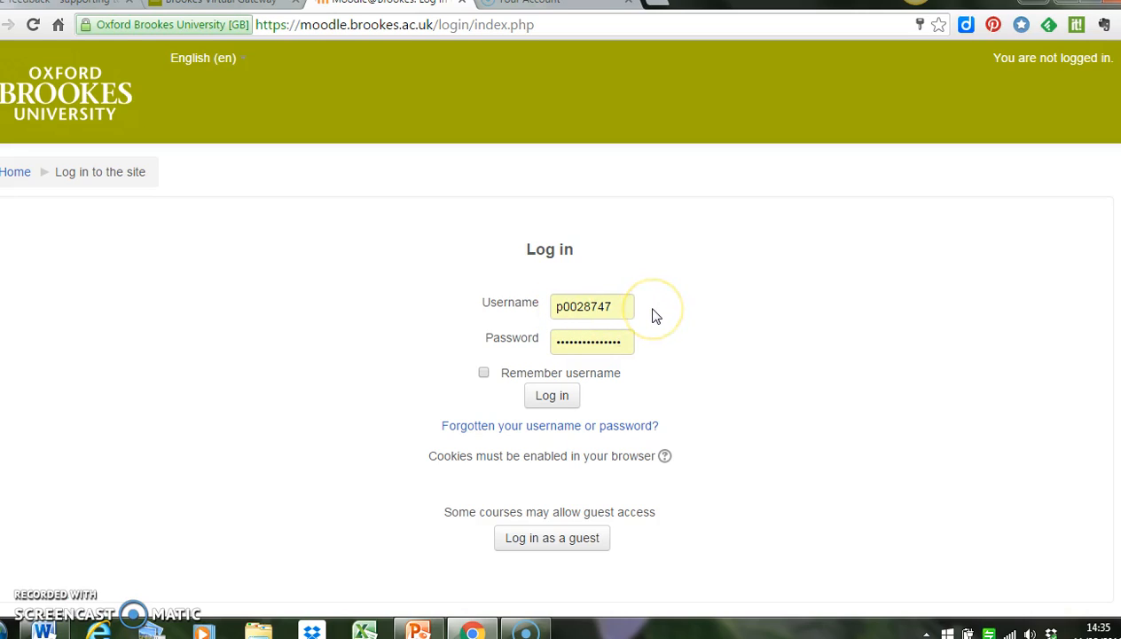
pyautogui.moveTo(654, 310)
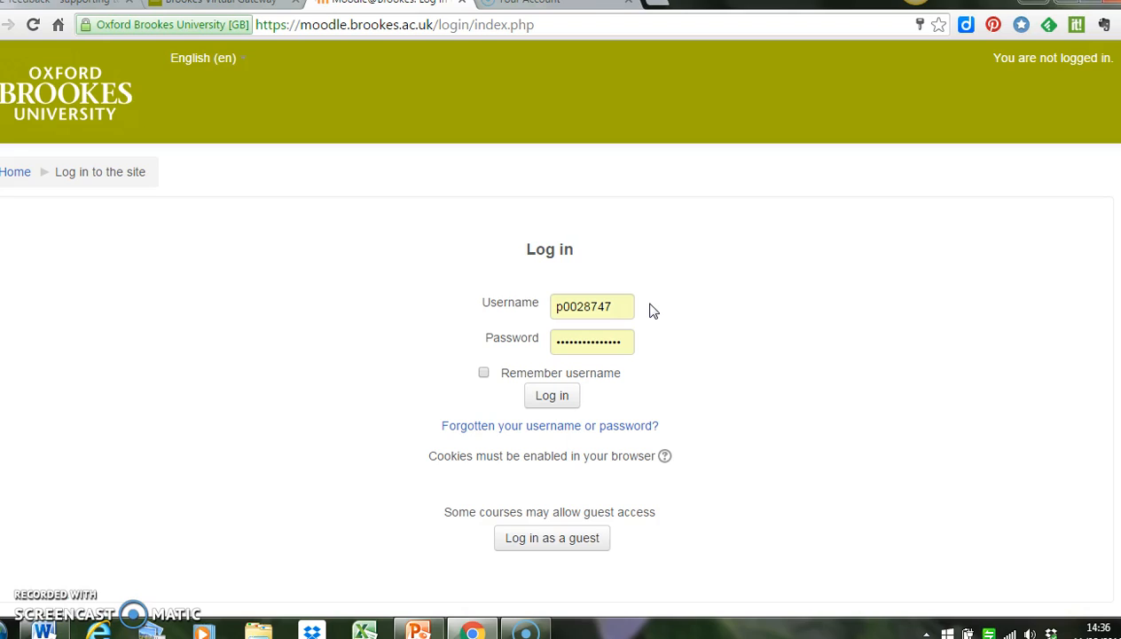
# Log in with the entered credentials to reach the Moodle My home dashboard.
pyautogui.click(552, 396)
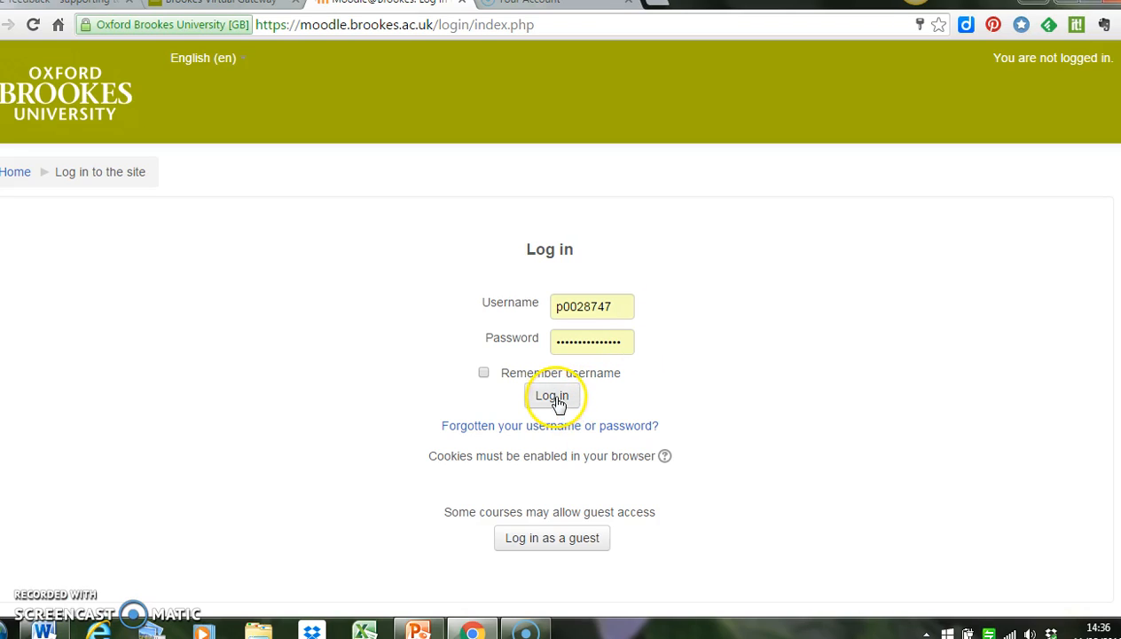
pyautogui.click(552, 395)
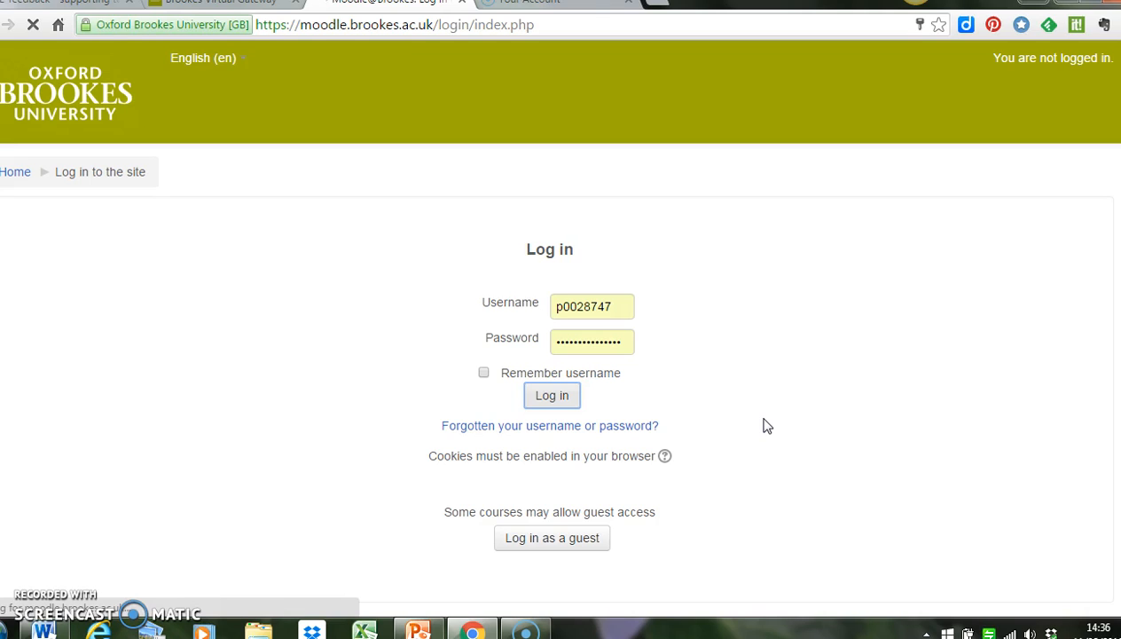
pyautogui.click(552, 394)
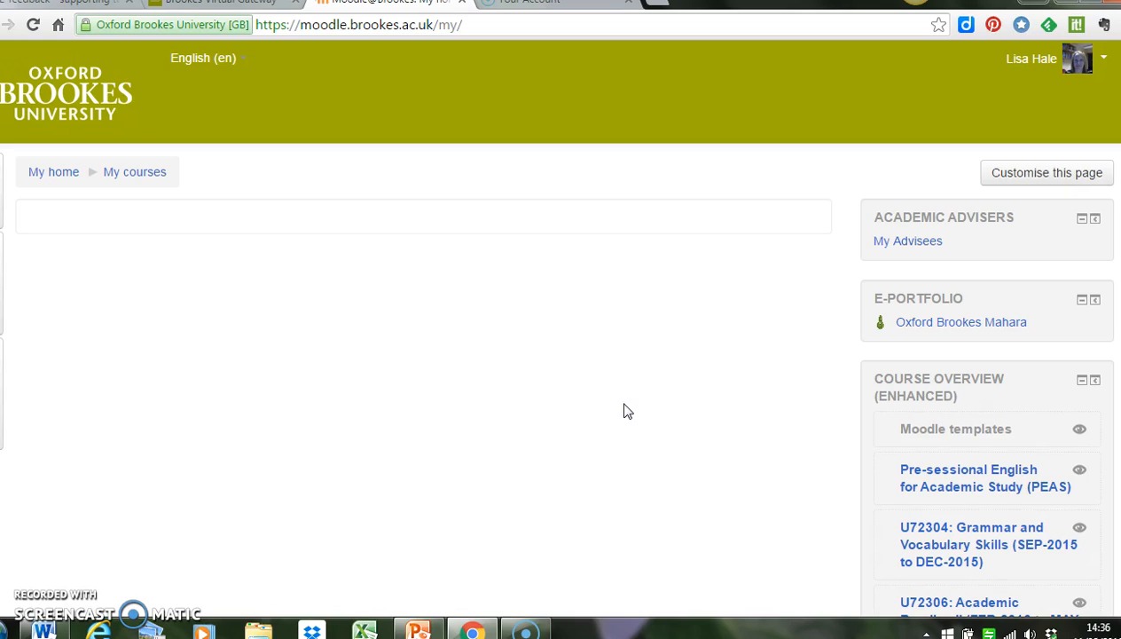
pyautogui.moveTo(975, 428)
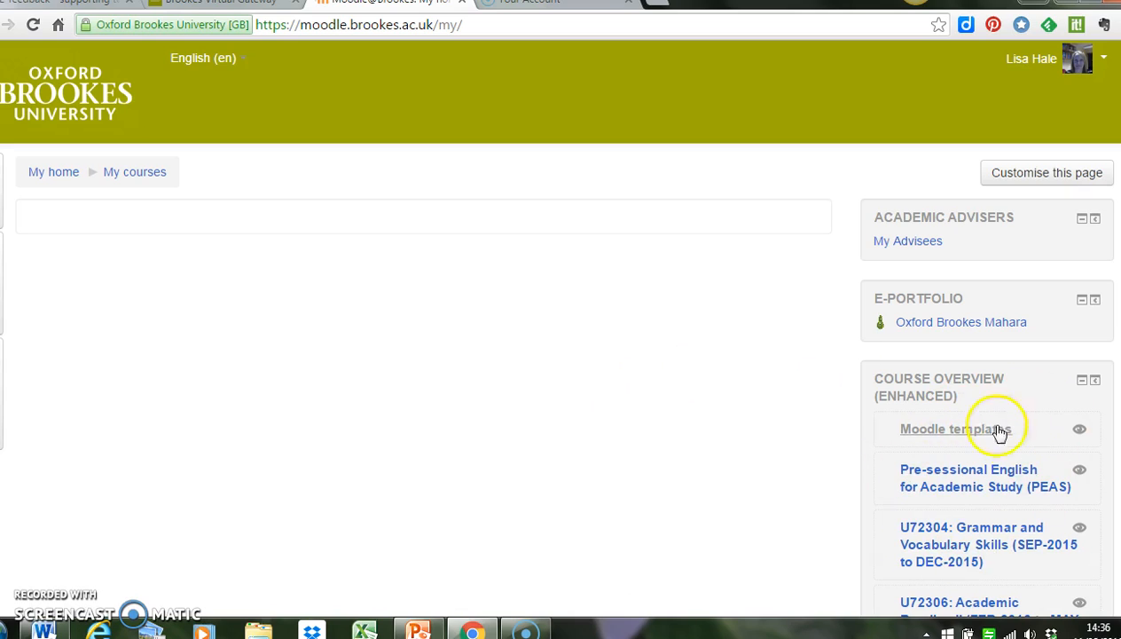
pyautogui.moveTo(1018, 479)
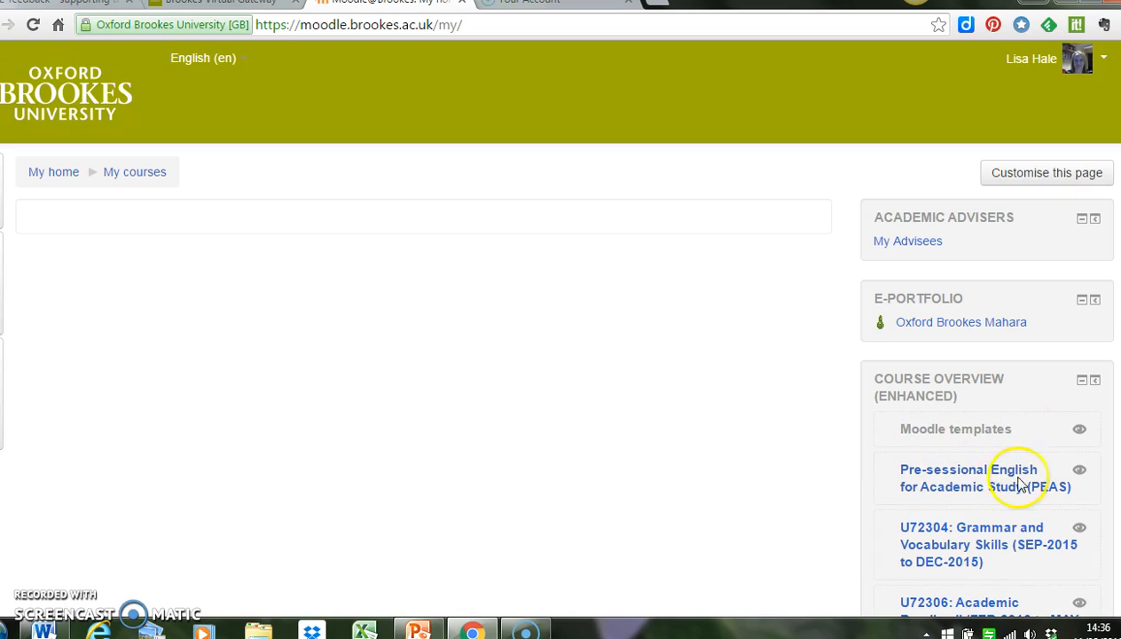
pyautogui.moveTo(435, 310)
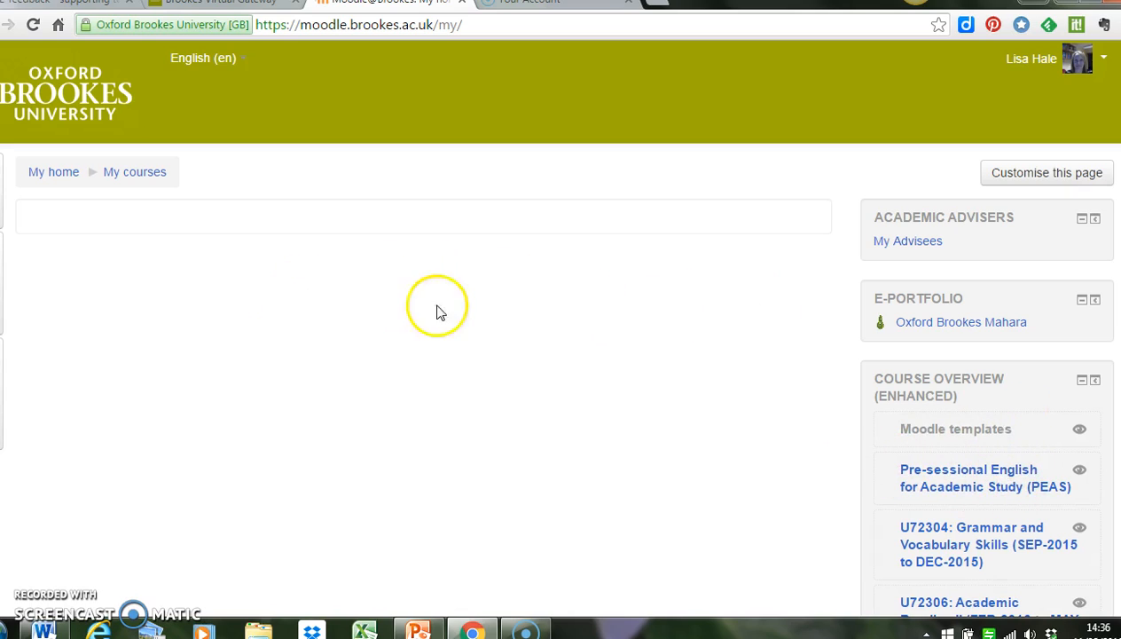
pyautogui.moveTo(428, 450)
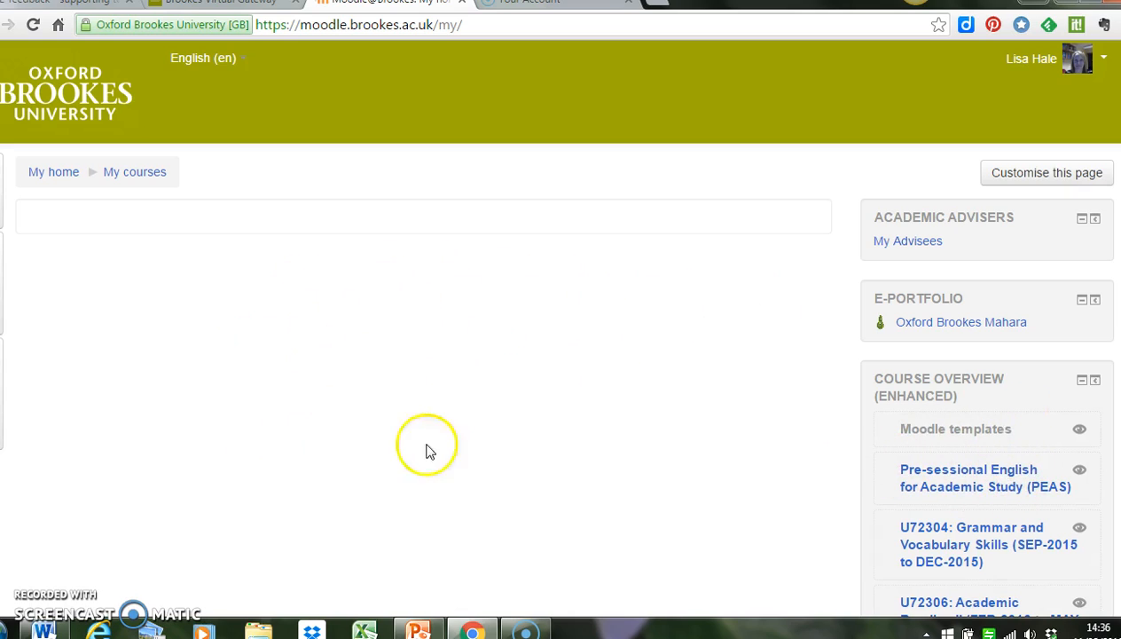
pyautogui.moveTo(191, 359)
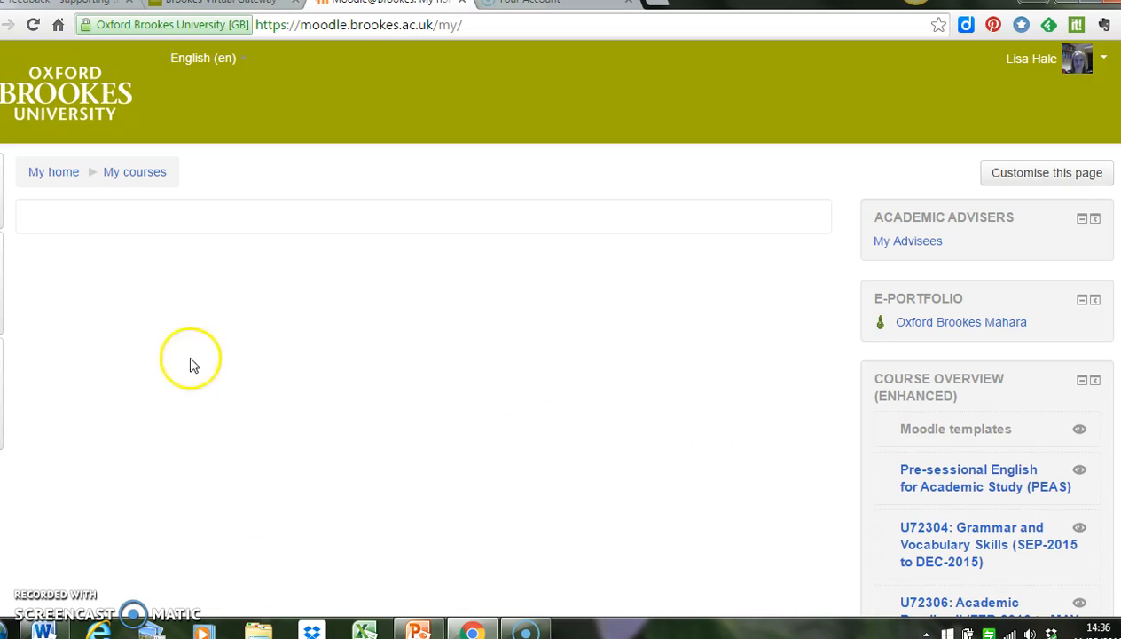
pyautogui.moveTo(621, 369)
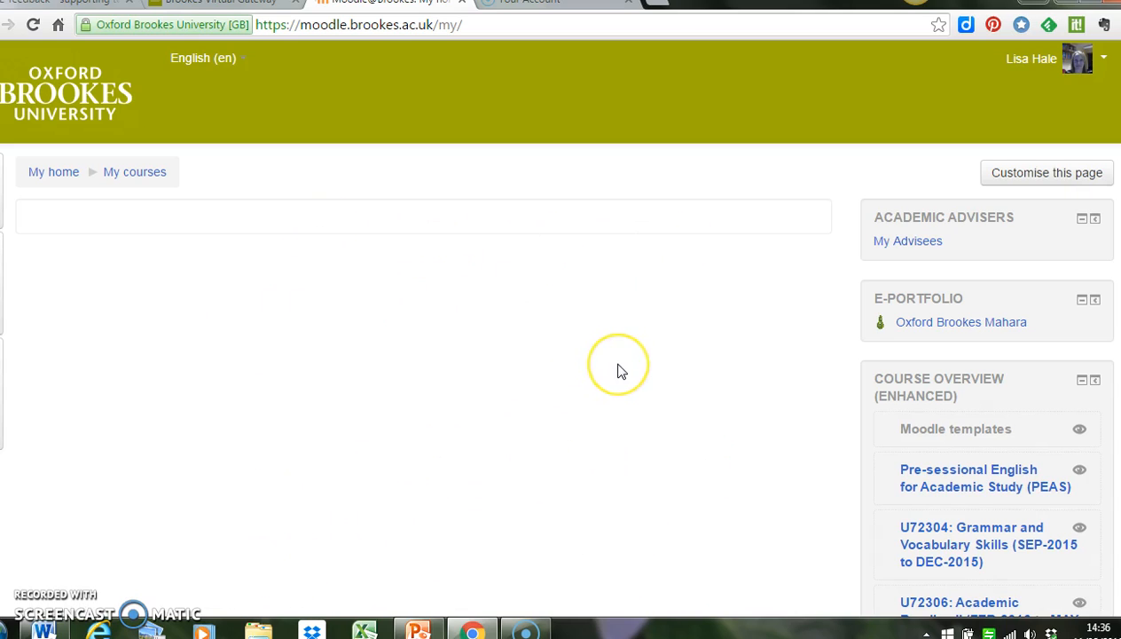
pyautogui.moveTo(621, 371)
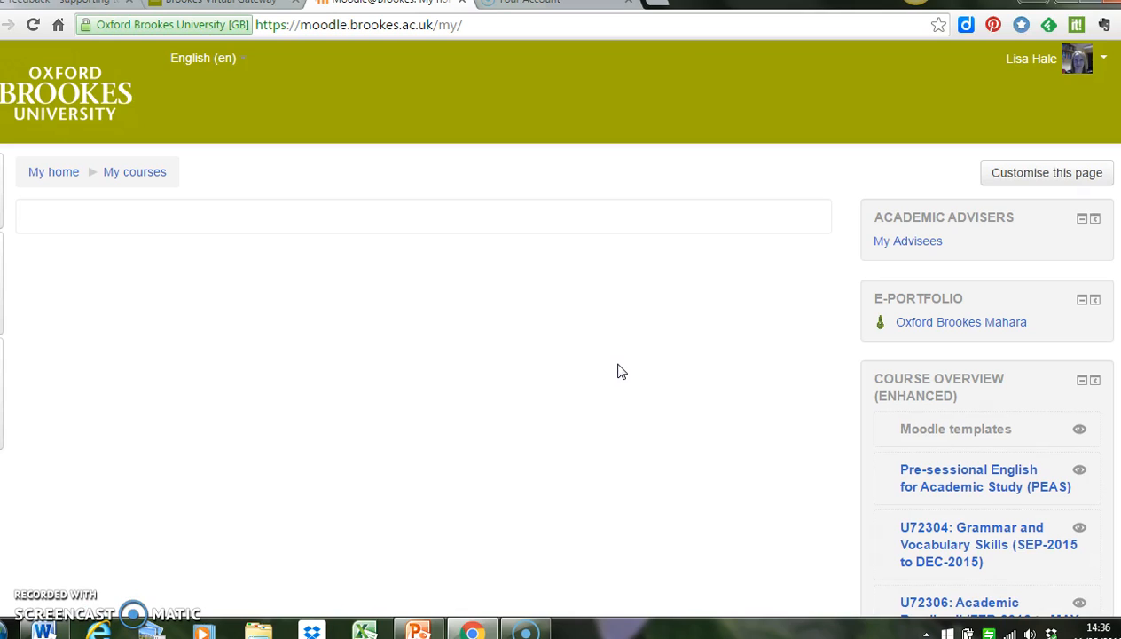
# Scroll the course list and open U72310: Academic Writing III (FEB-2016 to MAY-2016).
pyautogui.scroll(-3)
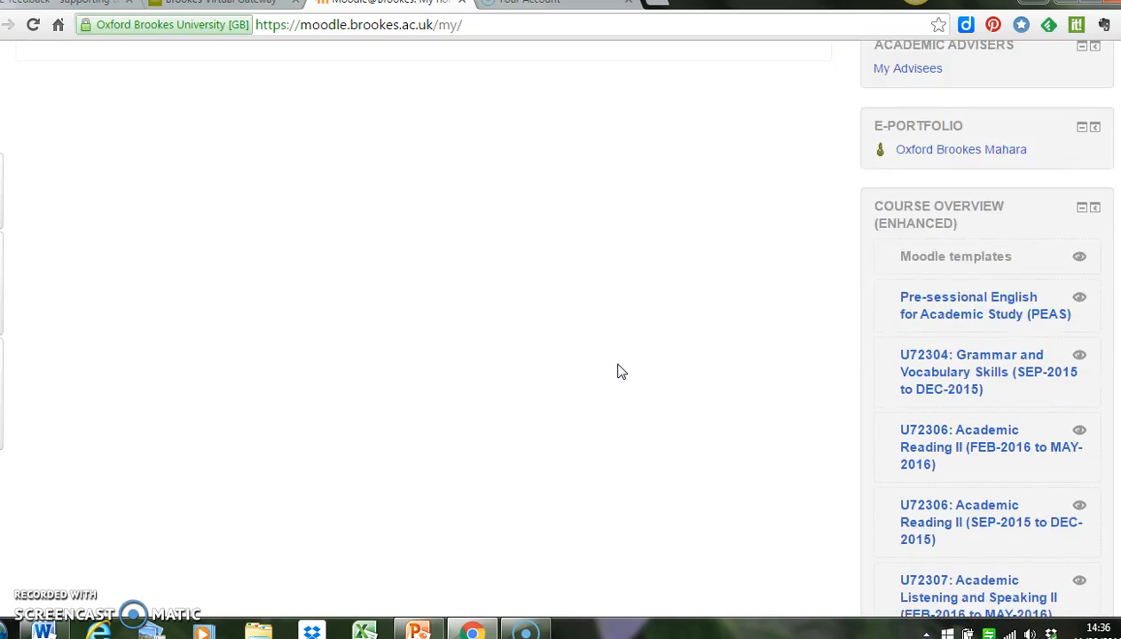
pyautogui.scroll(-3)
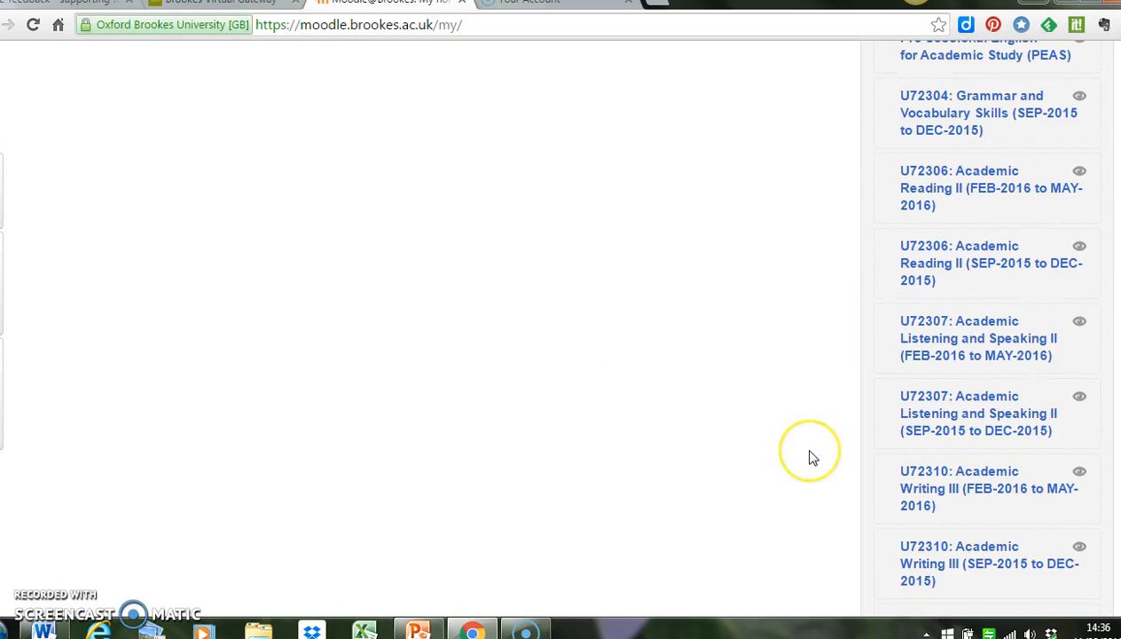
pyautogui.moveTo(944, 488)
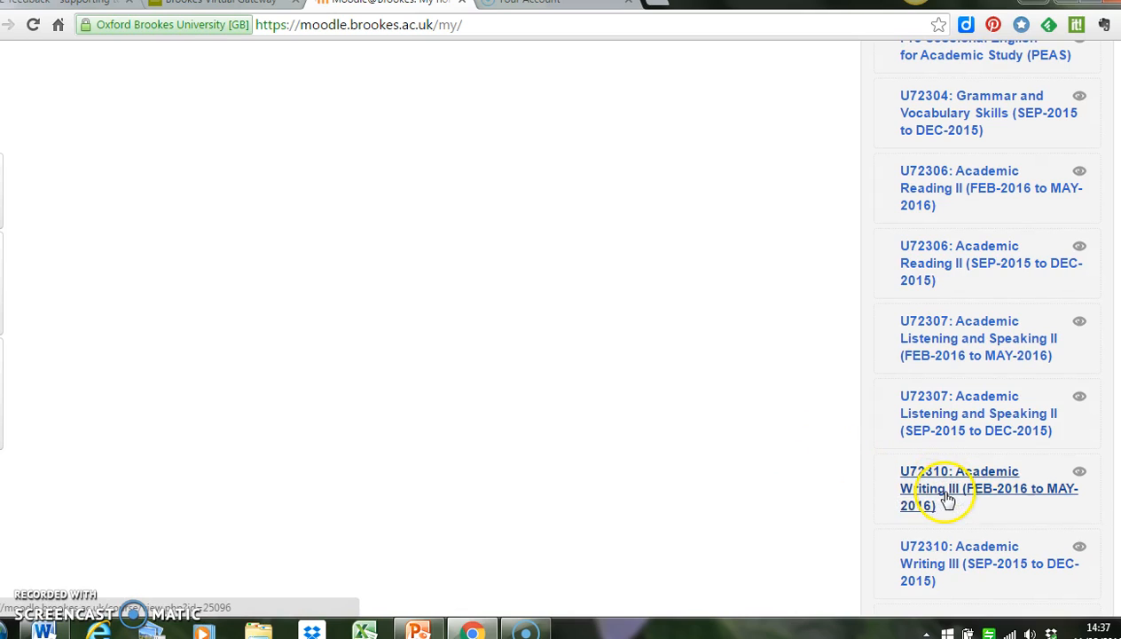
pyautogui.moveTo(947, 488)
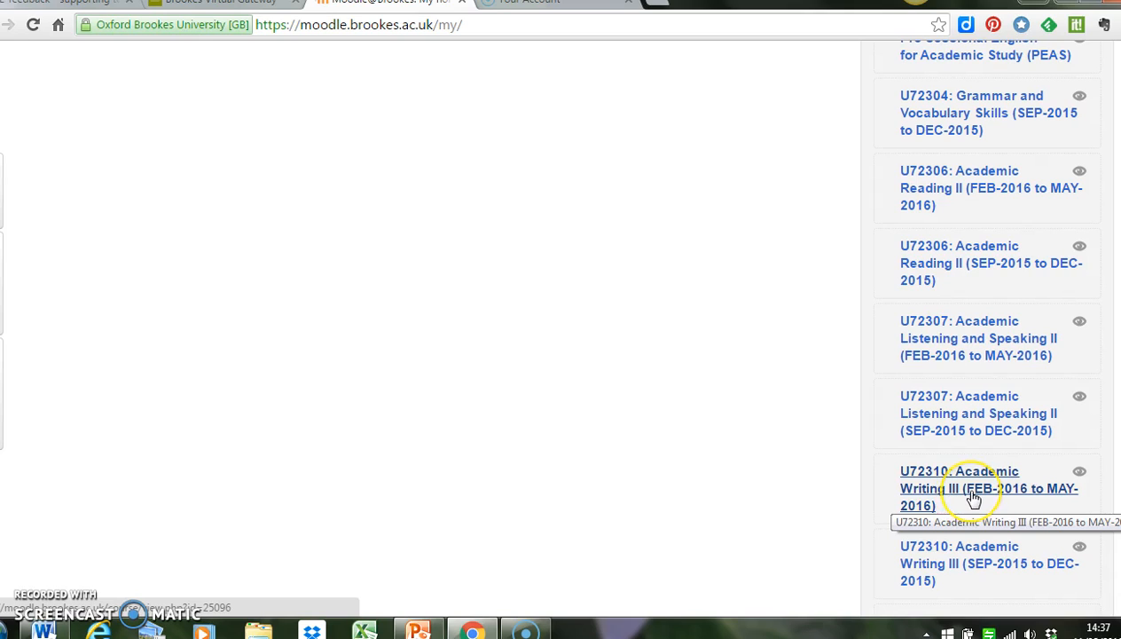
pyautogui.moveTo(980, 522)
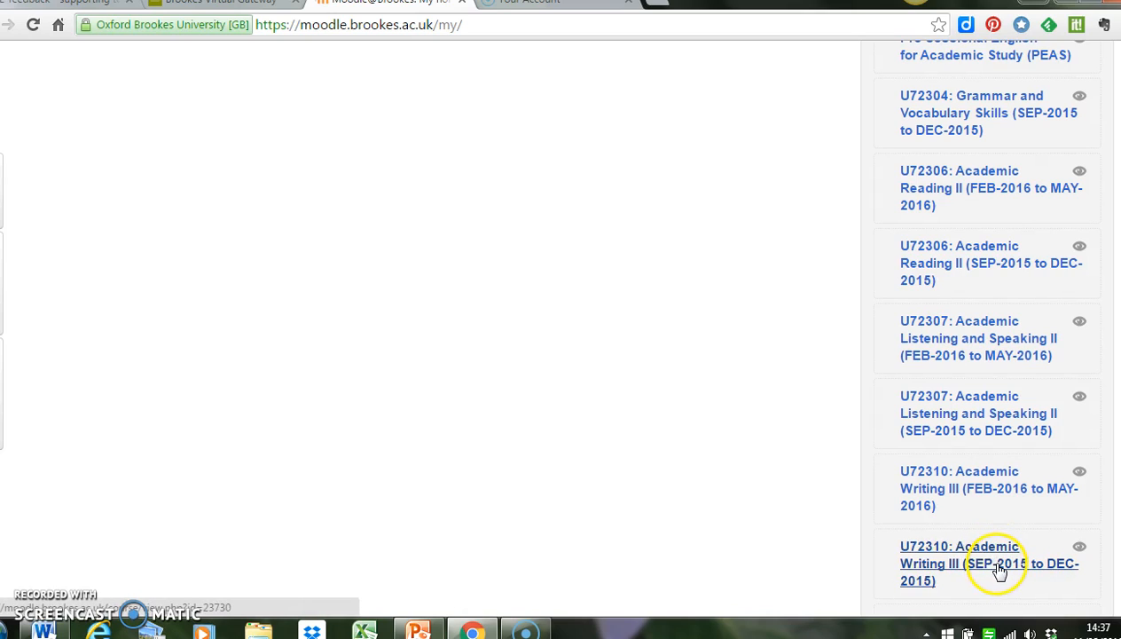
pyautogui.moveTo(998, 568)
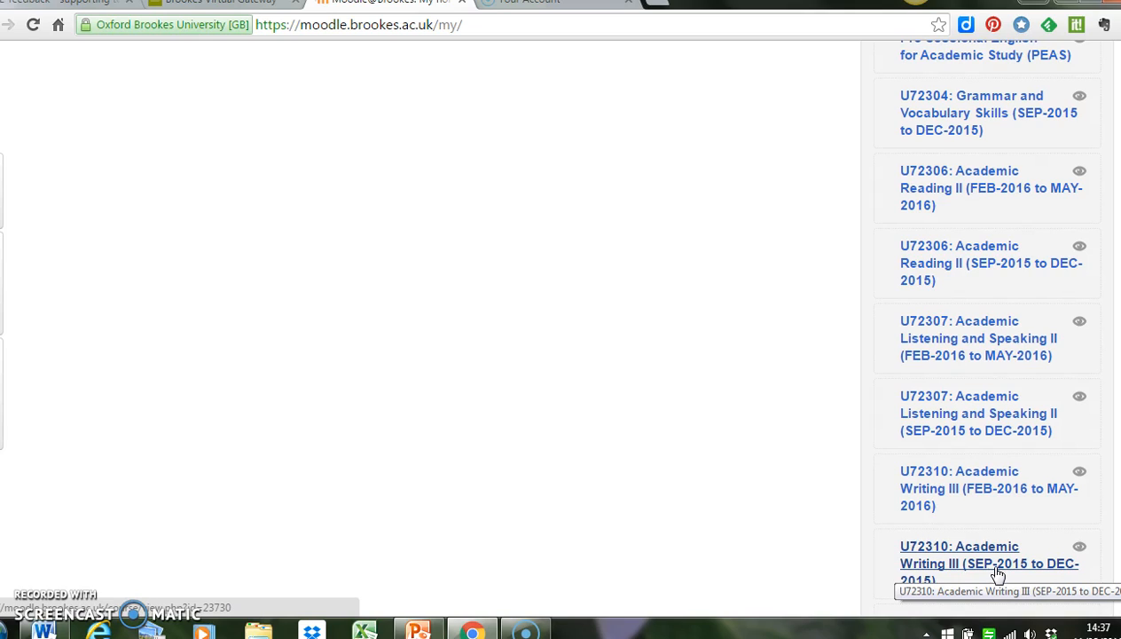
pyautogui.moveTo(1005, 518)
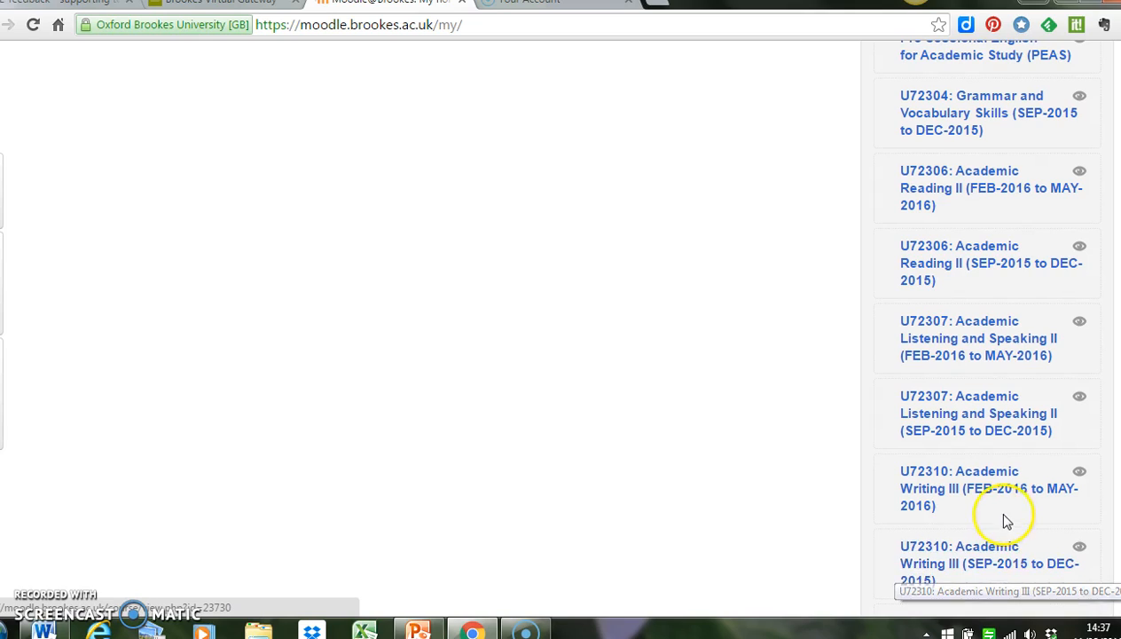
pyautogui.moveTo(987, 488)
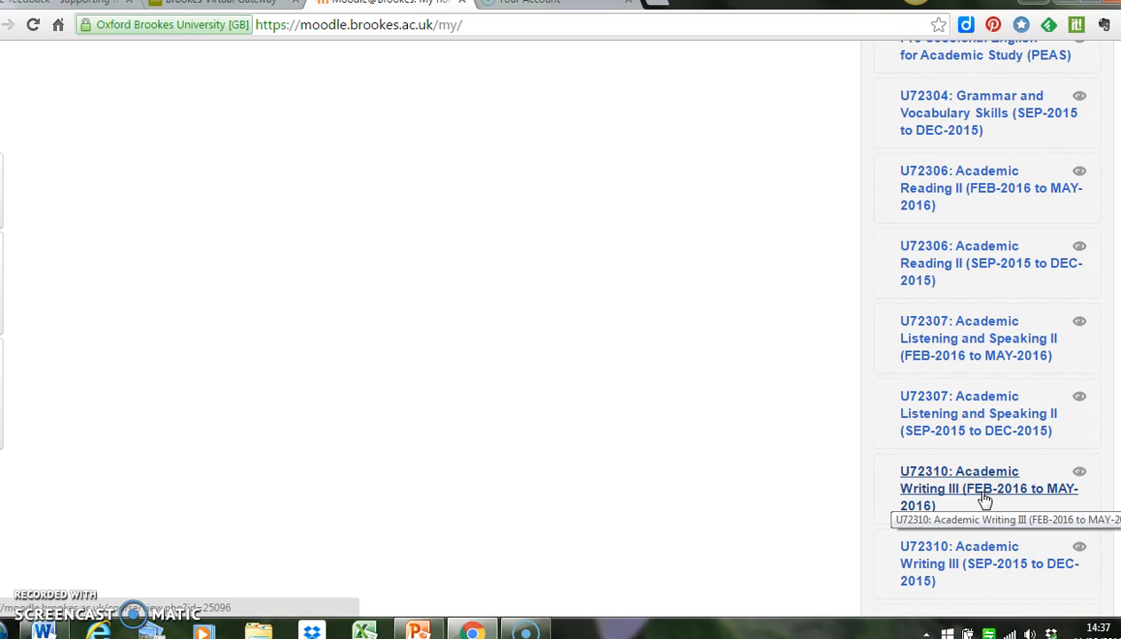
pyautogui.click(988, 488)
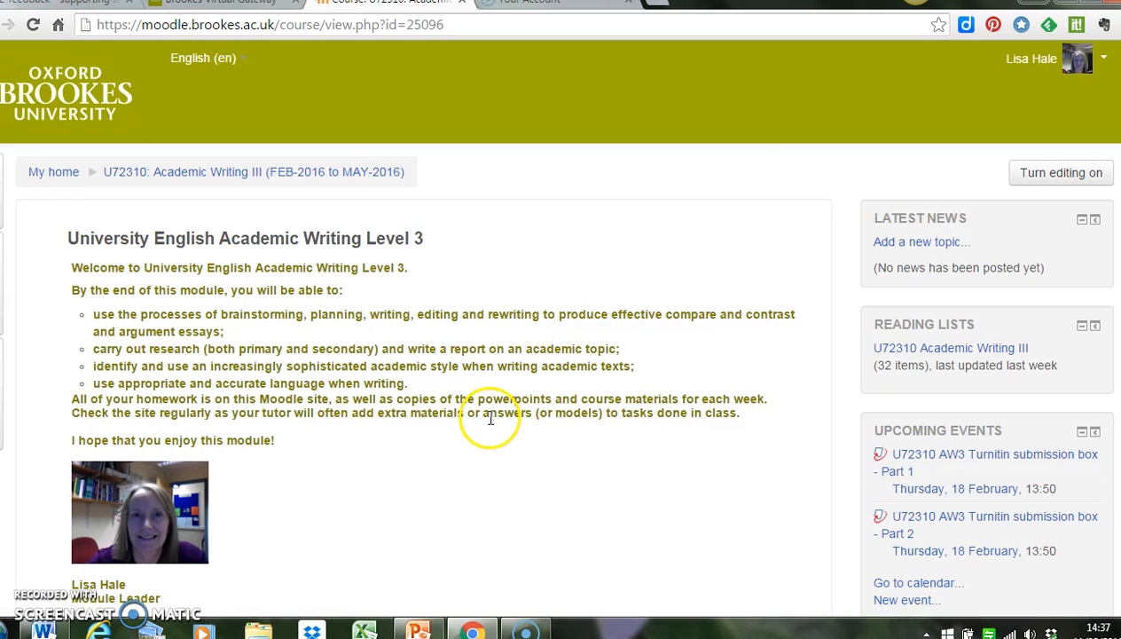
pyautogui.moveTo(503, 435)
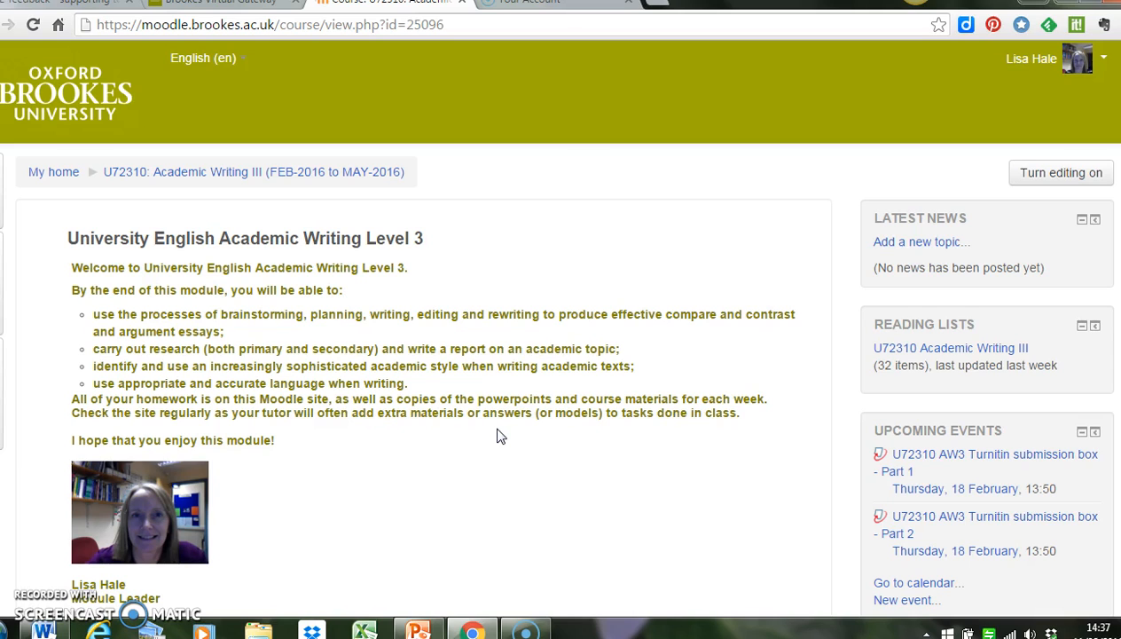
# Scroll down to Assessments and open the 'U72310 AW3 Turnitin submission box' link.
pyautogui.scroll(-3)
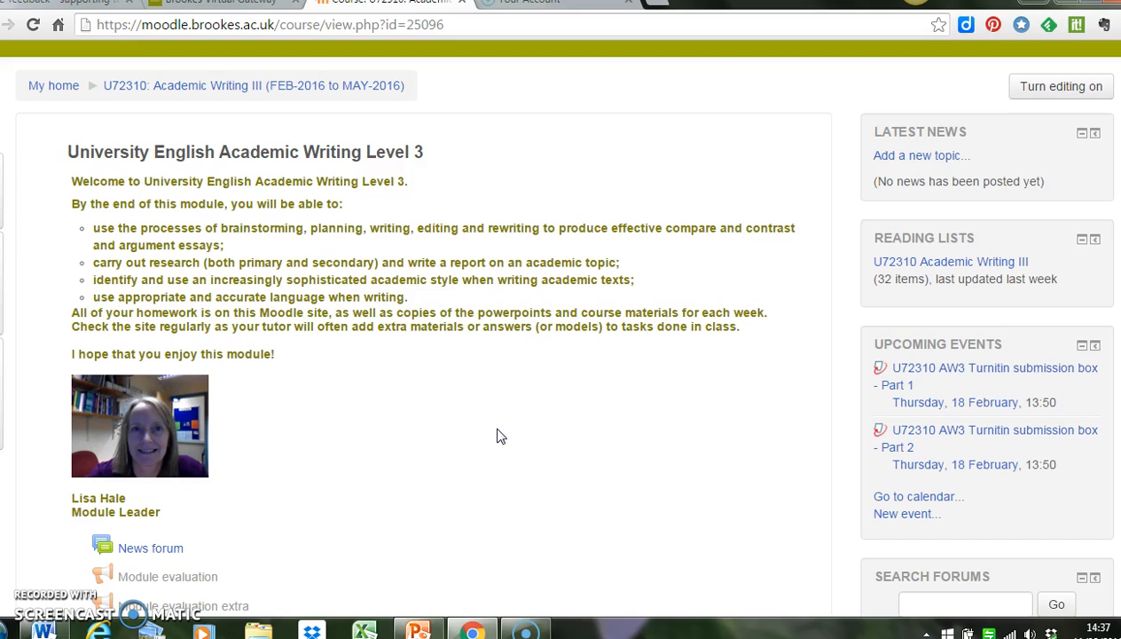
pyautogui.scroll(-3)
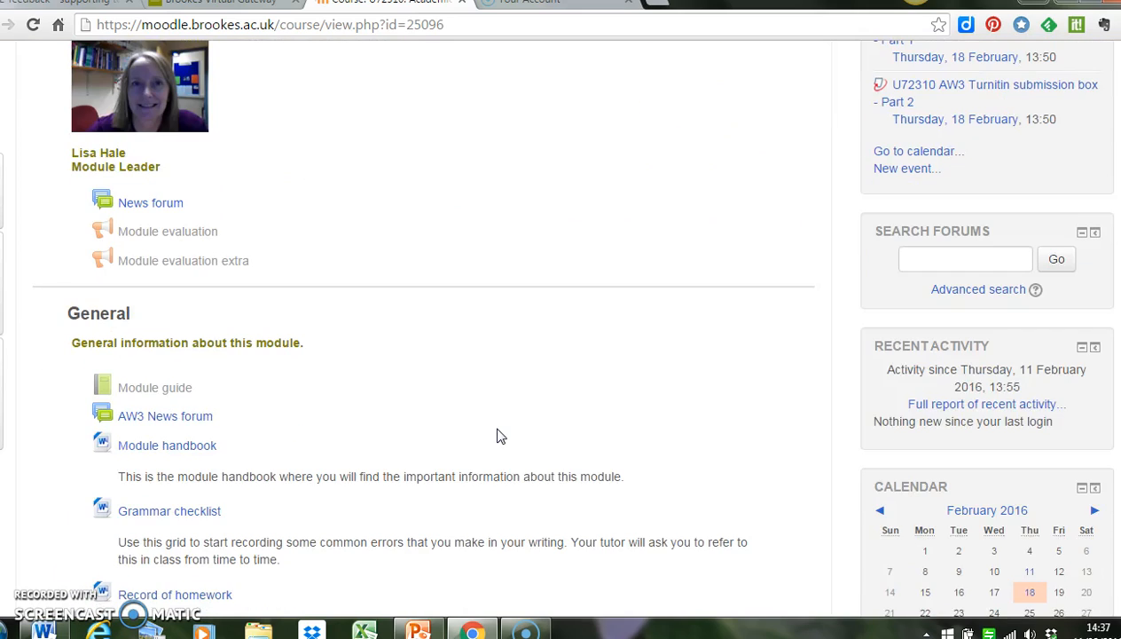
pyautogui.scroll(-3)
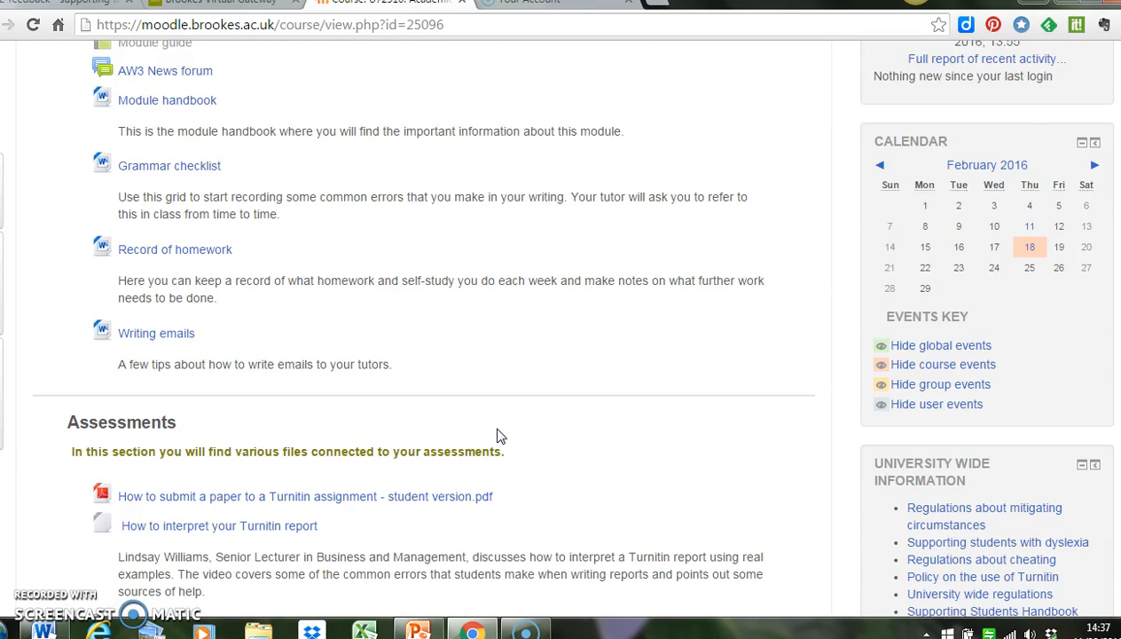
pyautogui.scroll(3)
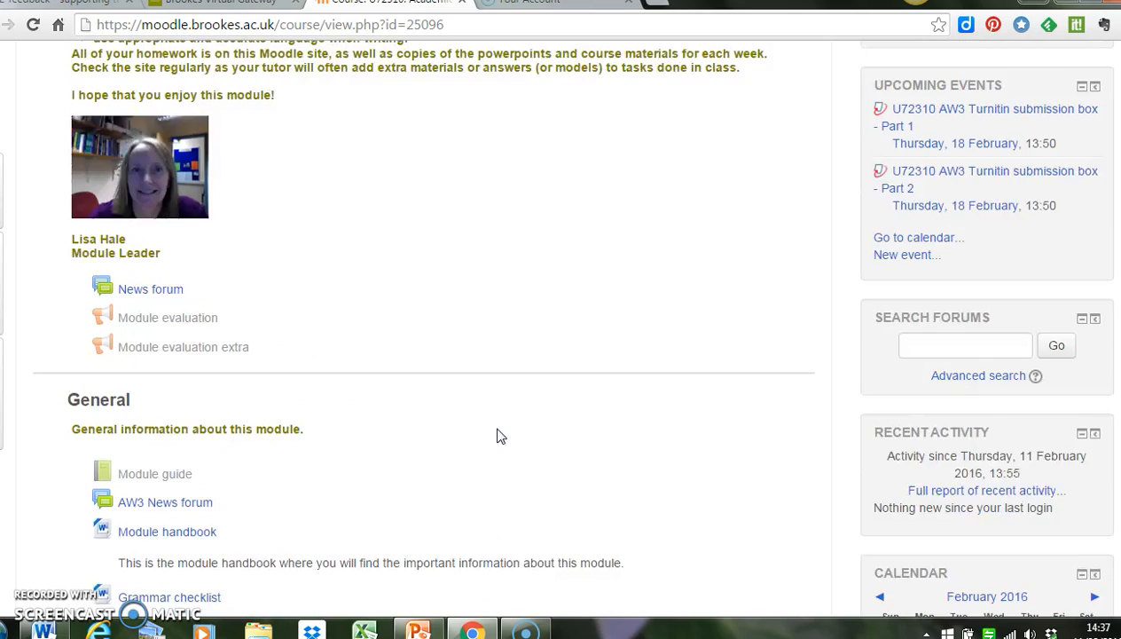
pyautogui.scroll(3)
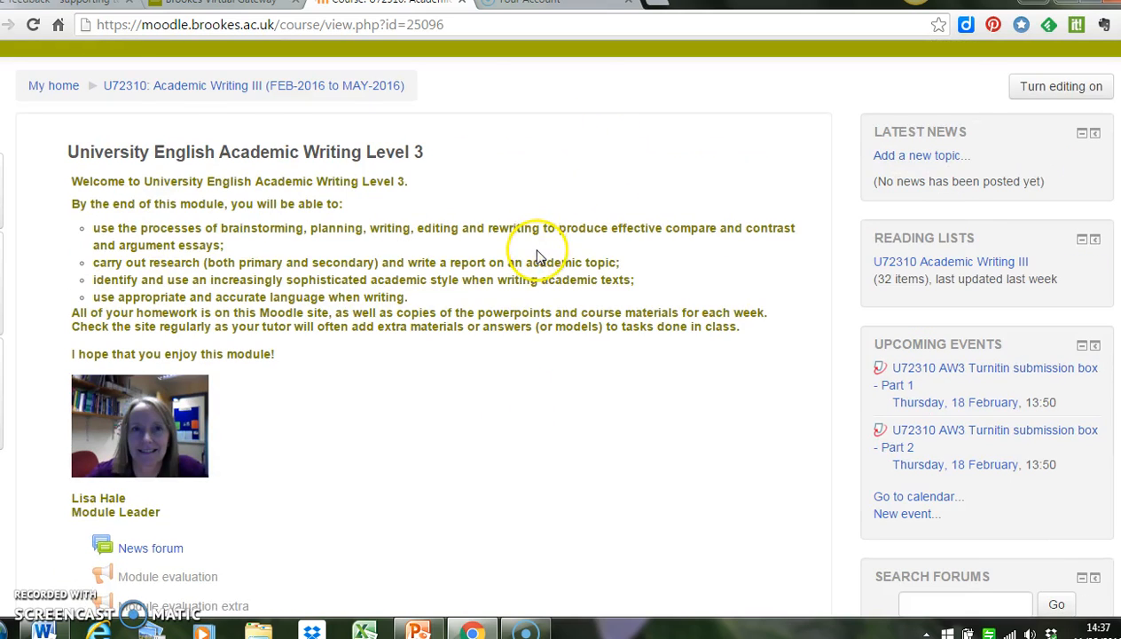
pyautogui.scroll(-3)
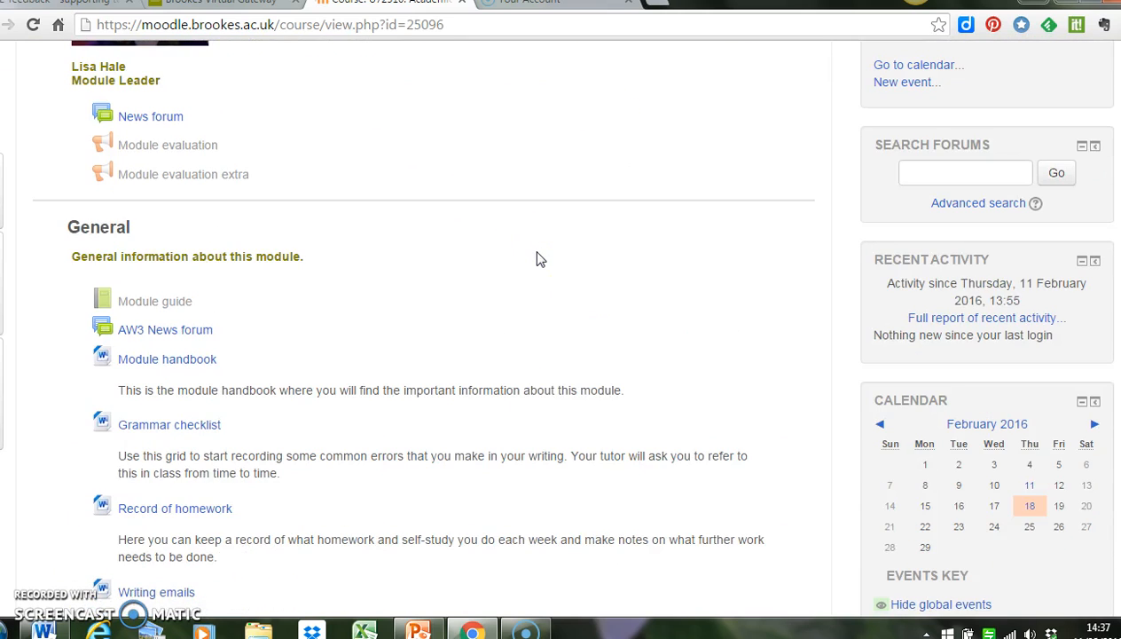
pyautogui.scroll(-3)
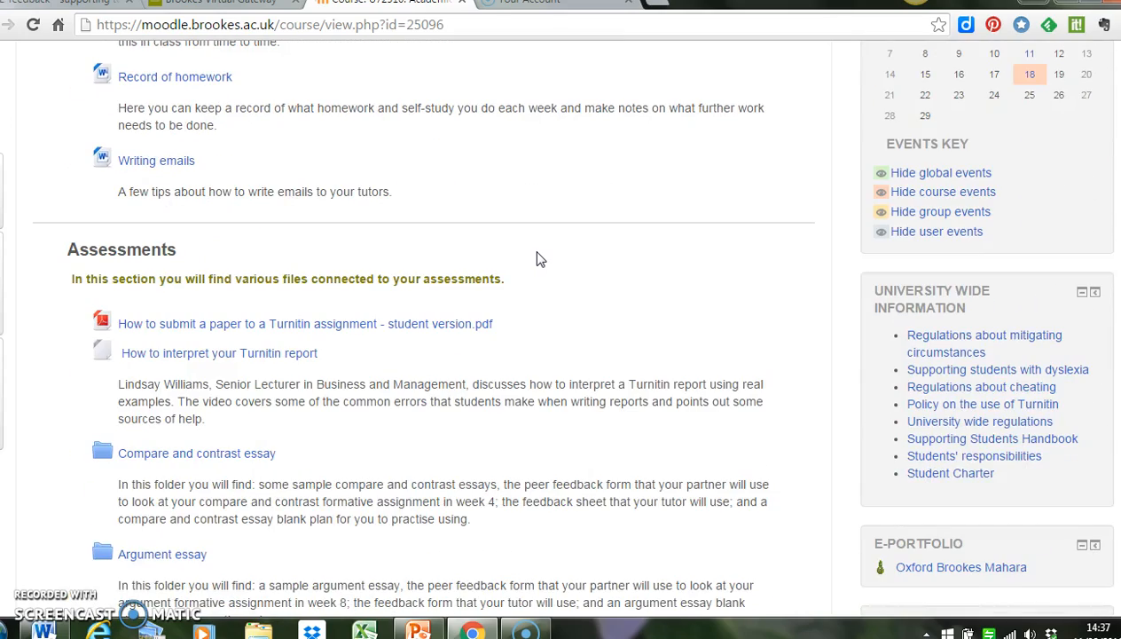
pyautogui.scroll(-3)
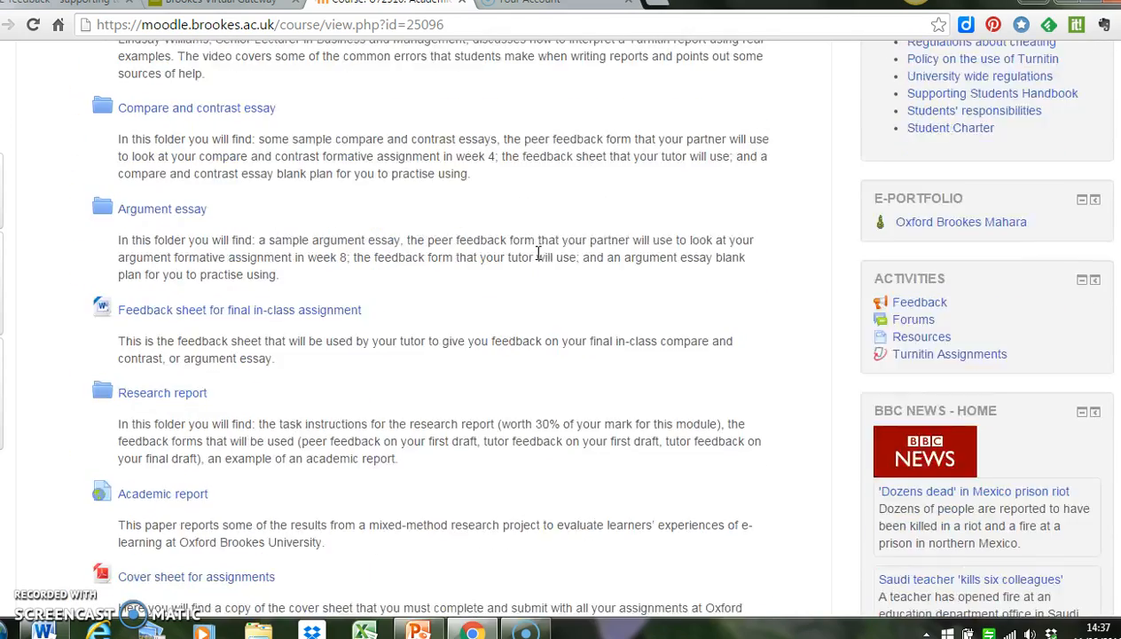
pyautogui.scroll(-3)
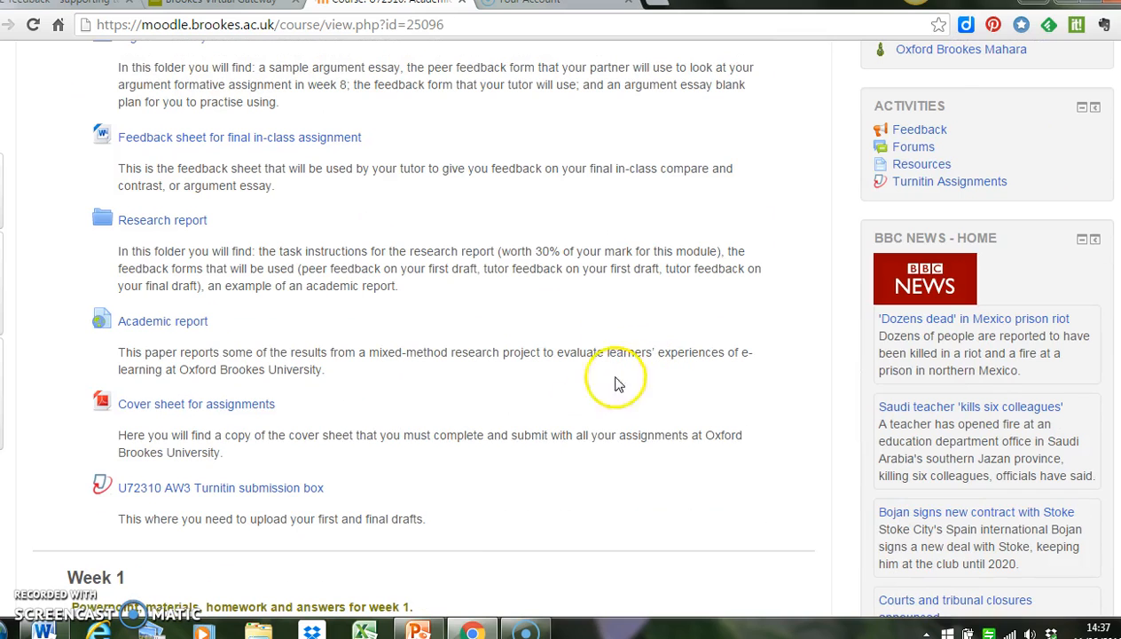
pyautogui.moveTo(457, 530)
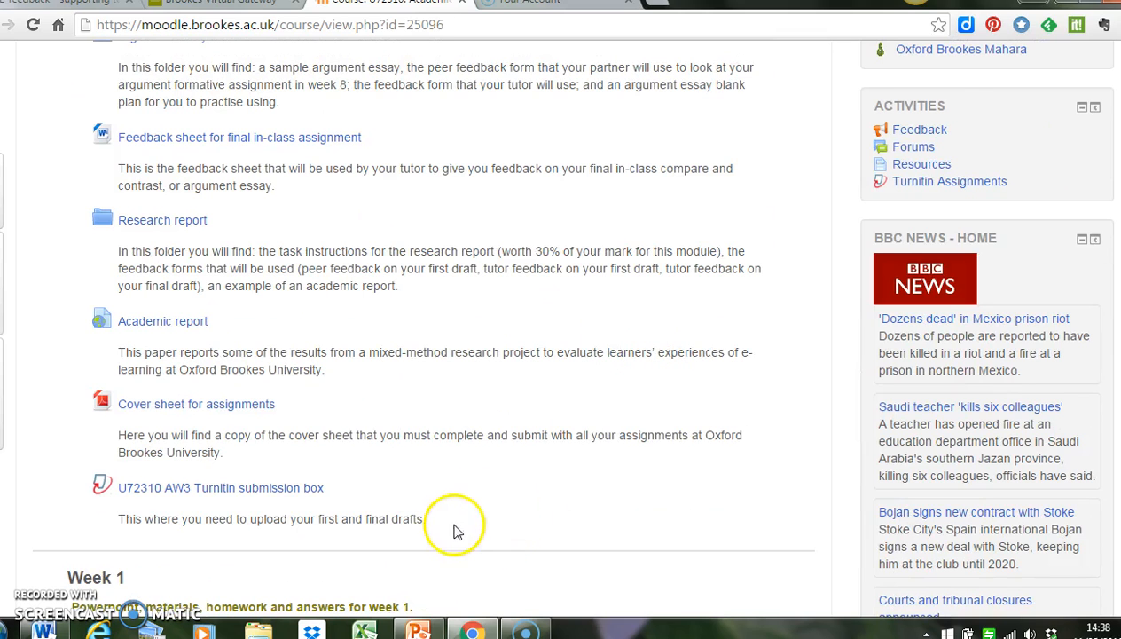
pyautogui.moveTo(362, 470)
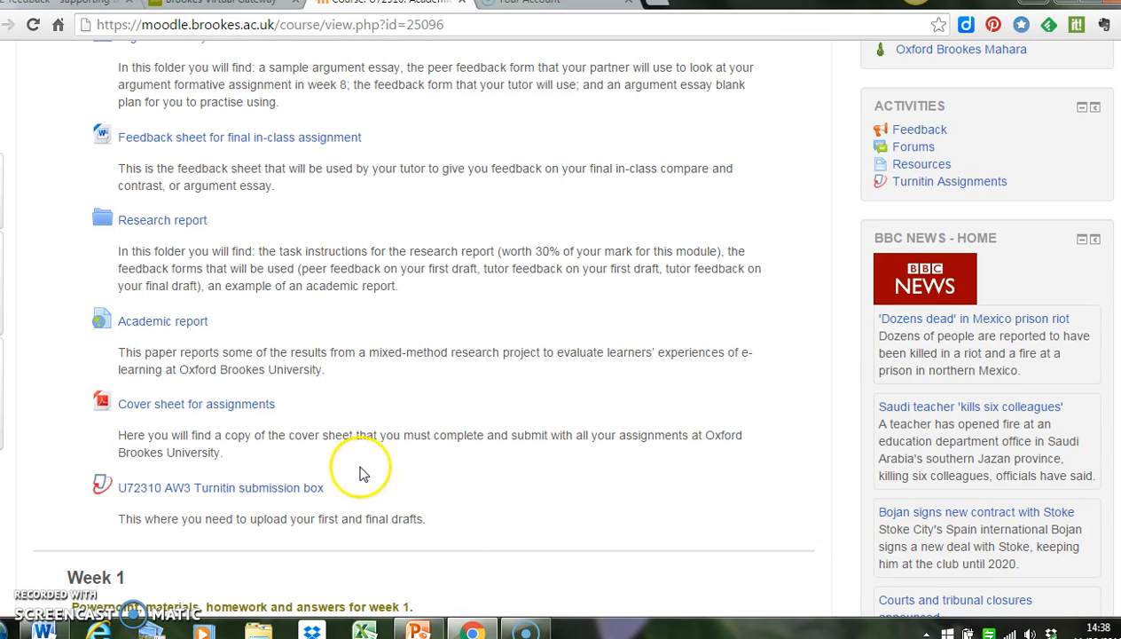
pyautogui.moveTo(362, 473)
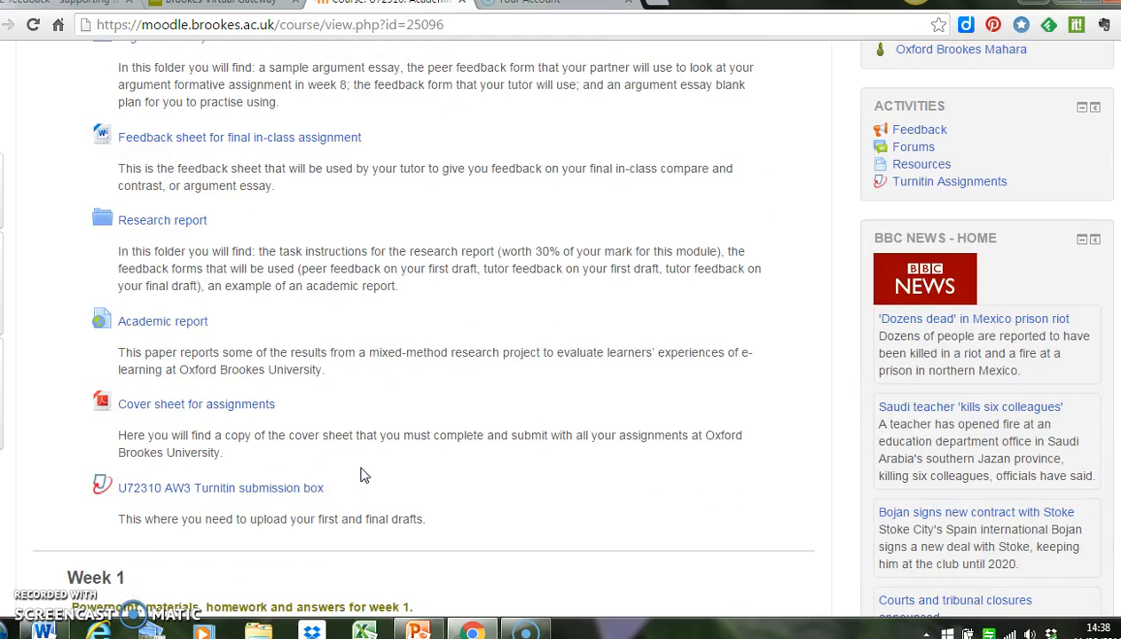
pyautogui.scroll(-3)
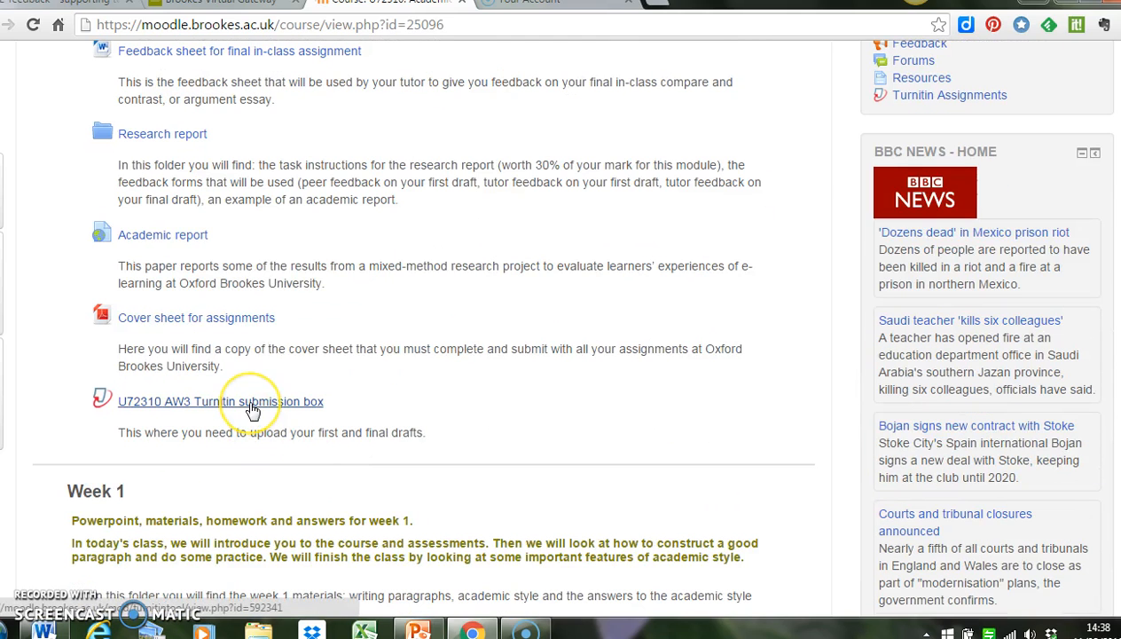
pyautogui.click(220, 400)
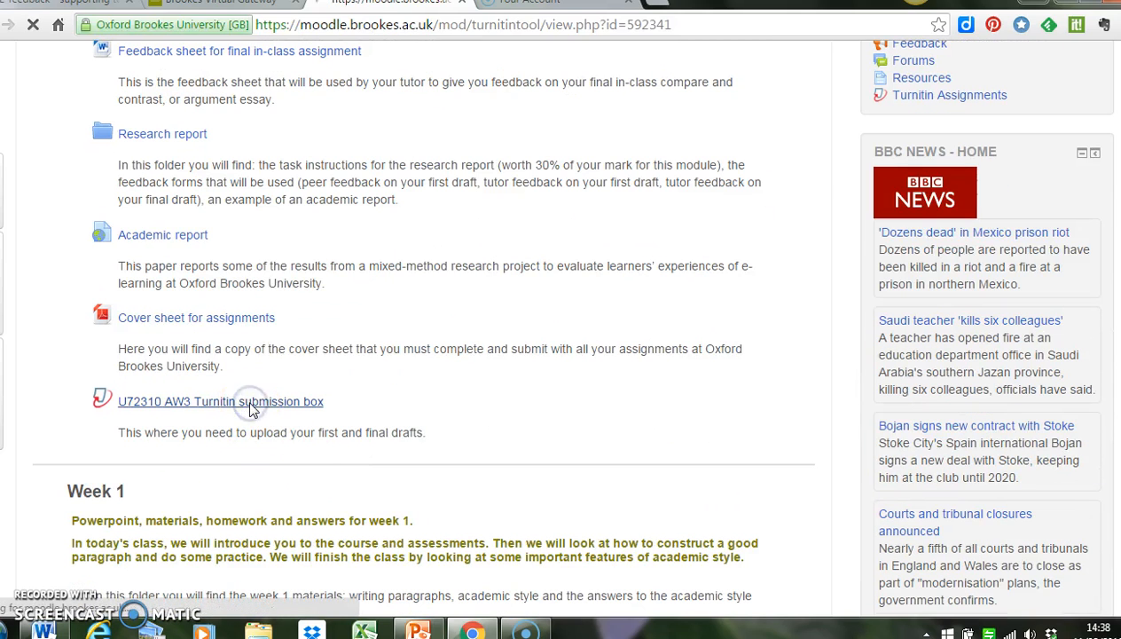
# Load the AW3 Turnitin box summary and switch to its Submission Inbox.
pyautogui.click(220, 401)
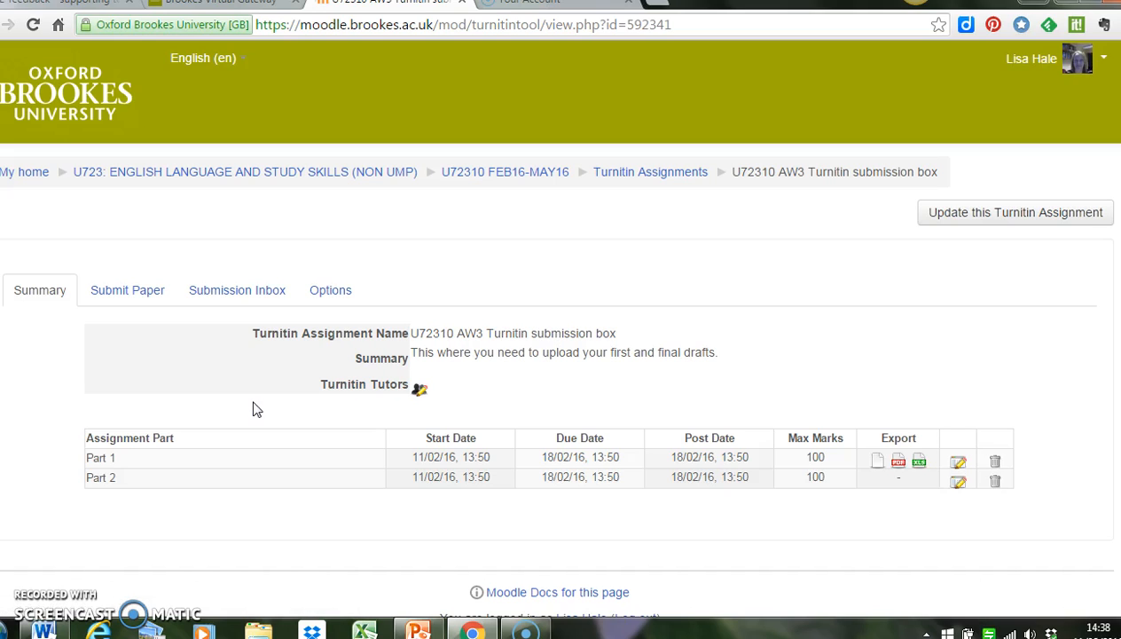
pyautogui.moveTo(274, 513)
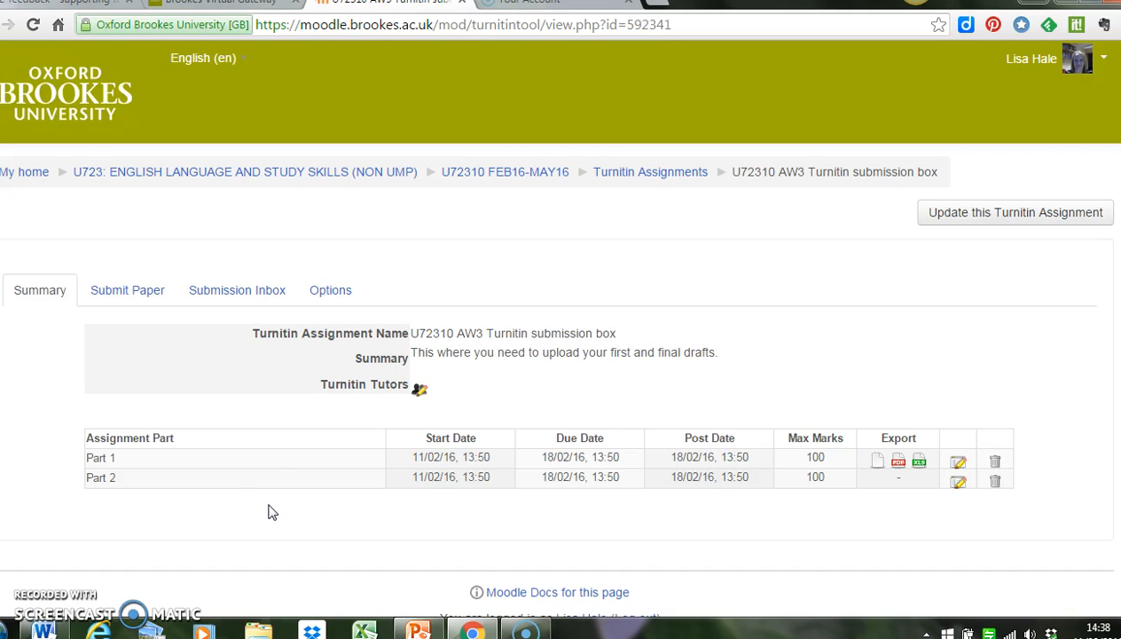
pyautogui.moveTo(164, 457)
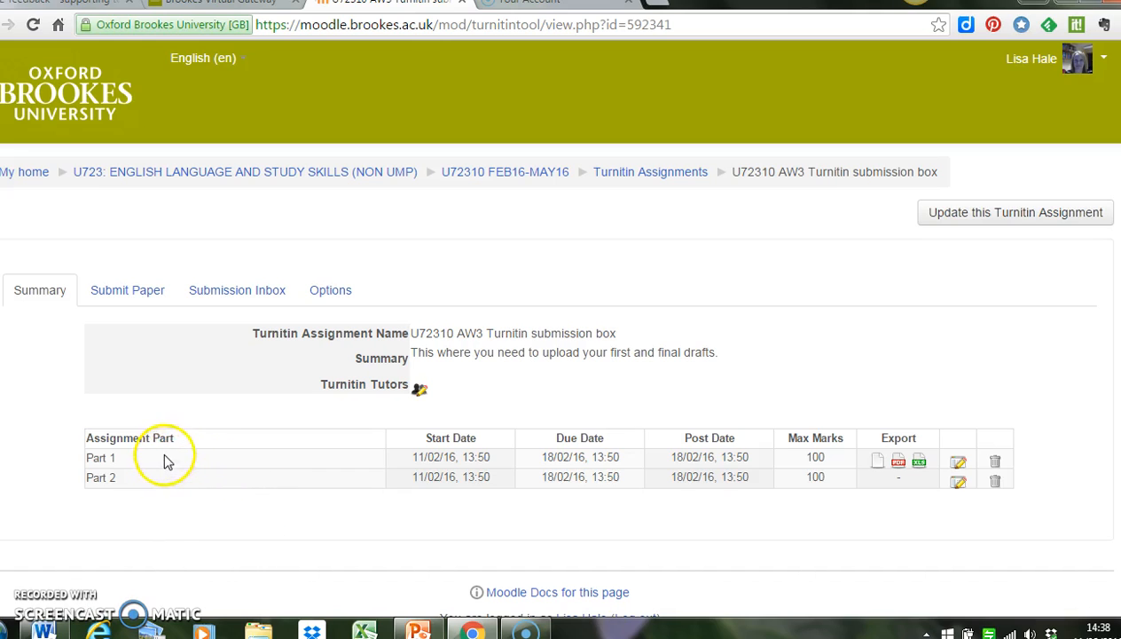
pyautogui.moveTo(335, 455)
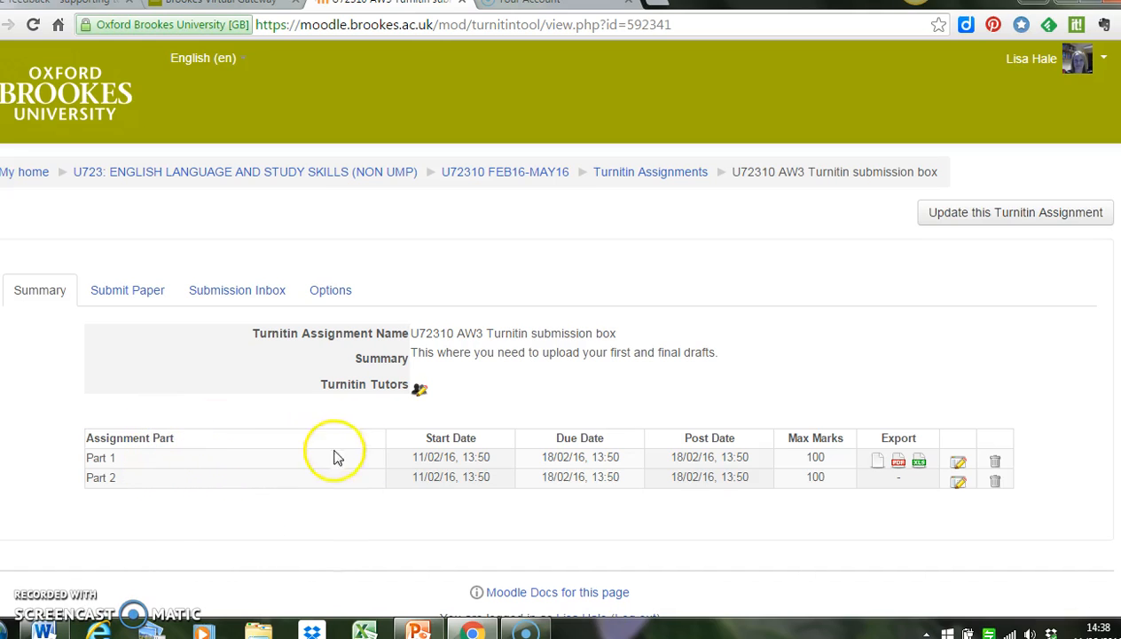
pyautogui.moveTo(554, 510)
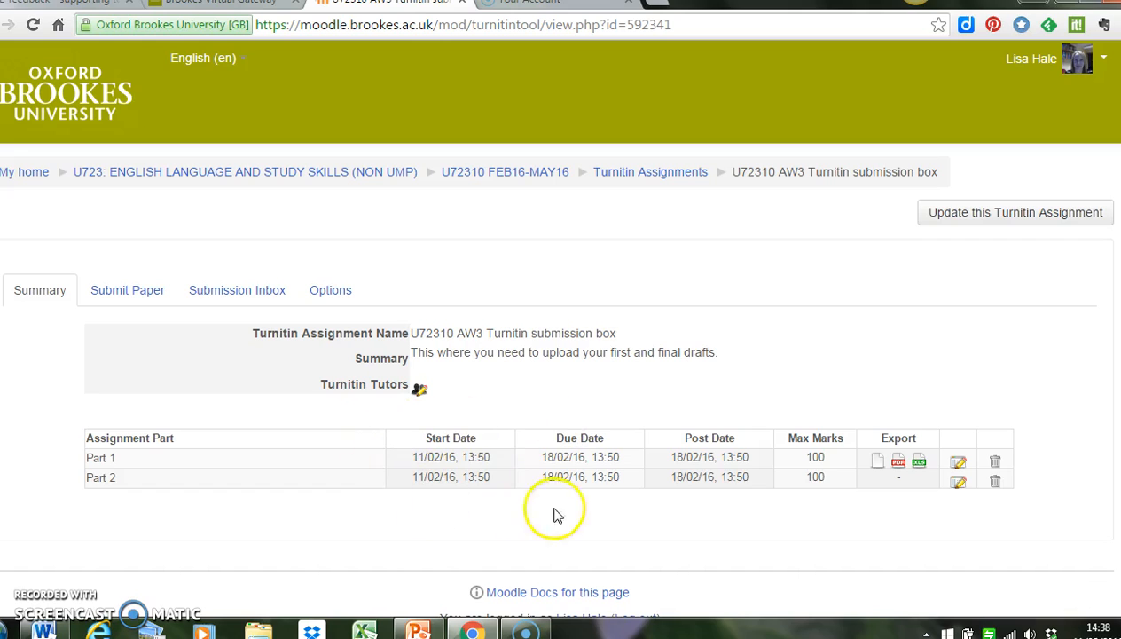
pyautogui.moveTo(435, 493)
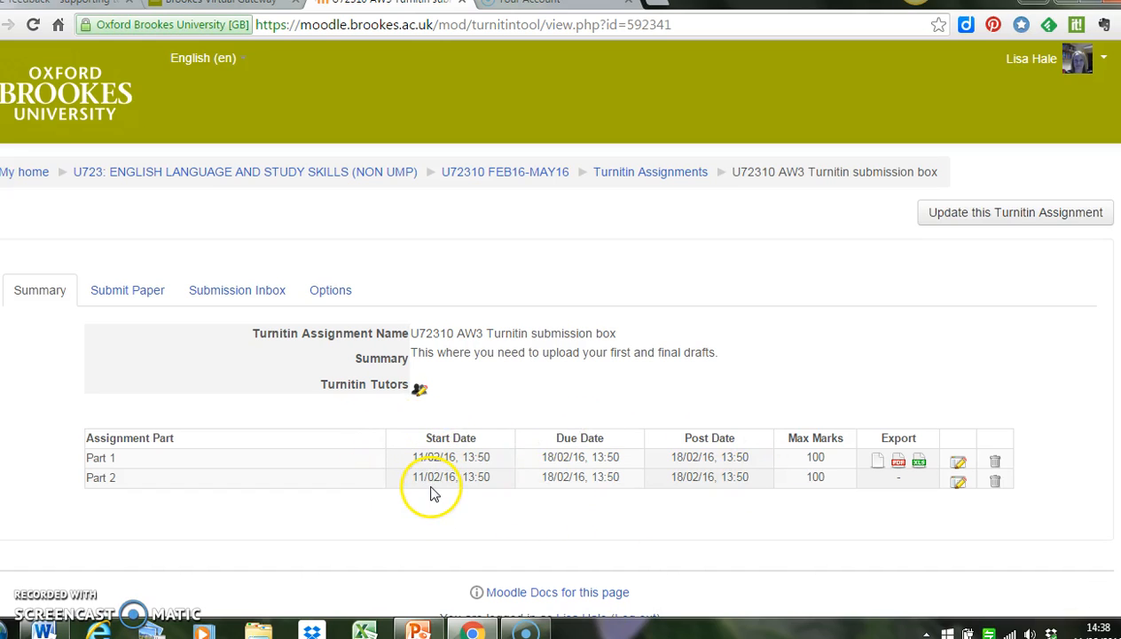
pyautogui.moveTo(565, 497)
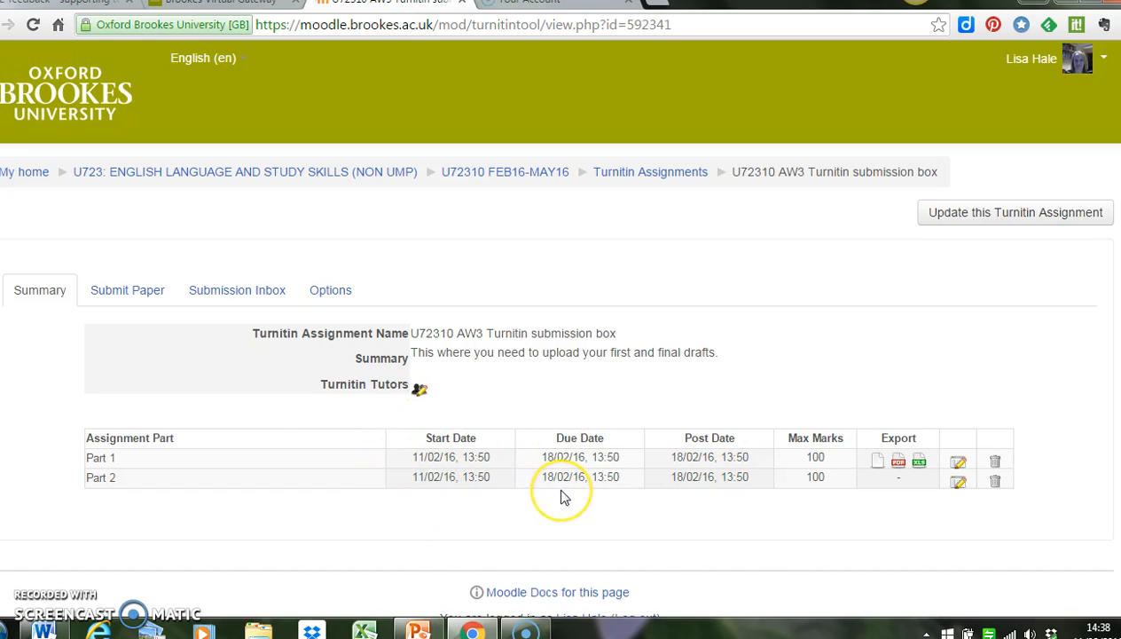
pyautogui.moveTo(495, 497)
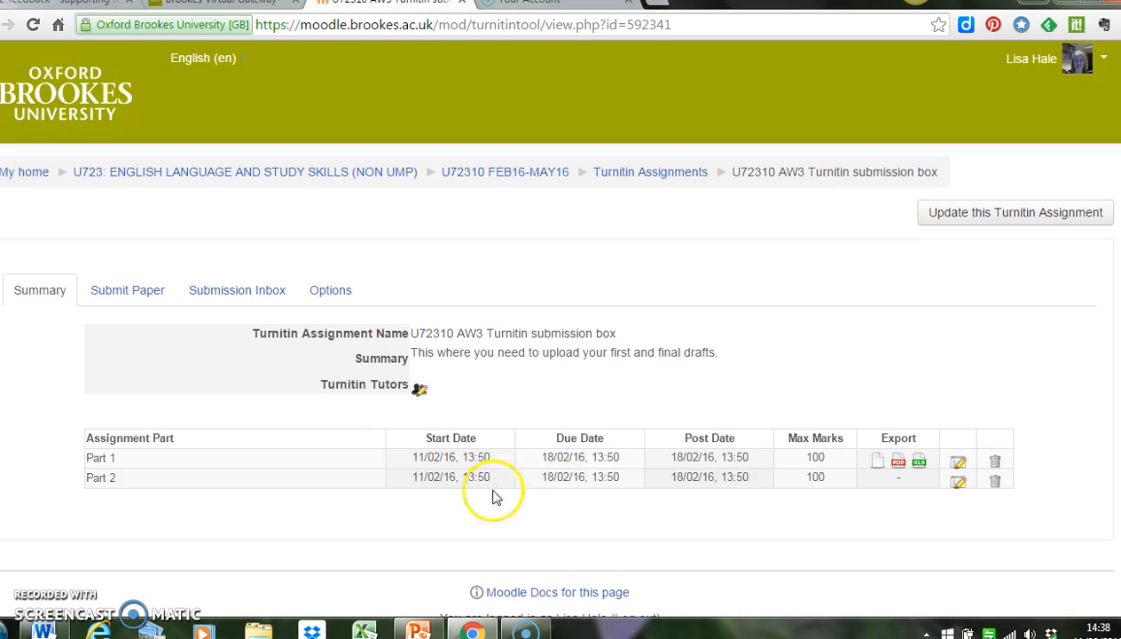
pyautogui.moveTo(233, 317)
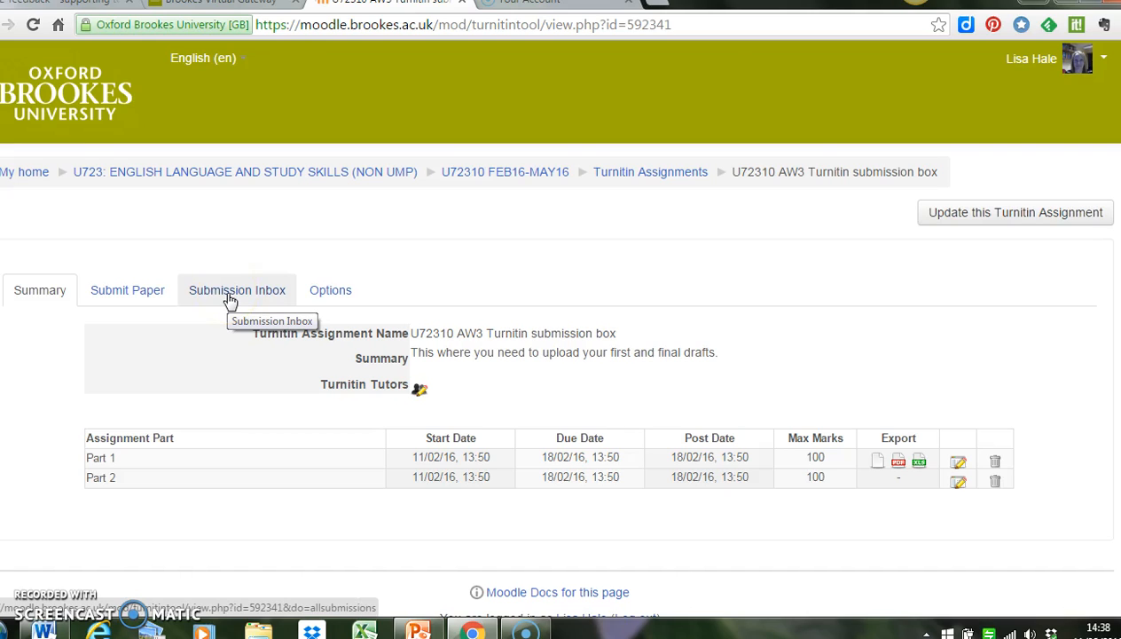
pyautogui.moveTo(218, 297)
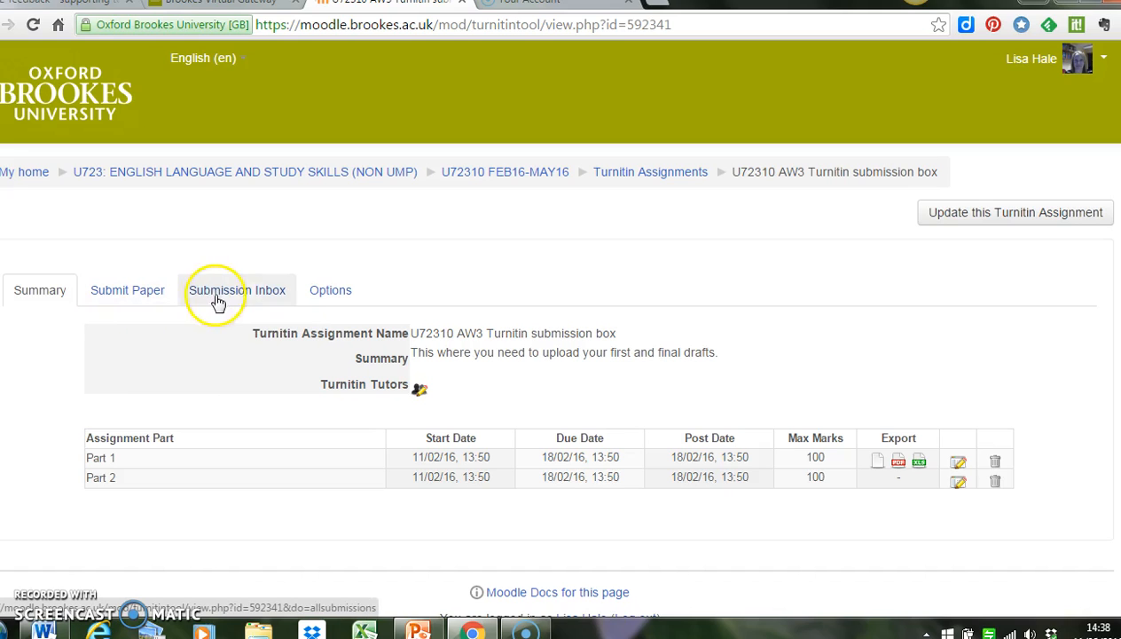
pyautogui.click(237, 290)
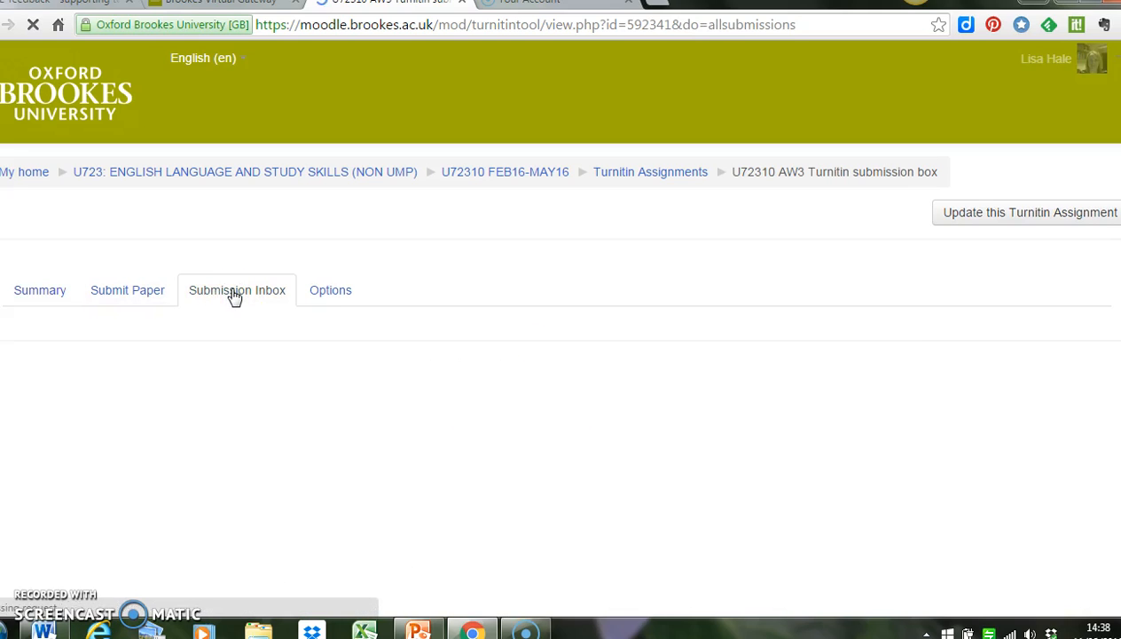
pyautogui.click(237, 290)
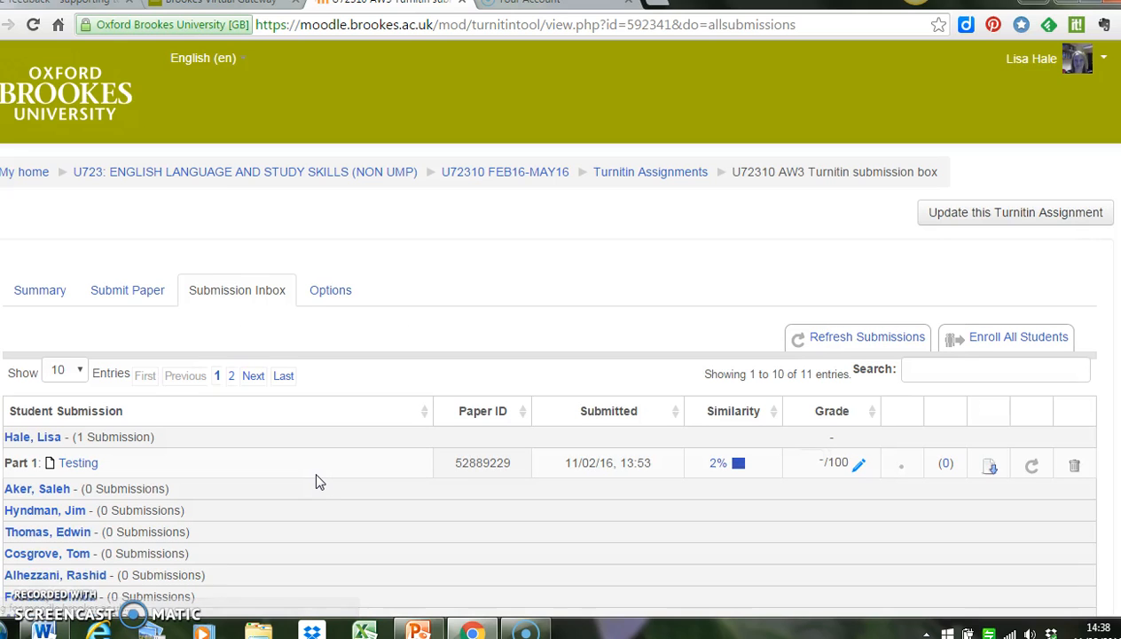
pyautogui.scroll(-3)
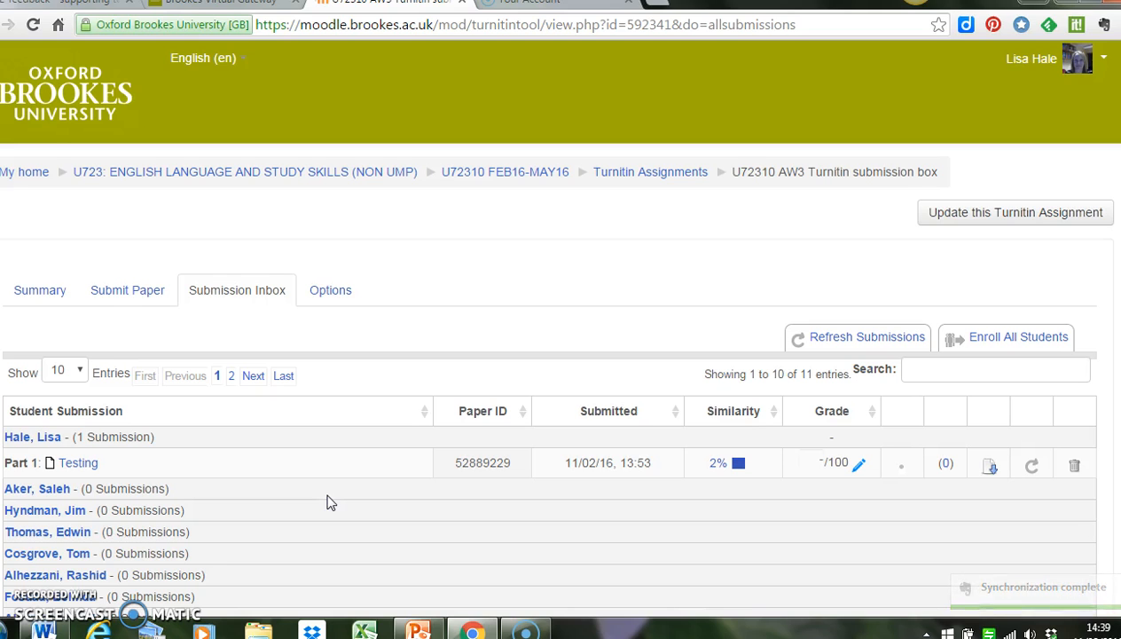
pyautogui.scroll(-3)
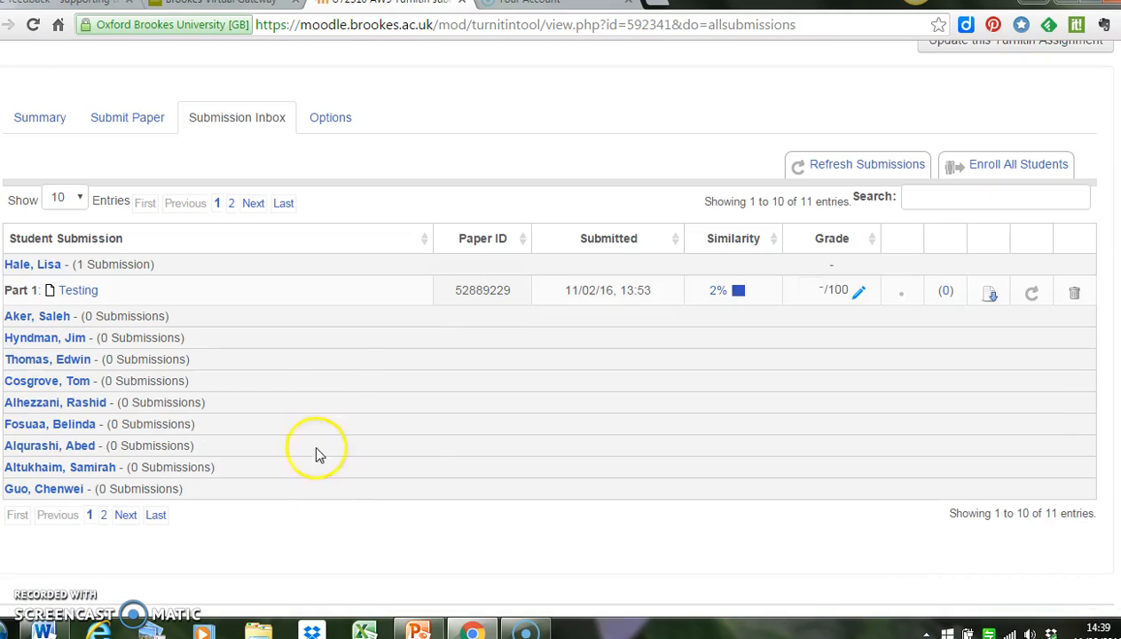
pyautogui.moveTo(262, 346)
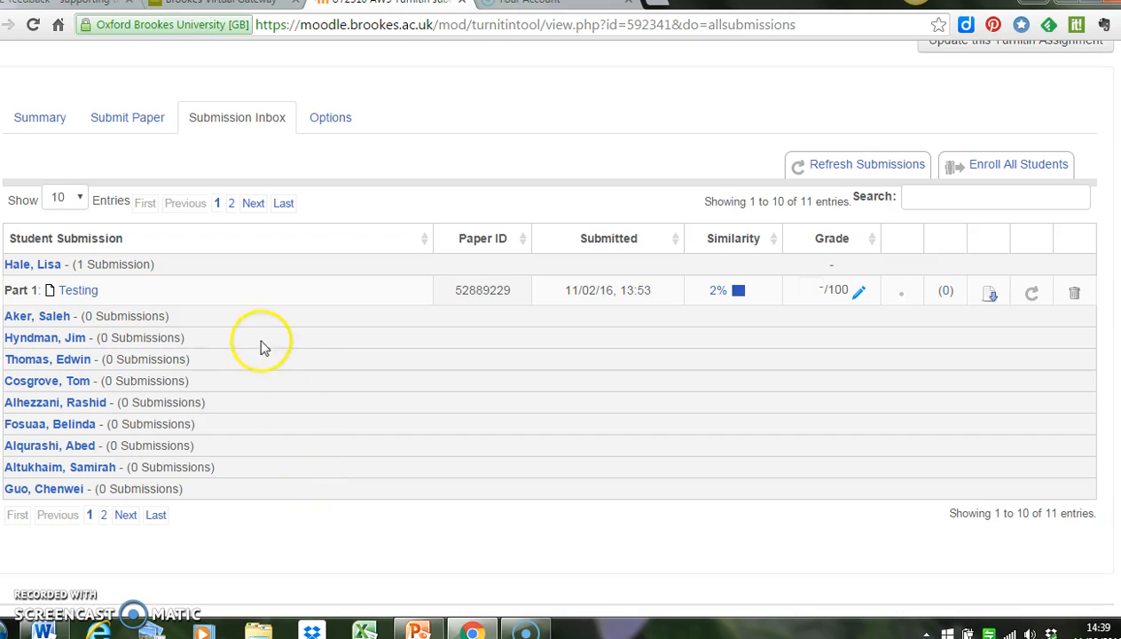
pyautogui.moveTo(310, 440)
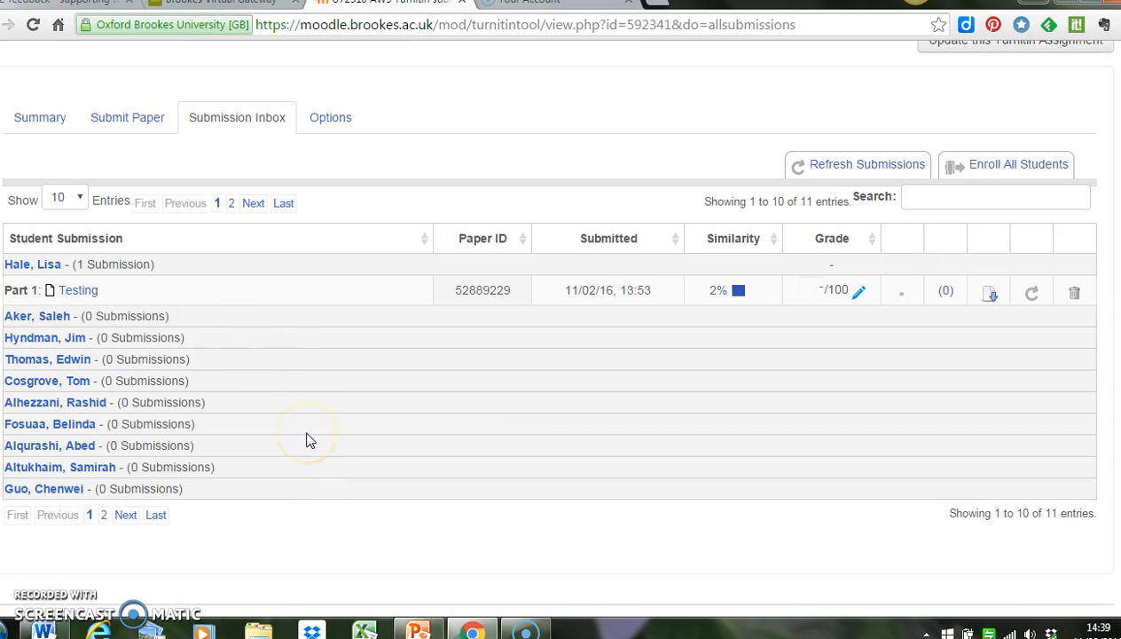
pyautogui.scroll(3)
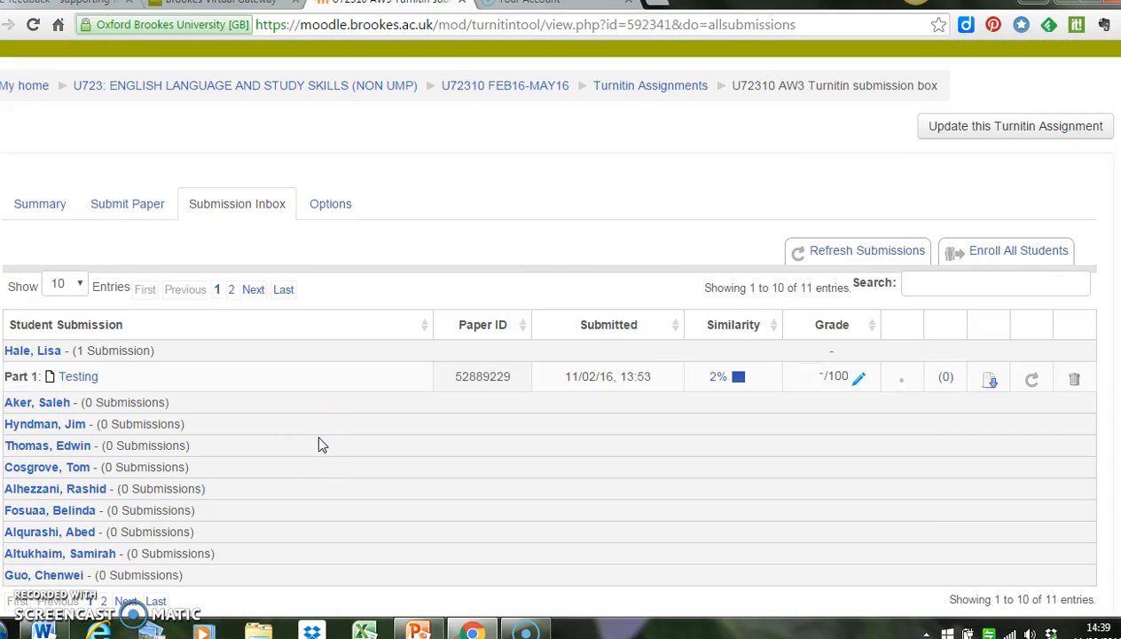
pyautogui.moveTo(341, 446)
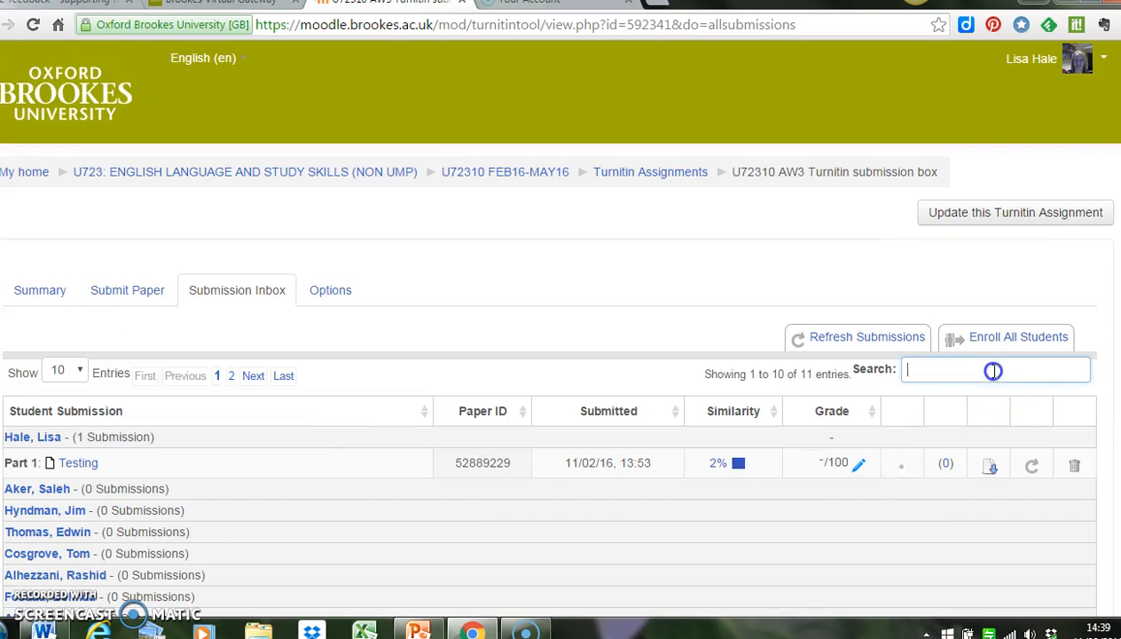
pyautogui.moveTo(895, 370)
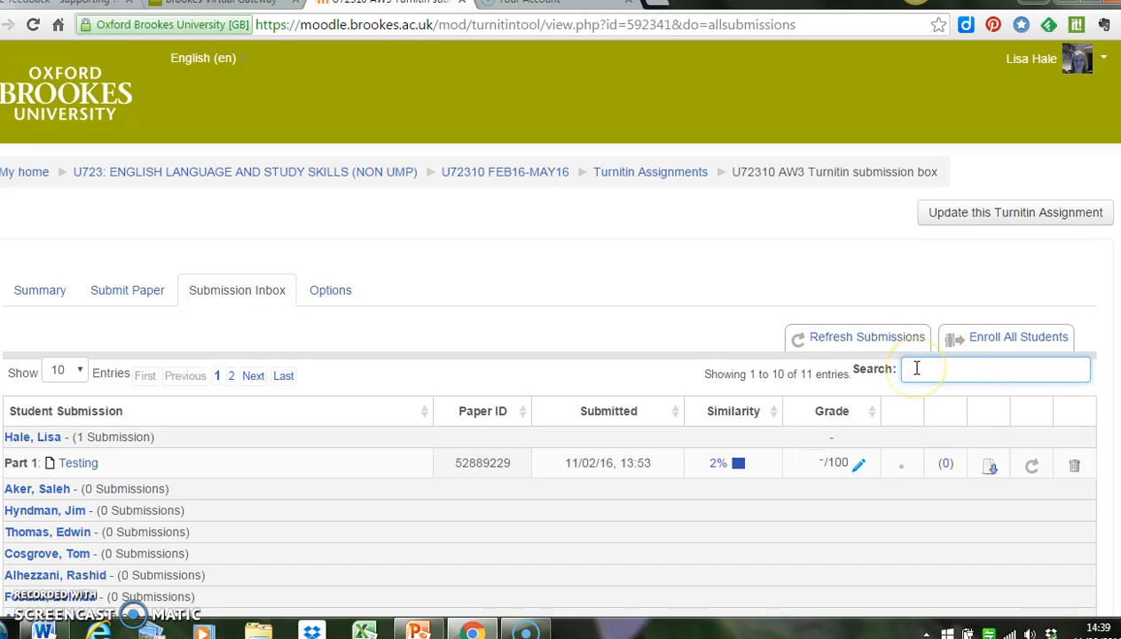
pyautogui.moveTo(909, 565)
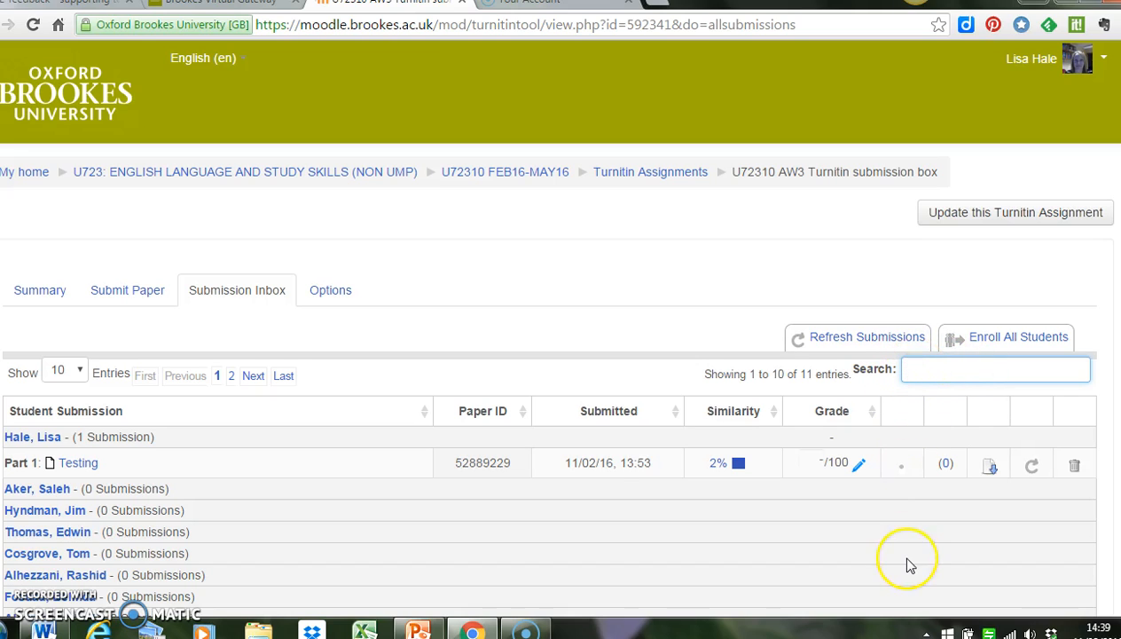
pyautogui.moveTo(909, 565)
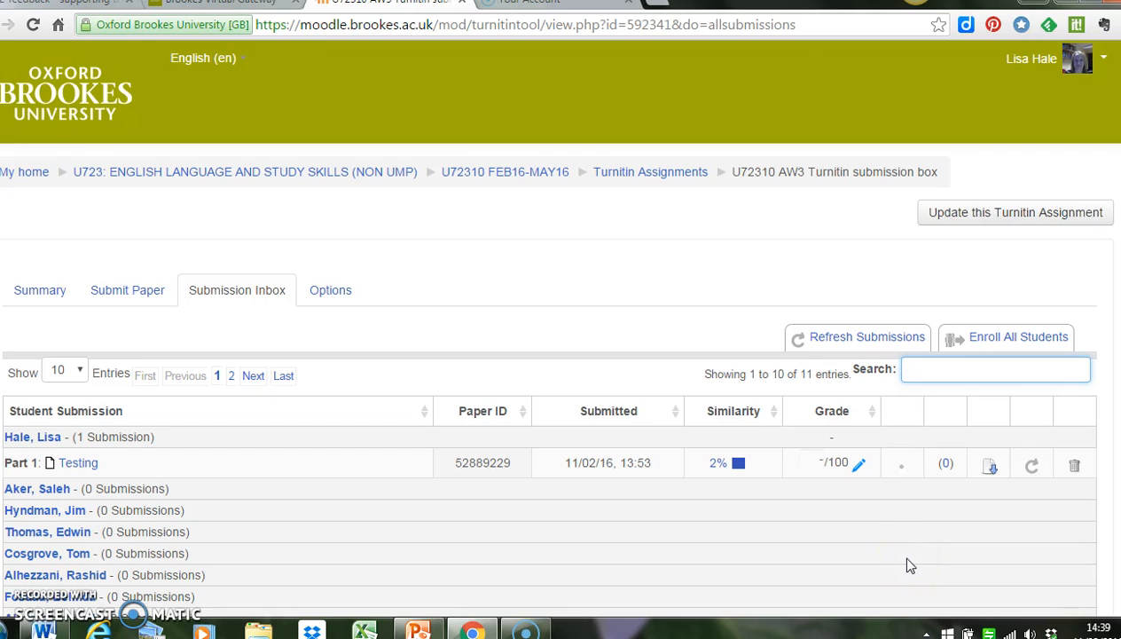
pyautogui.write('Lisa')
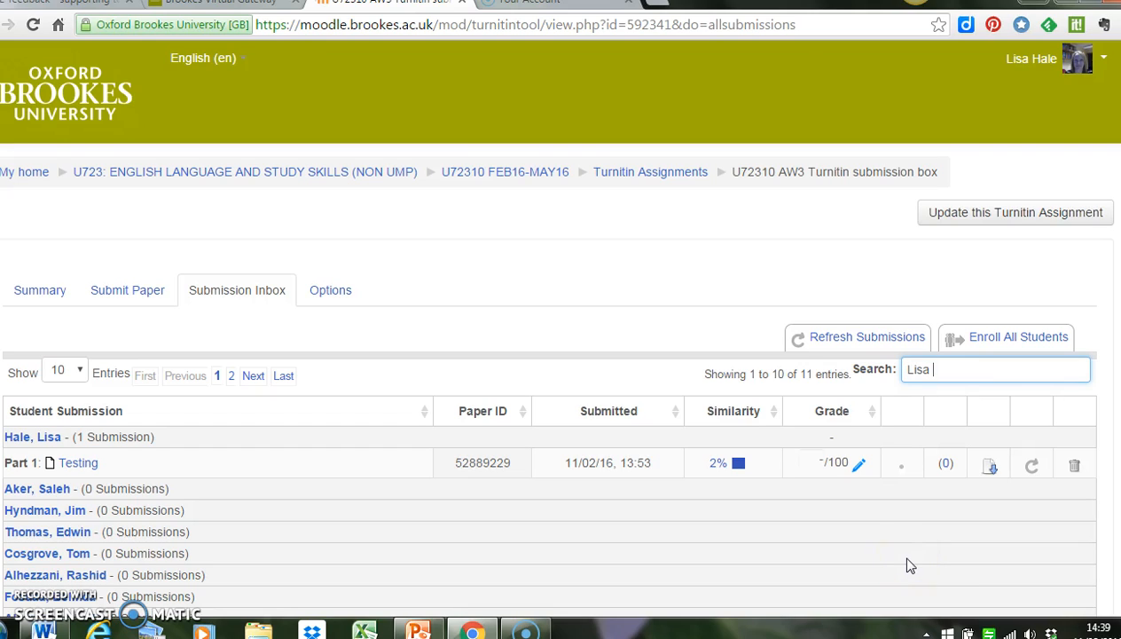
pyautogui.write('Hale')
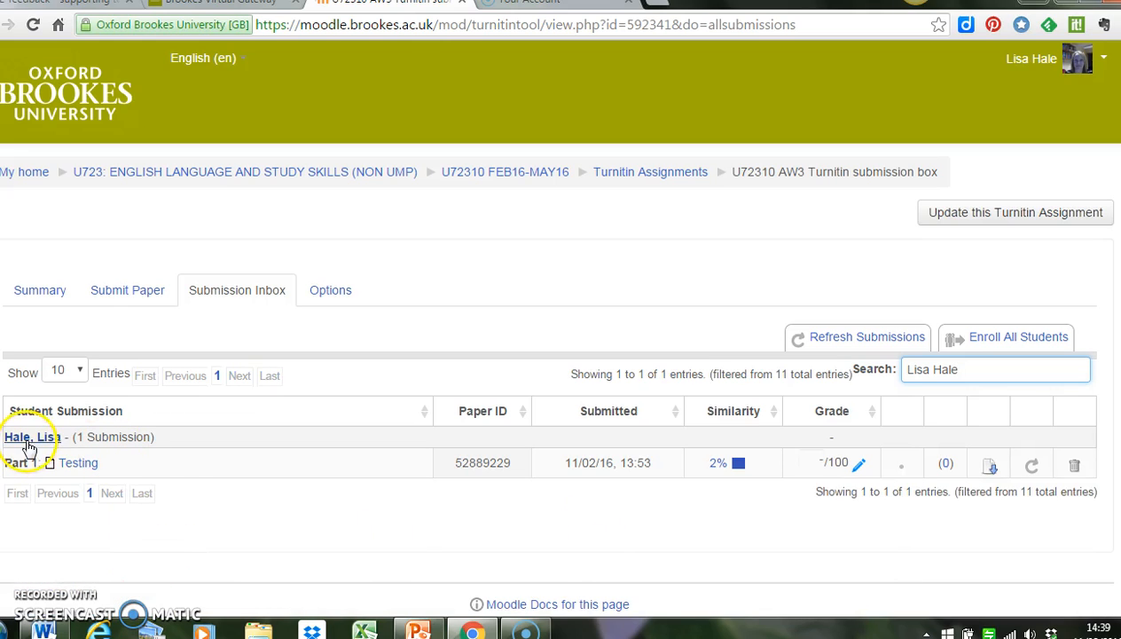
pyautogui.moveTo(34, 436)
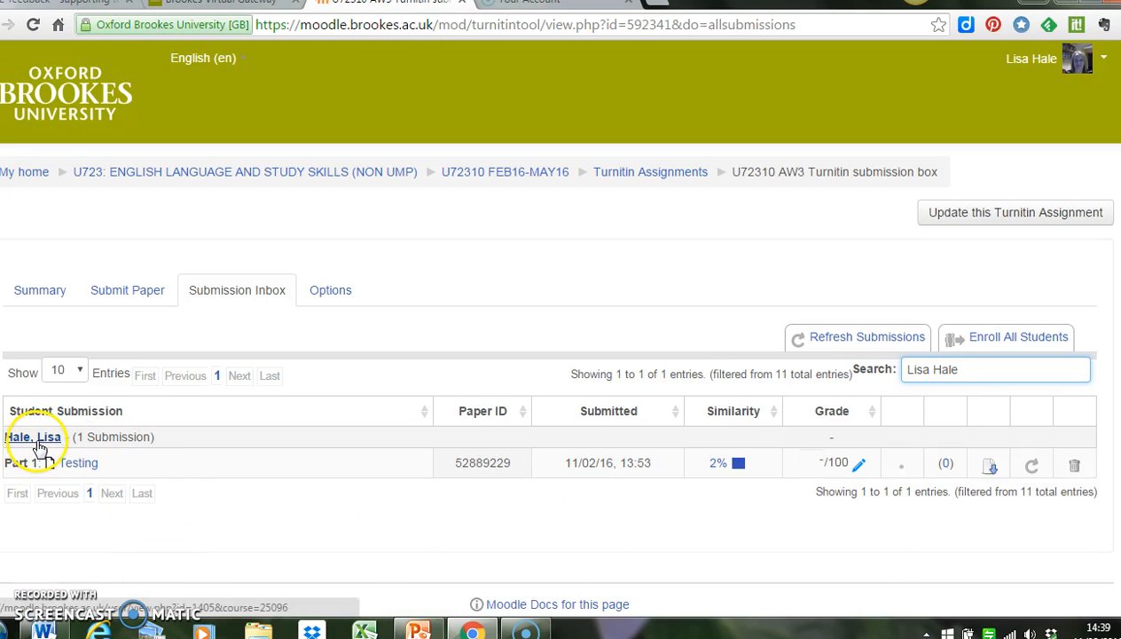
pyautogui.moveTo(190, 539)
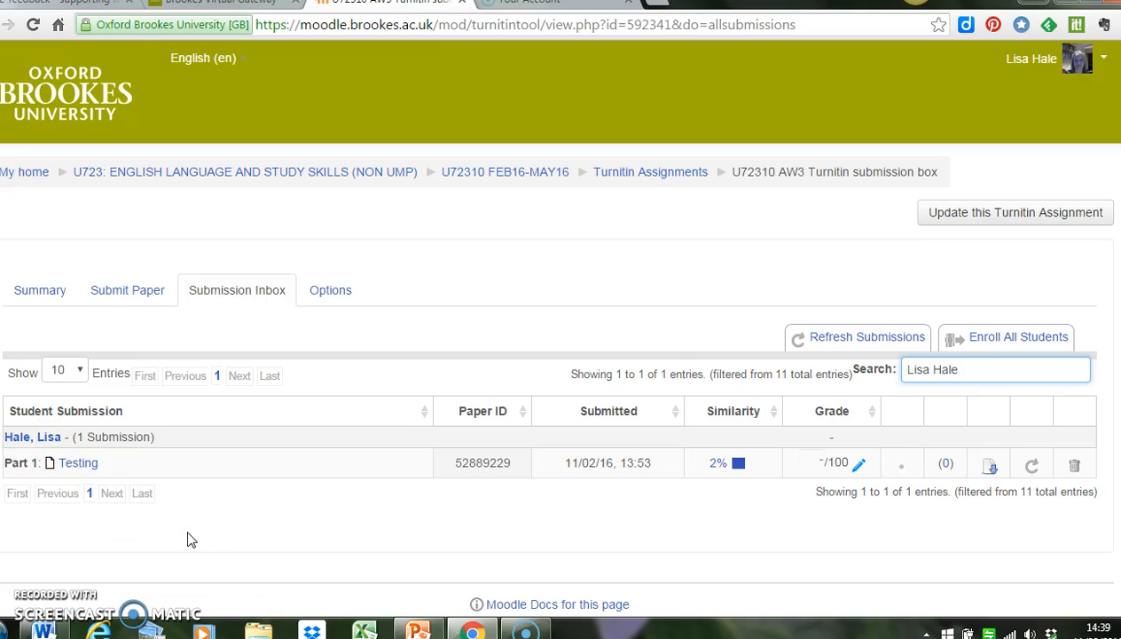
pyautogui.moveTo(35, 437)
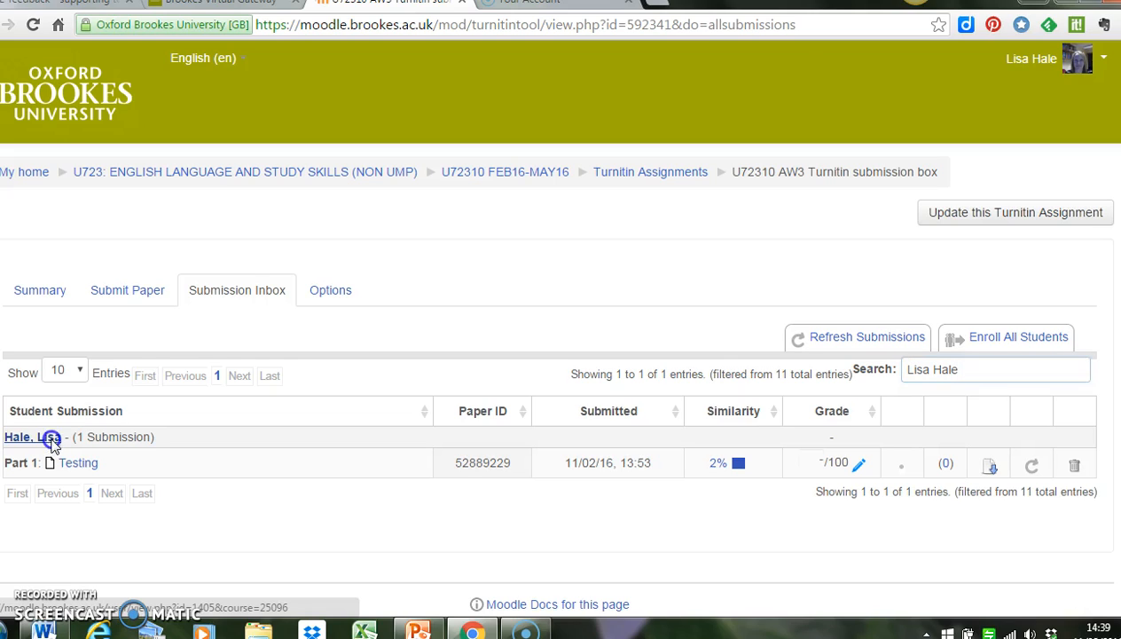
pyautogui.click(22, 437)
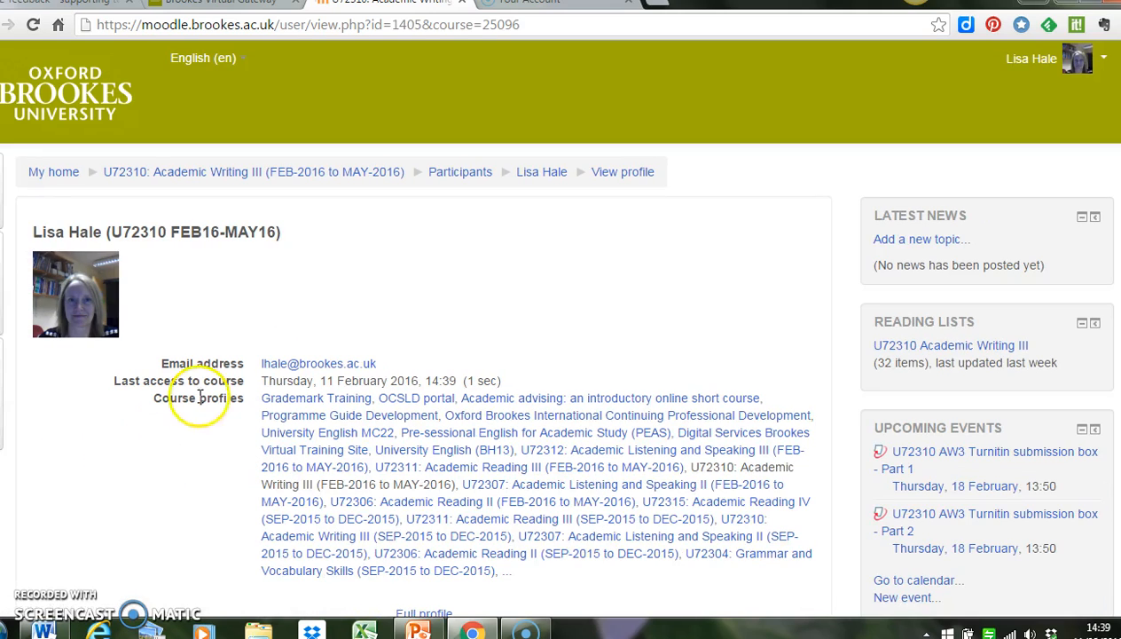
pyautogui.moveTo(666, 523)
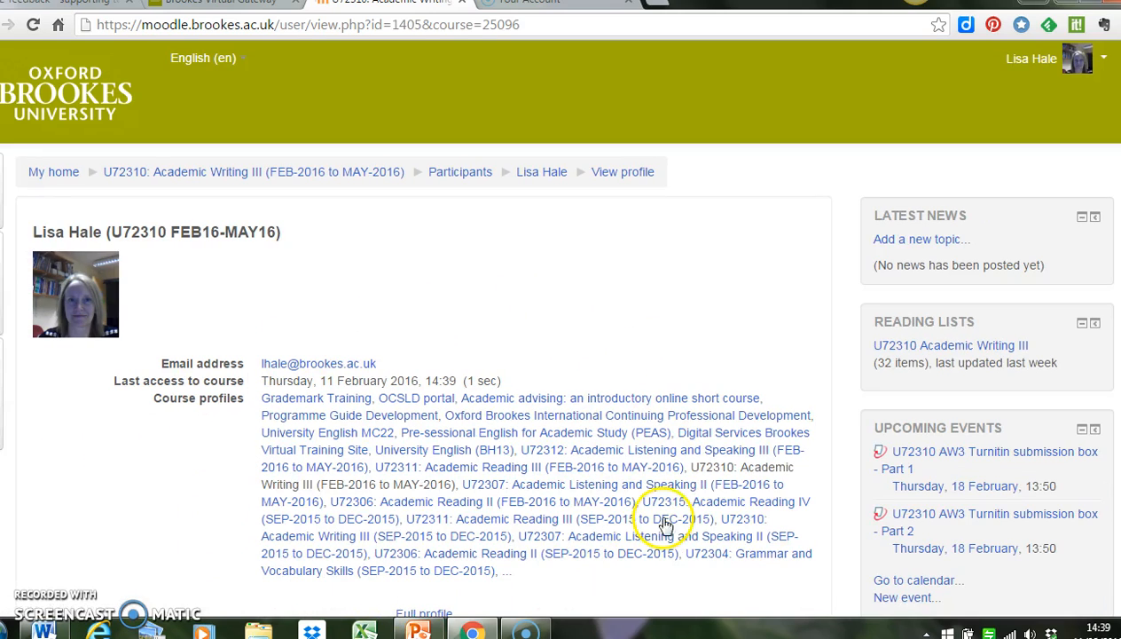
pyautogui.moveTo(329, 550)
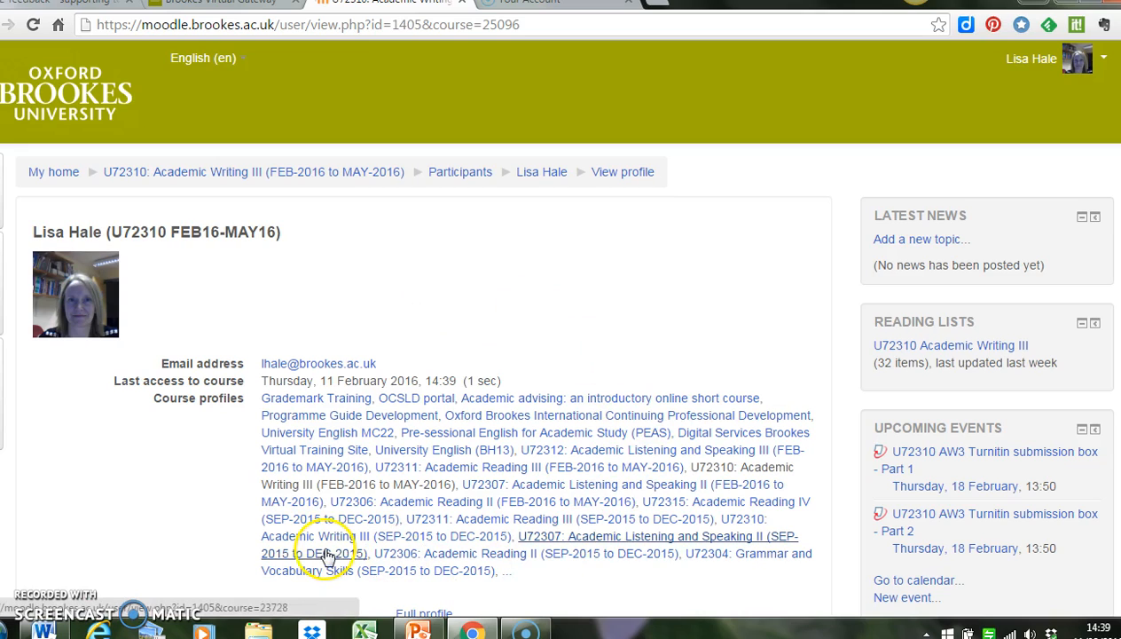
pyautogui.moveTo(368, 254)
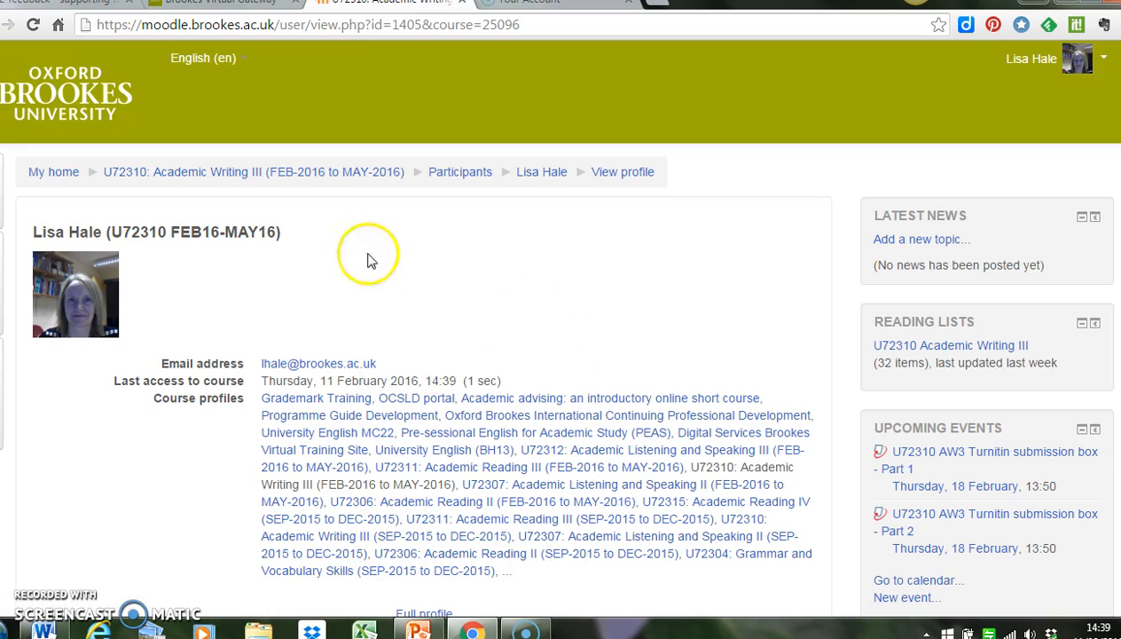
pyautogui.moveTo(542, 171)
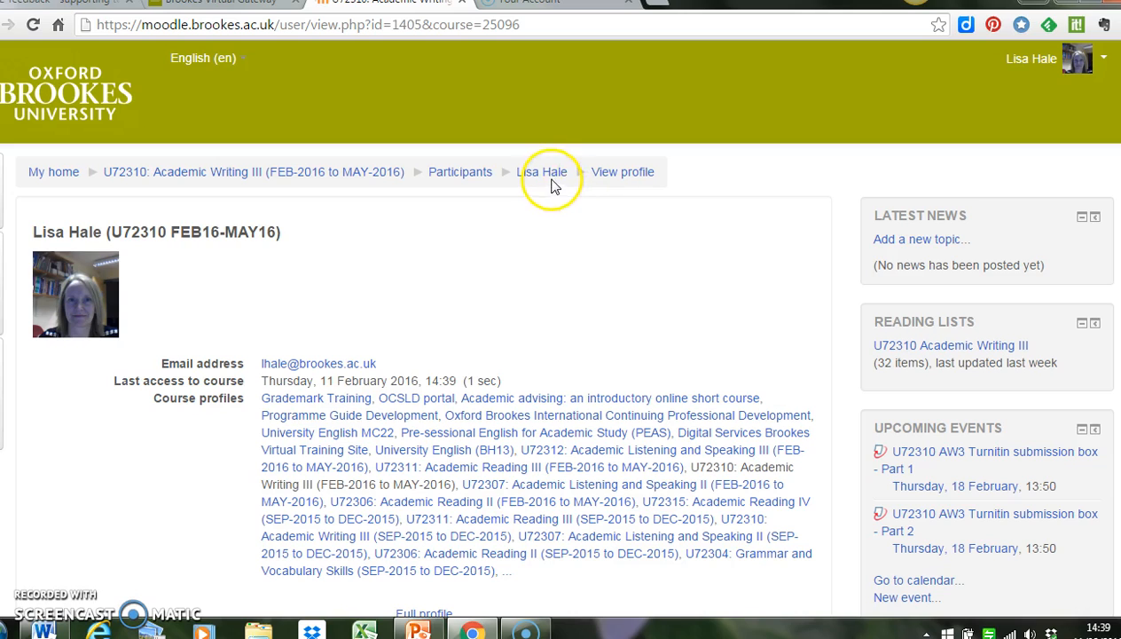
# Go through the course profile breadcrumb to the 9-member Participants list.
pyautogui.click(542, 172)
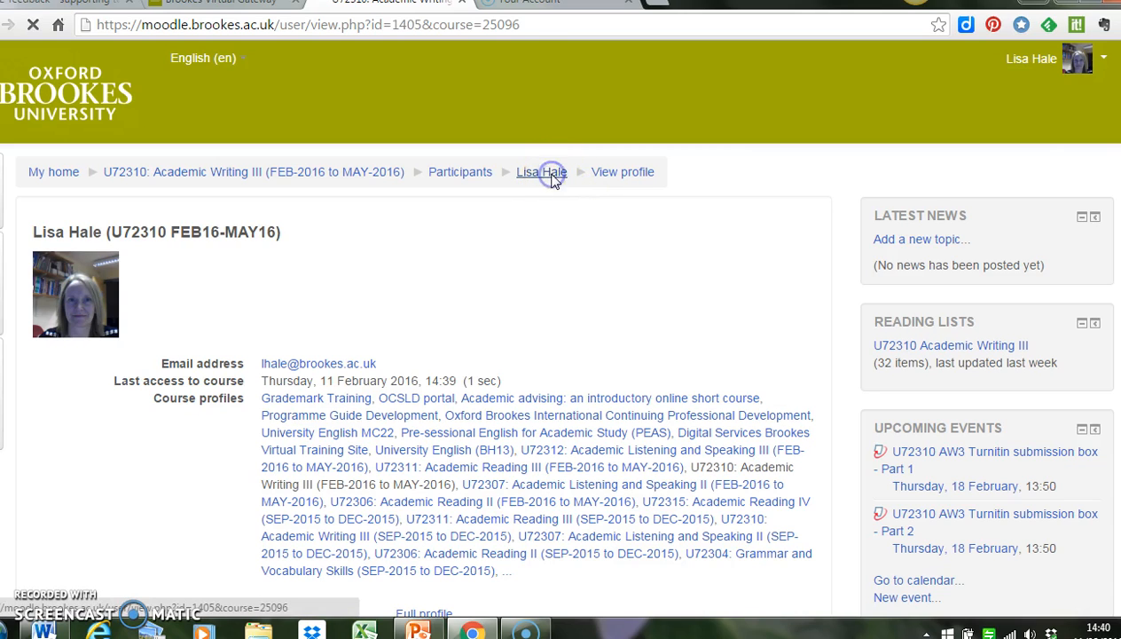
pyautogui.moveTo(485, 172)
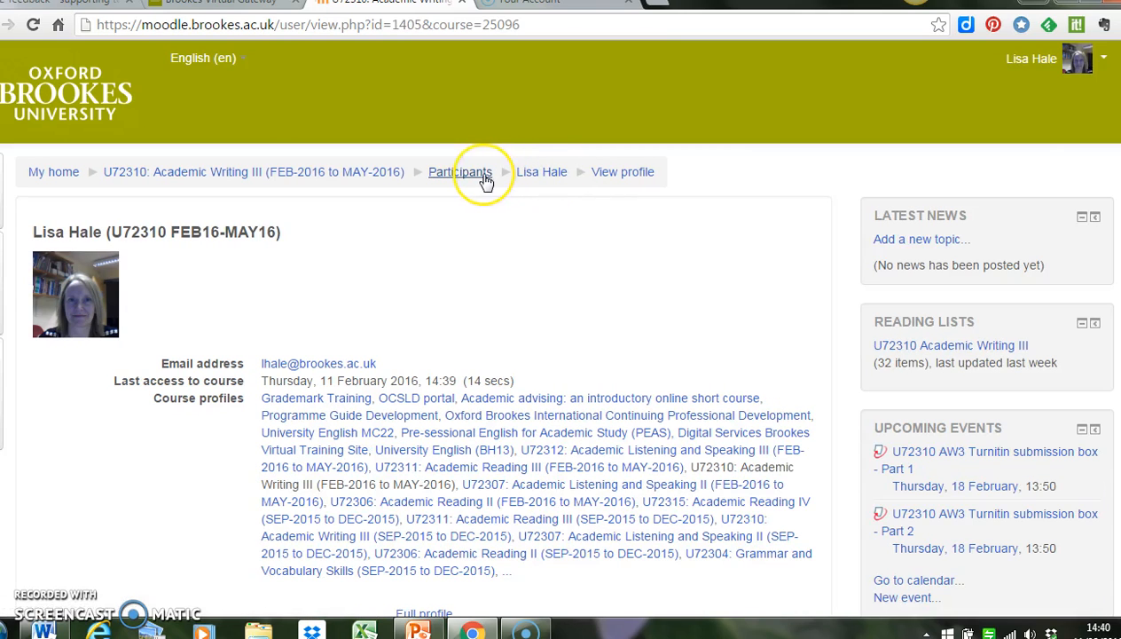
pyautogui.click(459, 171)
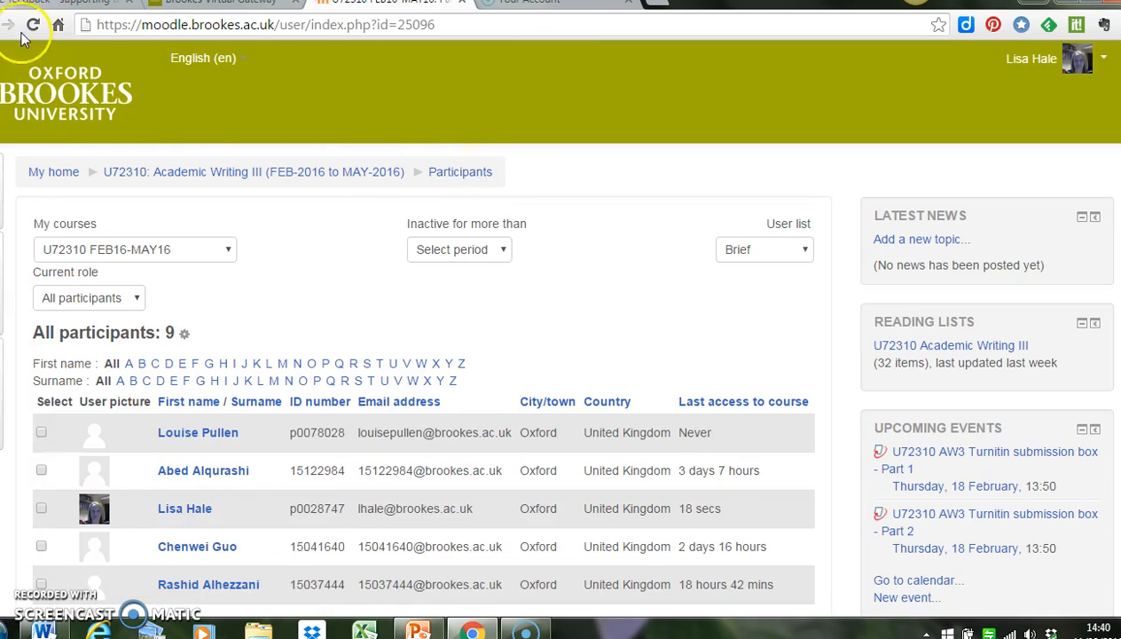
pyautogui.click(185, 508)
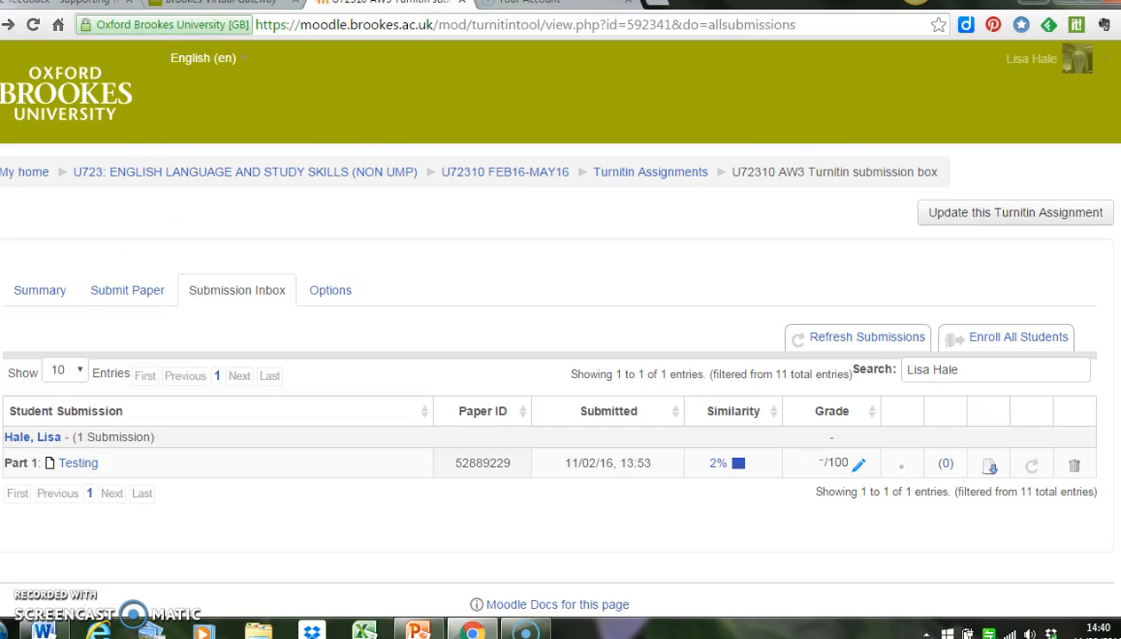
pyautogui.moveTo(274, 501)
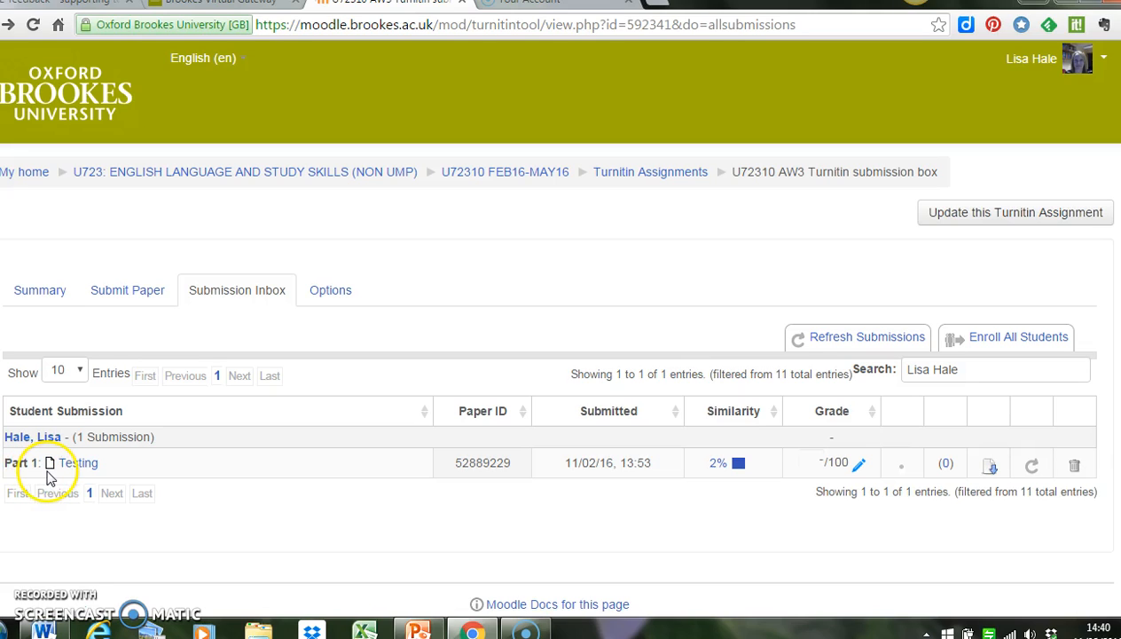
pyautogui.moveTo(73, 479)
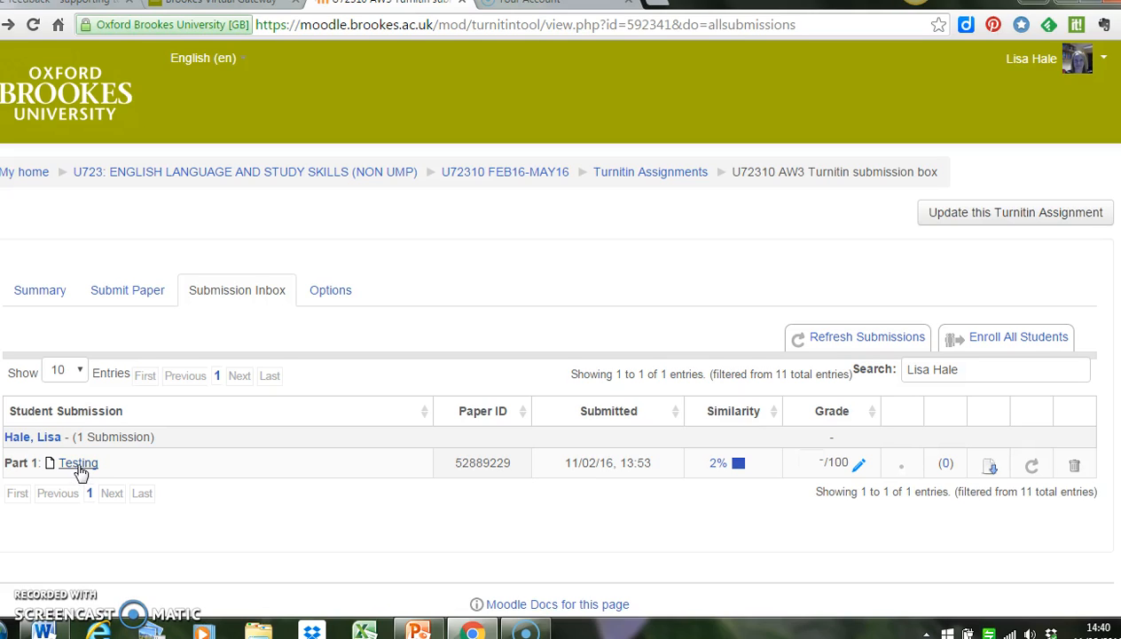
# Launch the Part 1 'Testing' paper in a Turnitin Feedback Studio pop-up window.
pyautogui.click(78, 462)
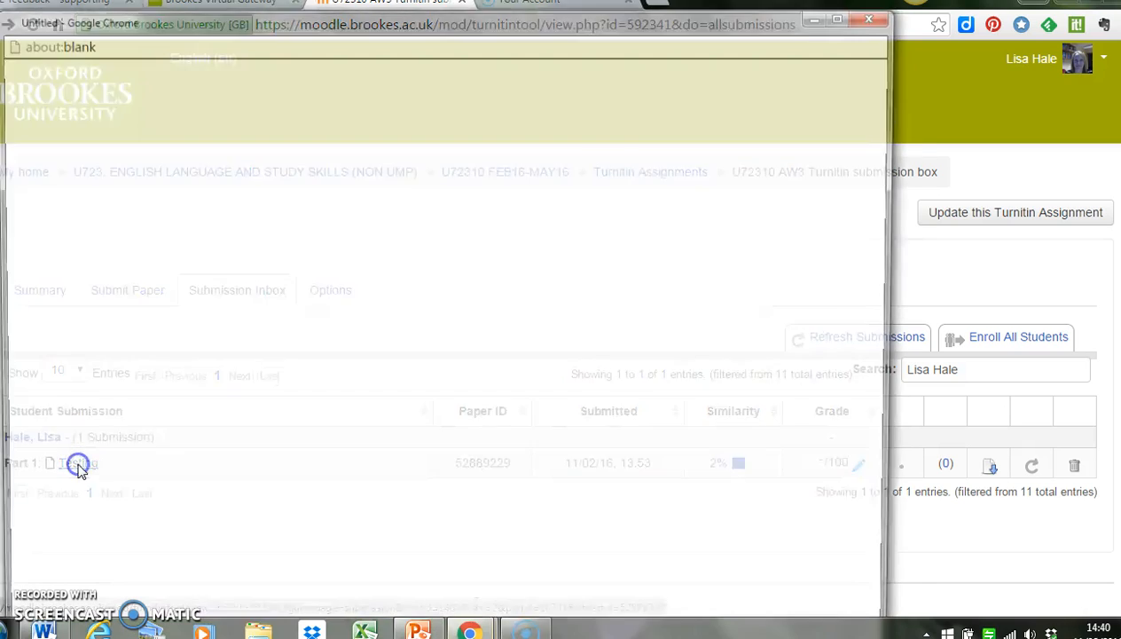
pyautogui.click(76, 462)
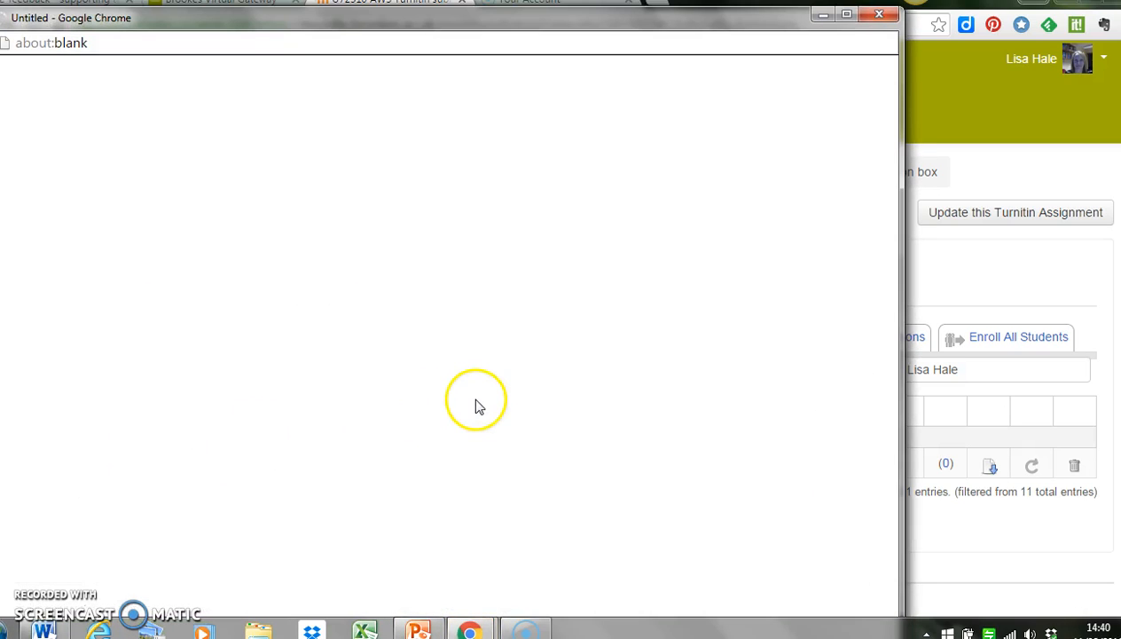
pyautogui.moveTo(568, 421)
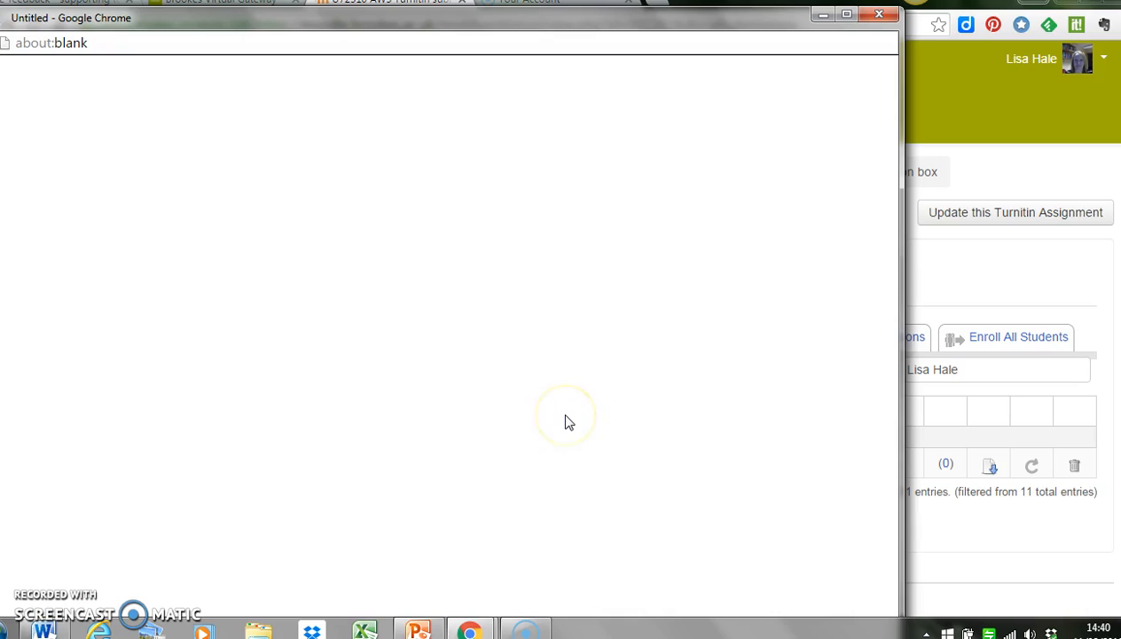
pyautogui.moveTo(606, 413)
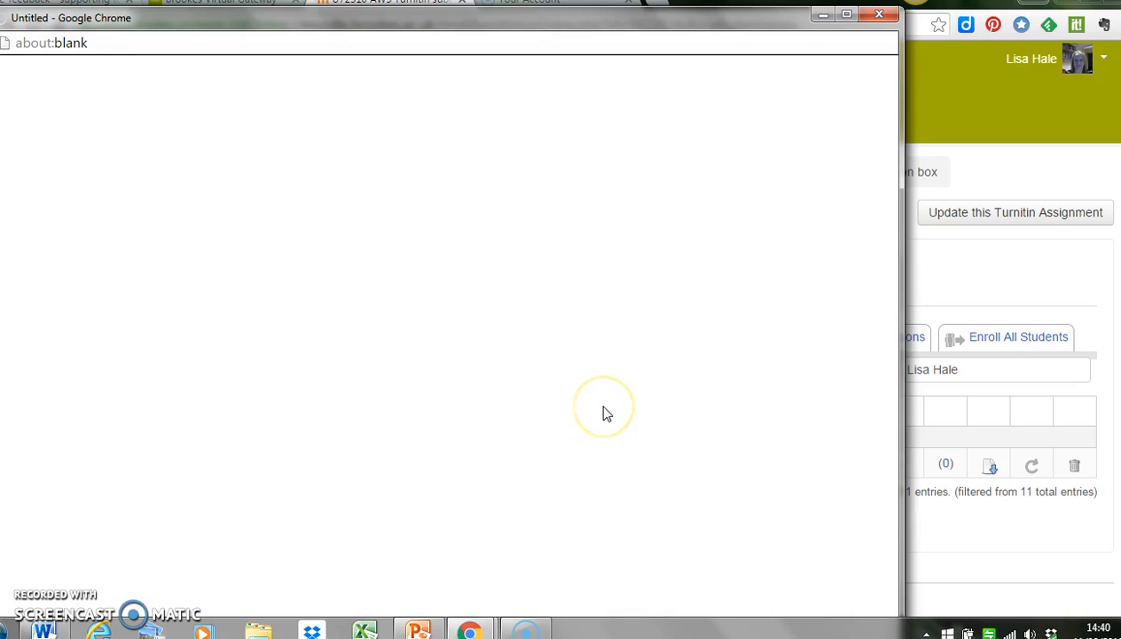
pyautogui.moveTo(671, 346)
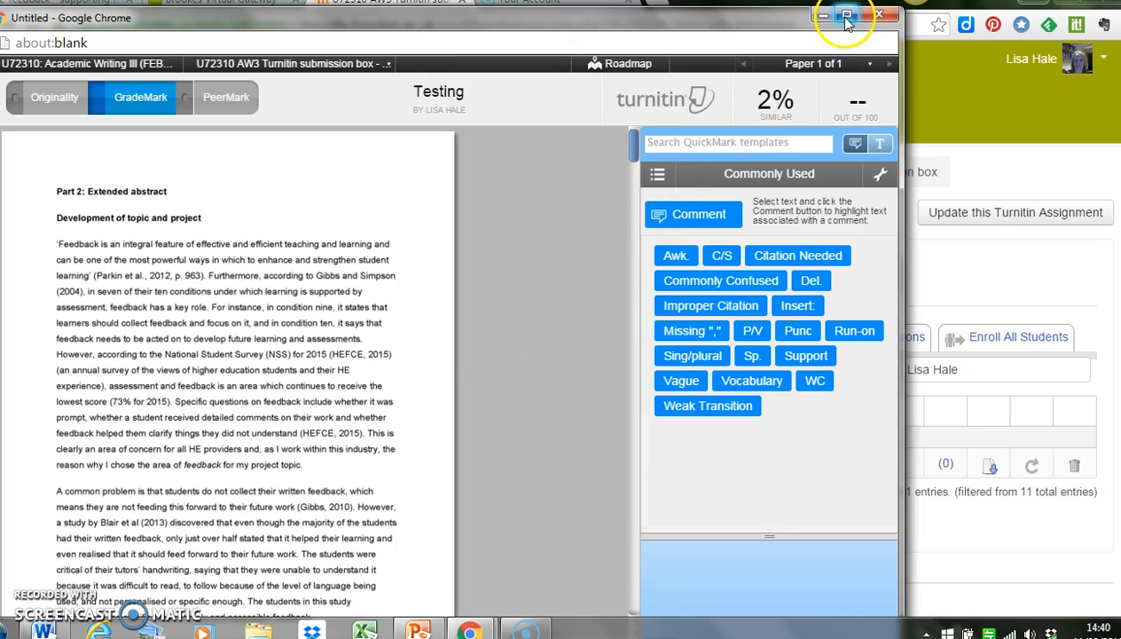
# Maximize the Turnitin window and drag the zoom slider right to enlarge the essay.
pyautogui.click(846, 16)
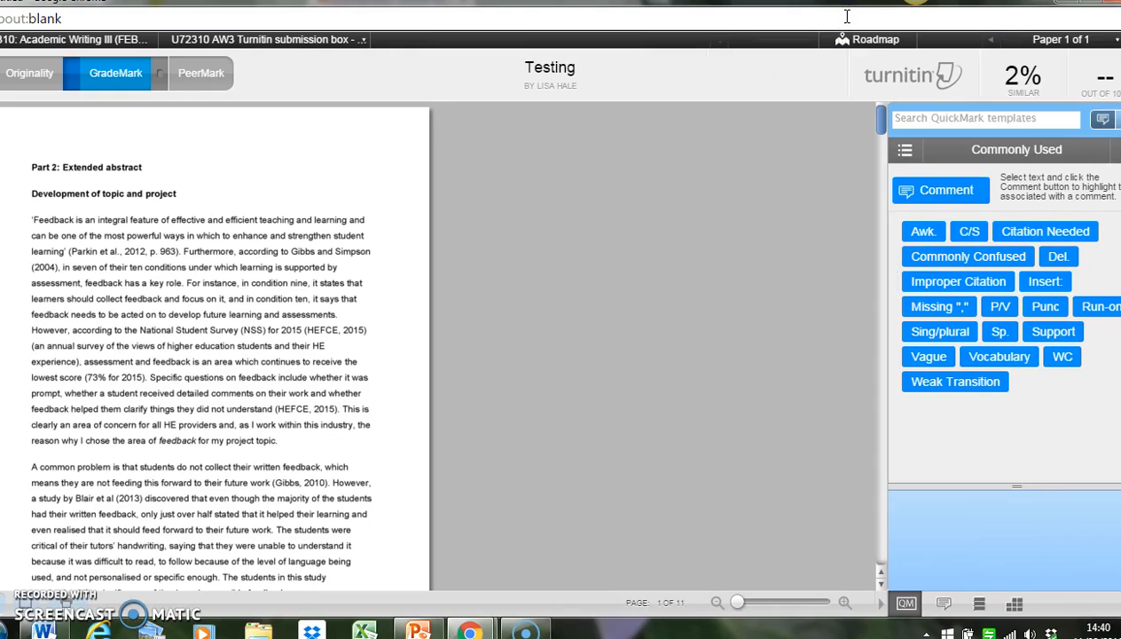
pyautogui.moveTo(664, 417)
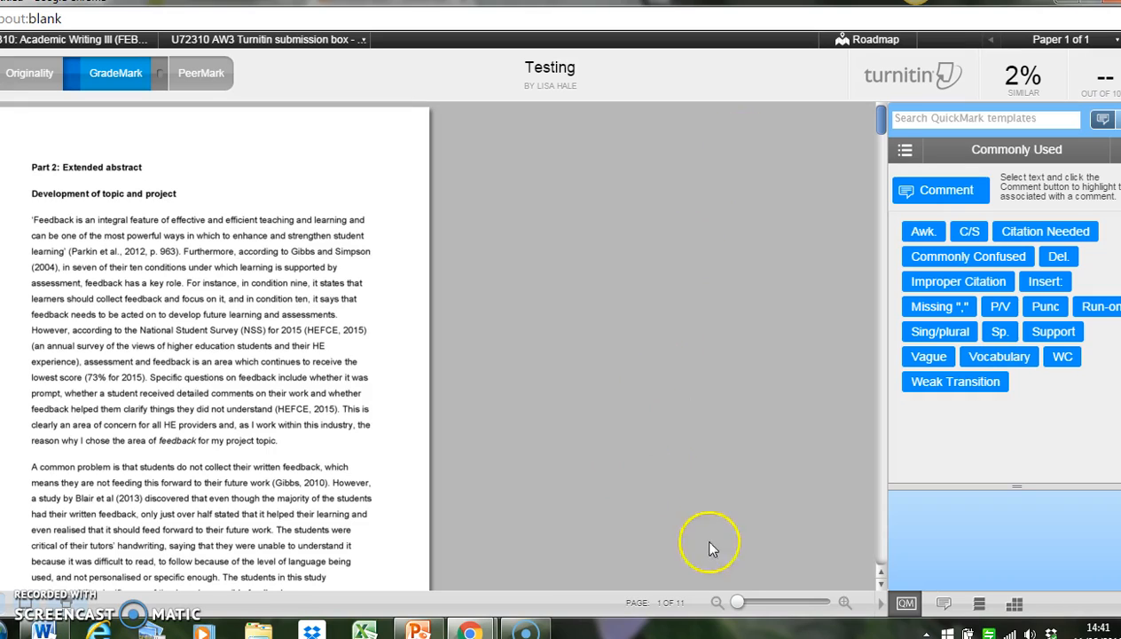
pyautogui.moveTo(725, 538)
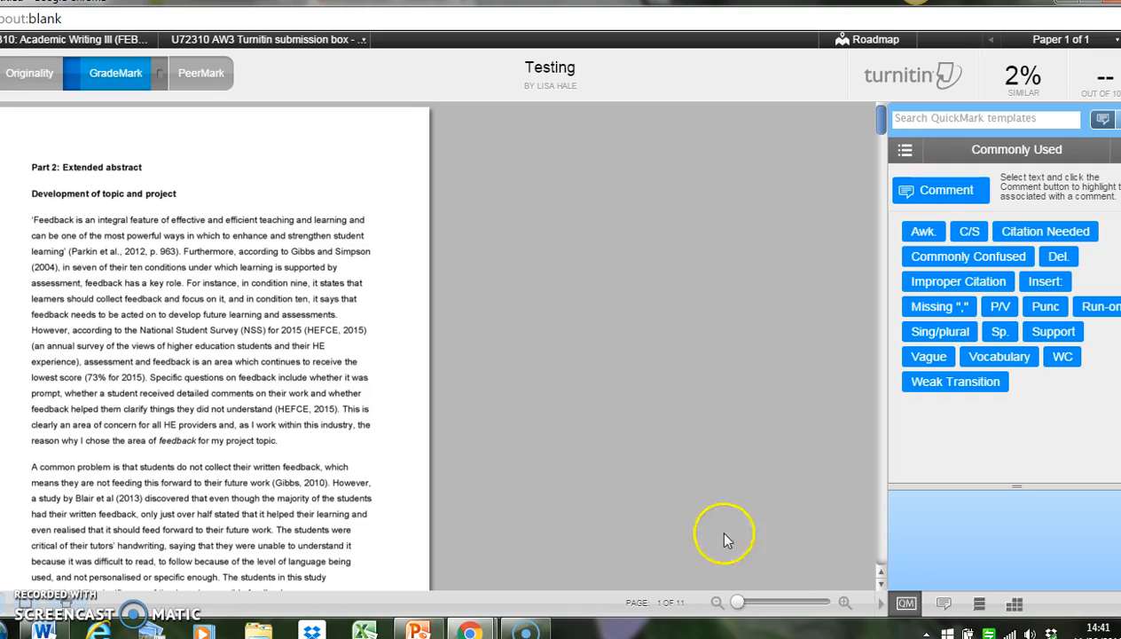
pyautogui.moveTo(788, 621)
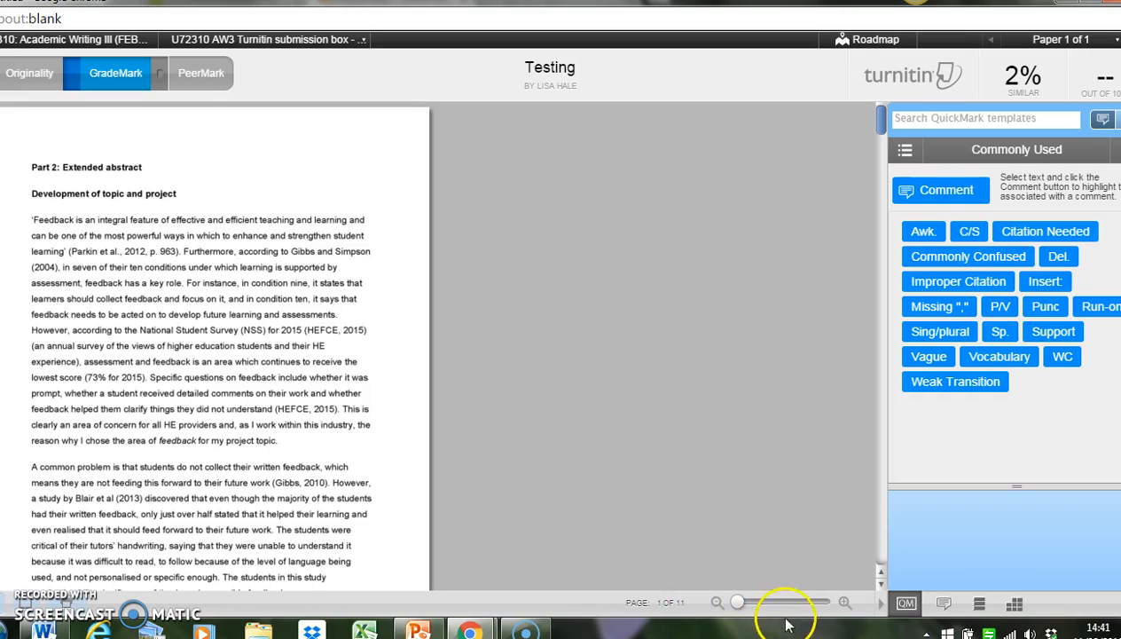
pyautogui.moveTo(735, 602)
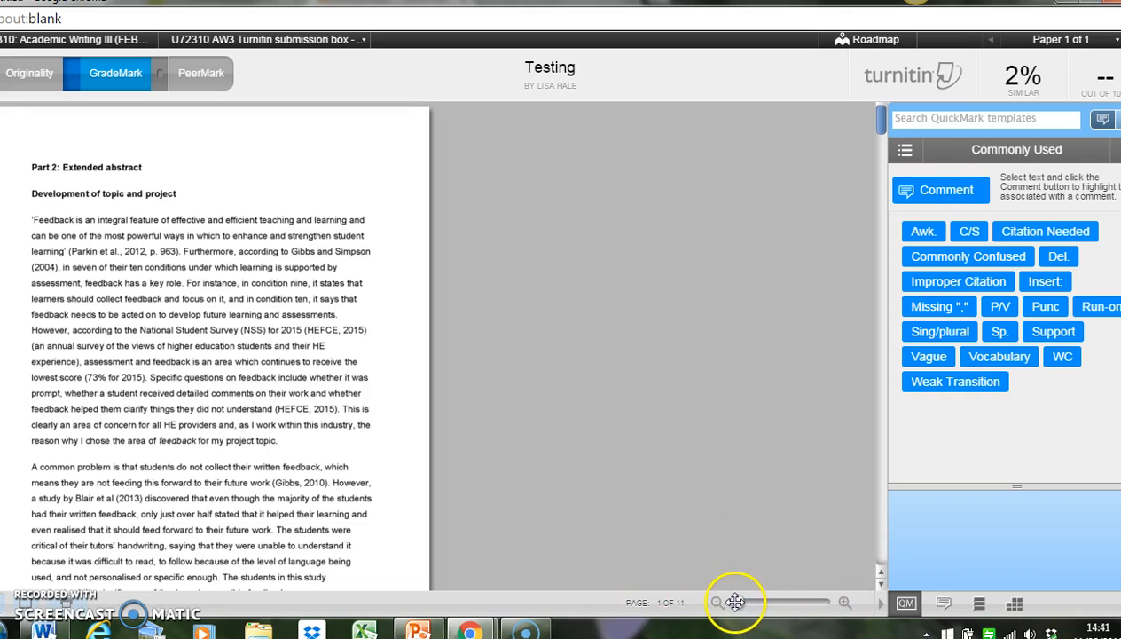
pyautogui.moveTo(734, 602); pyautogui.dragTo(776, 602)
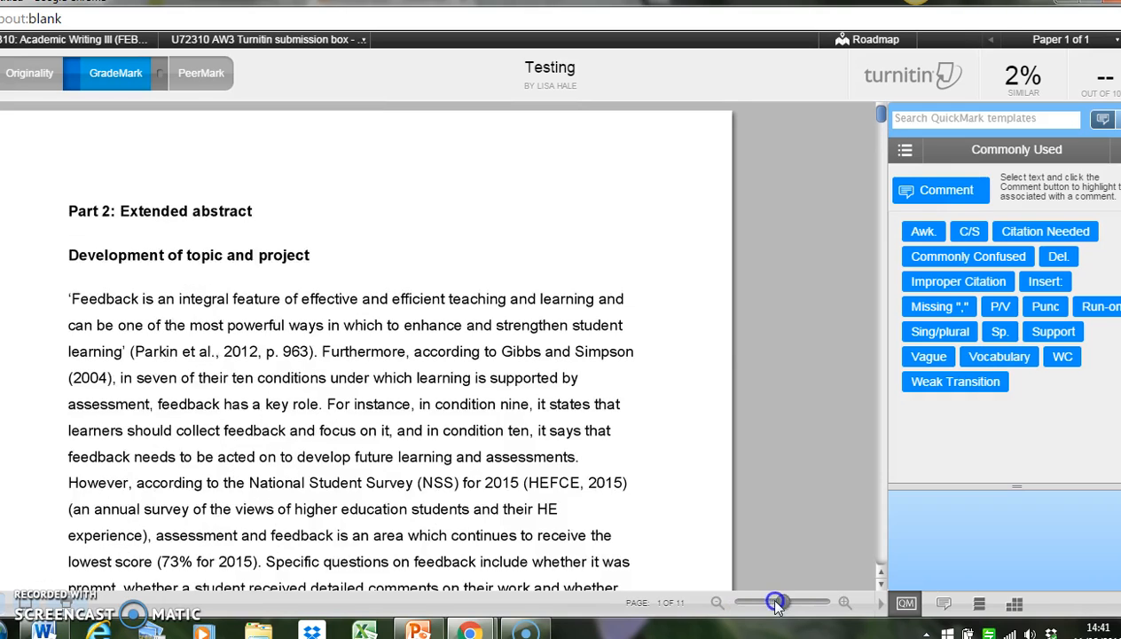
pyautogui.moveTo(776, 601); pyautogui.dragTo(805, 601)
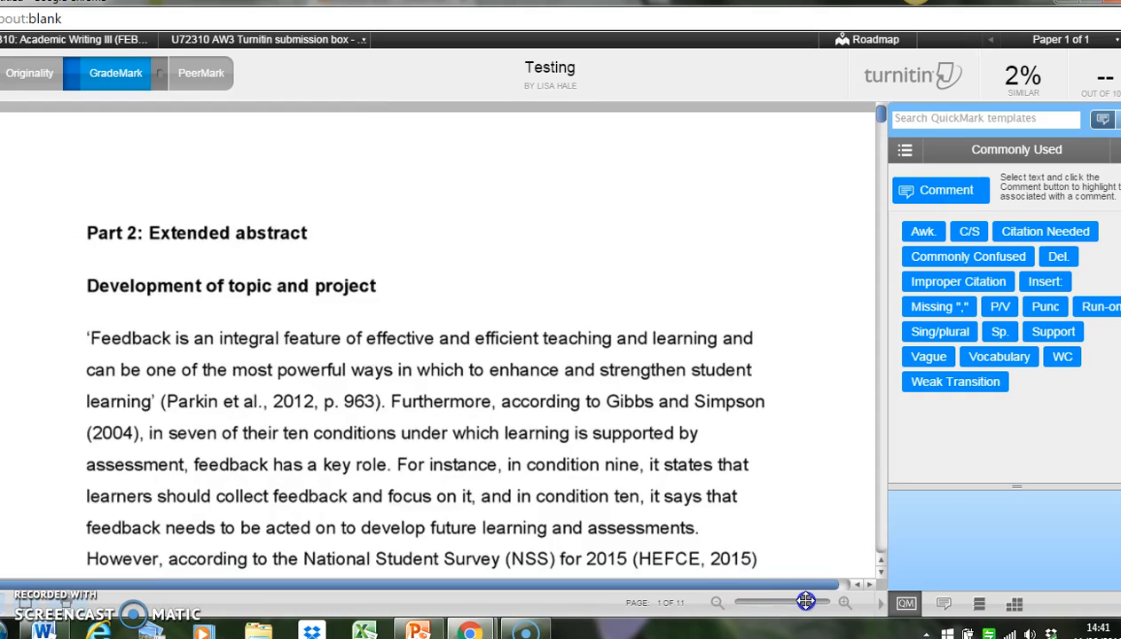
pyautogui.moveTo(834, 497)
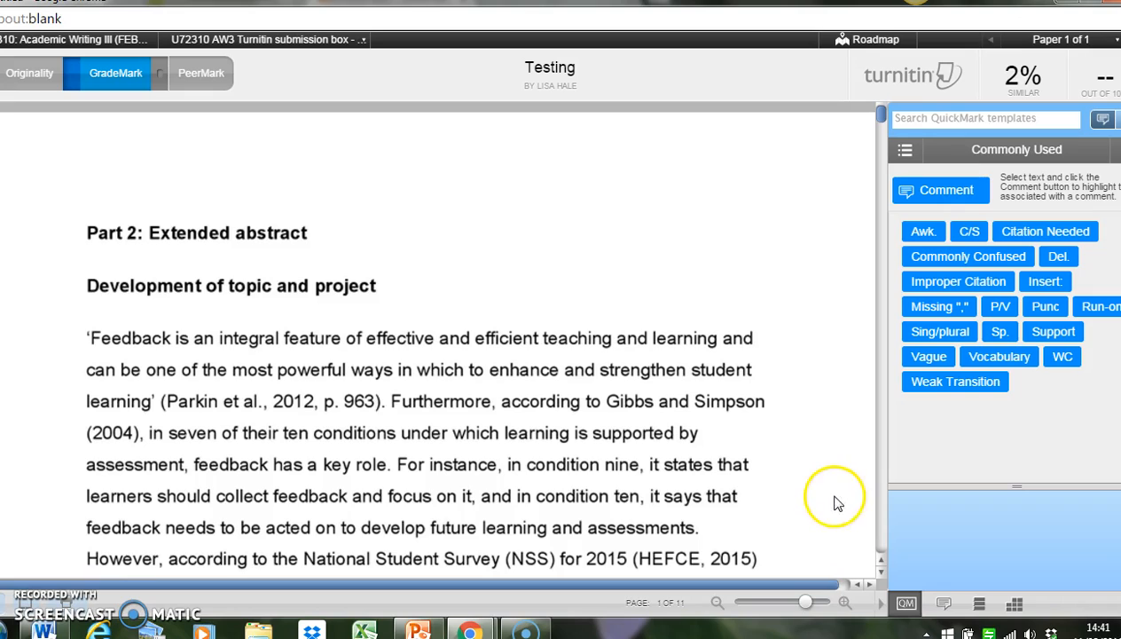
pyautogui.moveTo(834, 509)
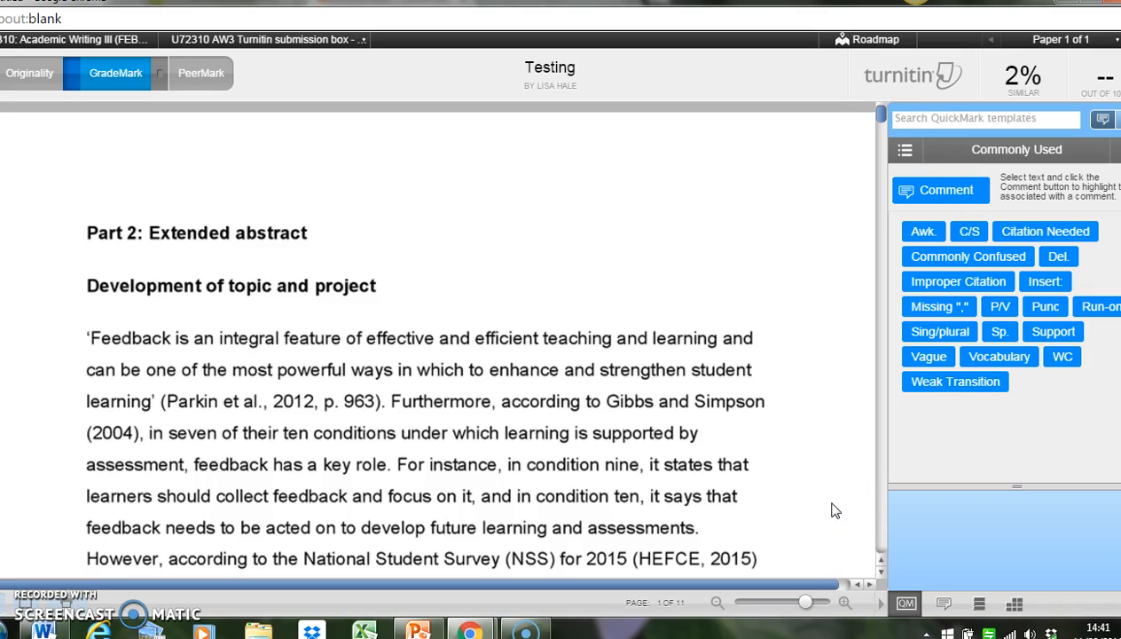
pyautogui.moveTo(101, 125)
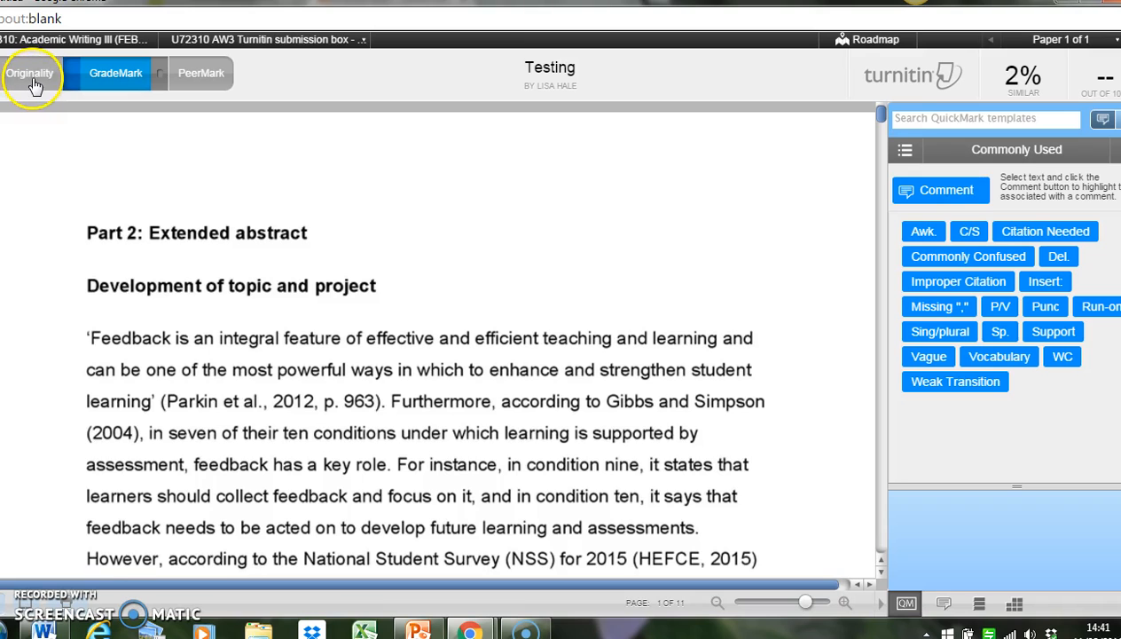
# Open the Originality tab and continue past the Exclude Bibliography warning.
pyautogui.click(30, 73)
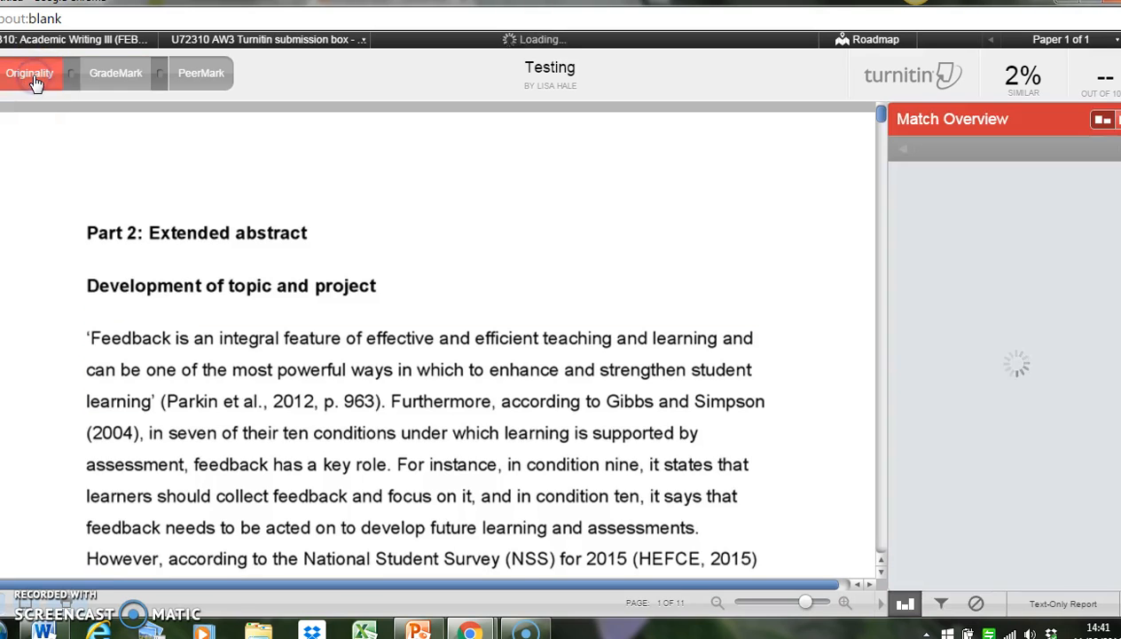
pyautogui.click(30, 72)
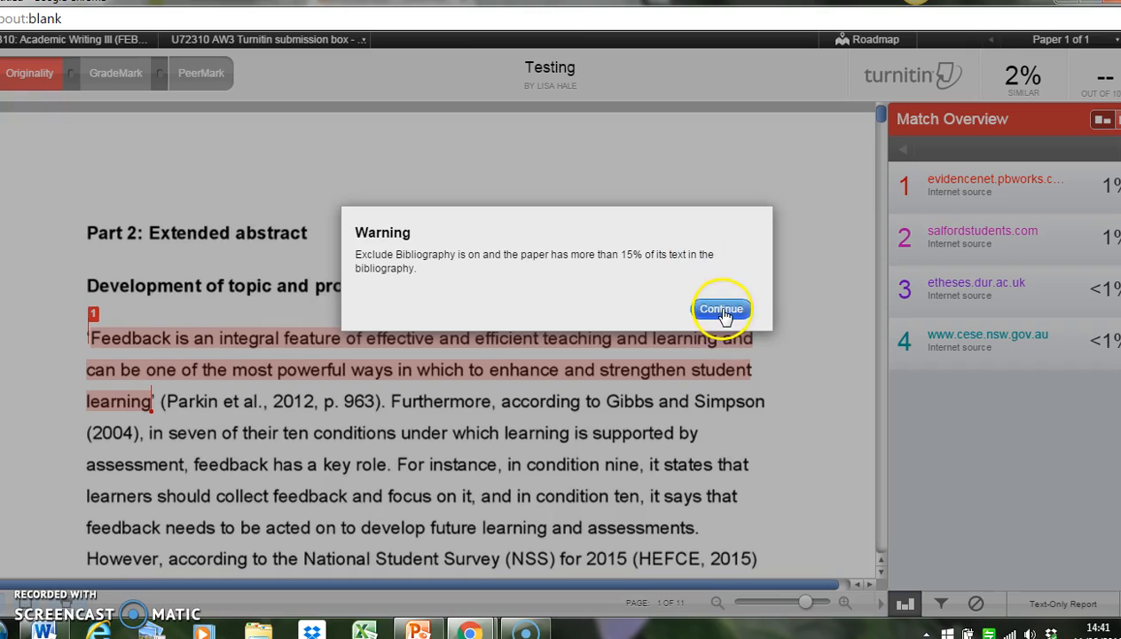
pyautogui.click(721, 308)
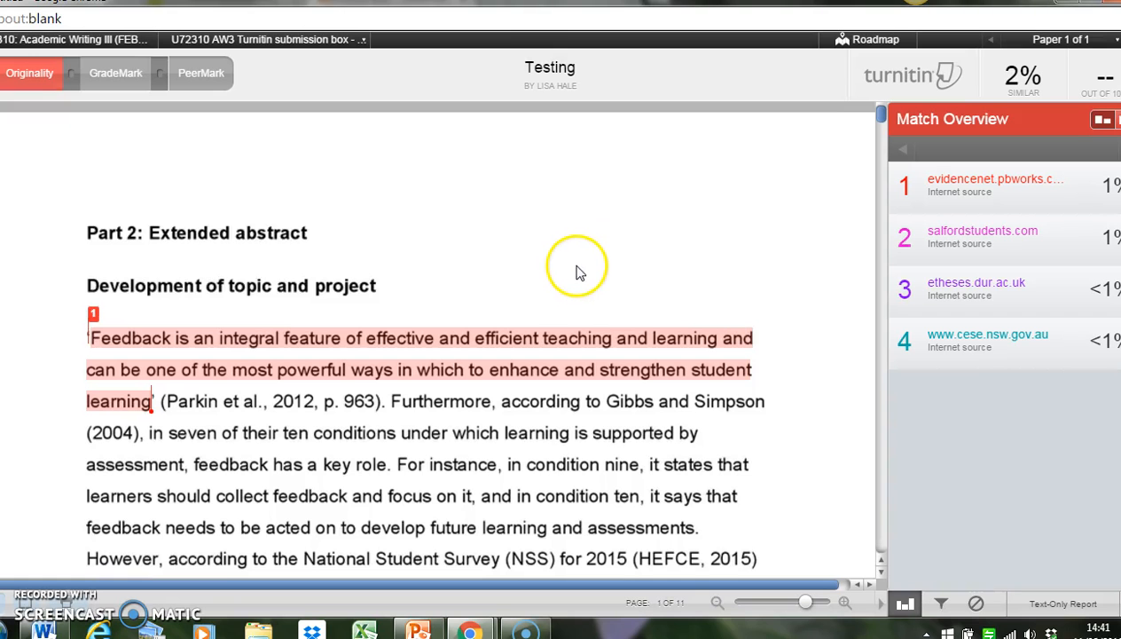
pyautogui.moveTo(568, 243)
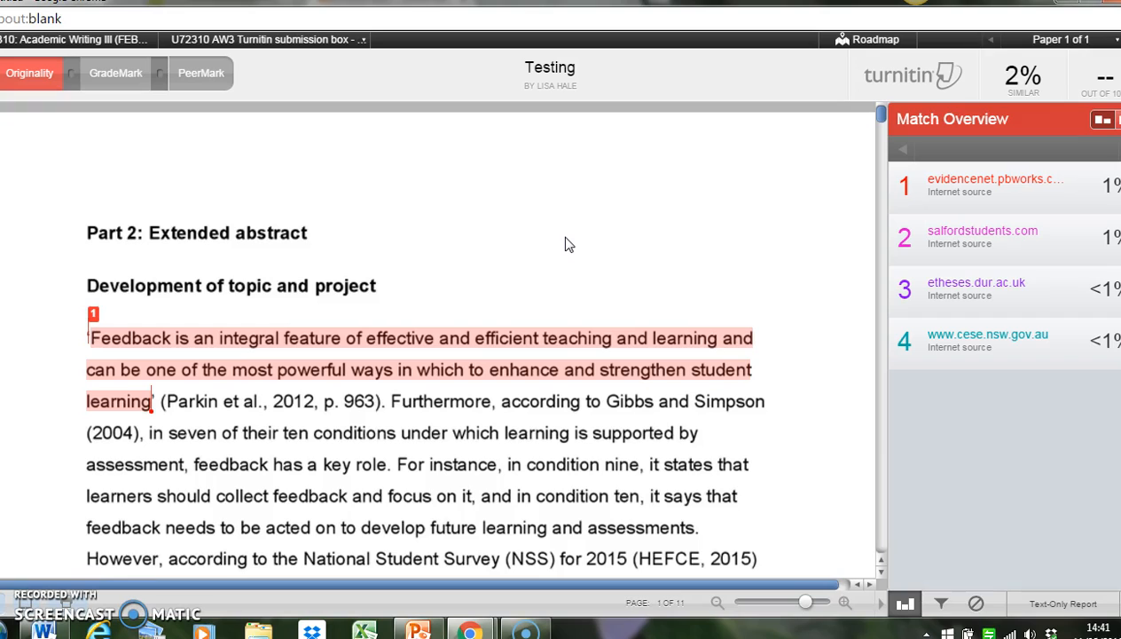
pyautogui.moveTo(131, 184)
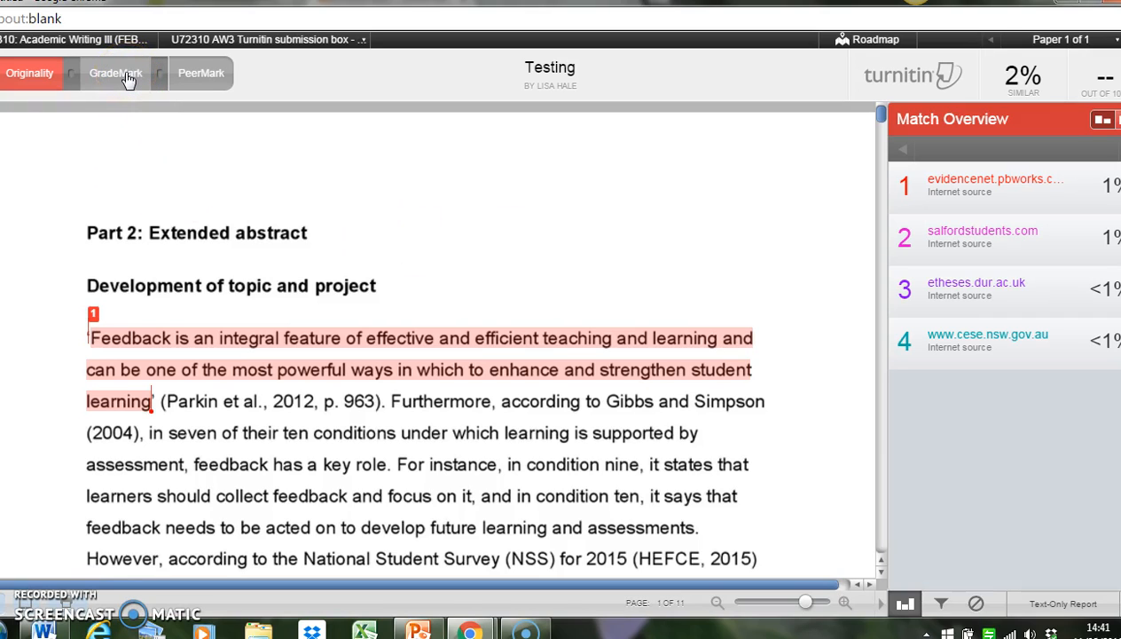
# Return to the GradeMark grading view of the Testing essay beside the comment templates.
pyautogui.click(115, 73)
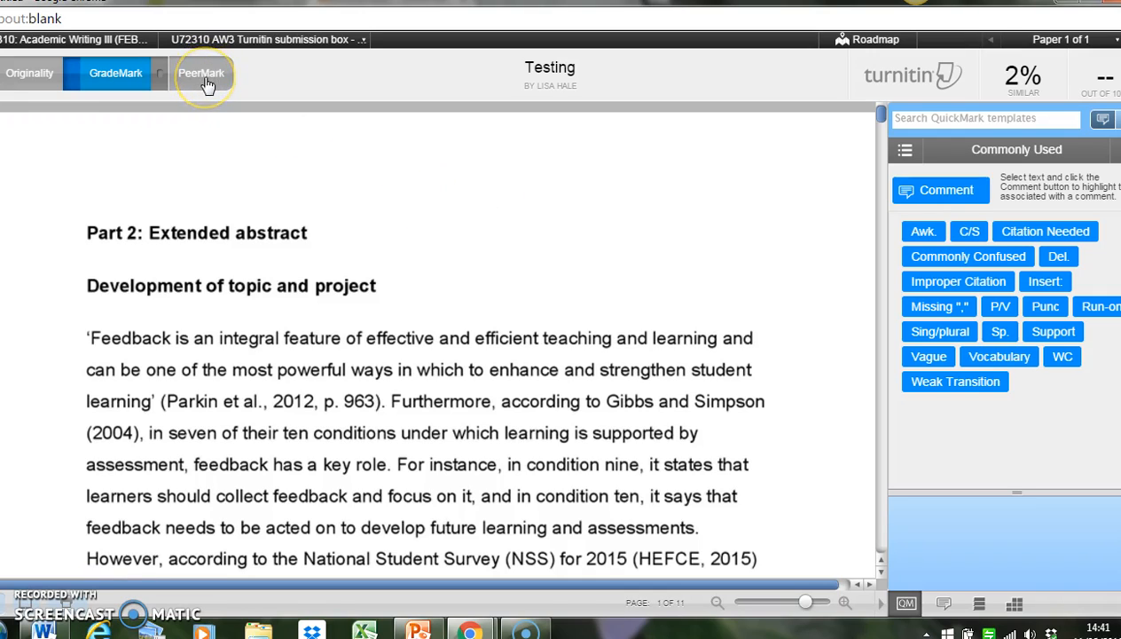
pyautogui.moveTo(205, 80)
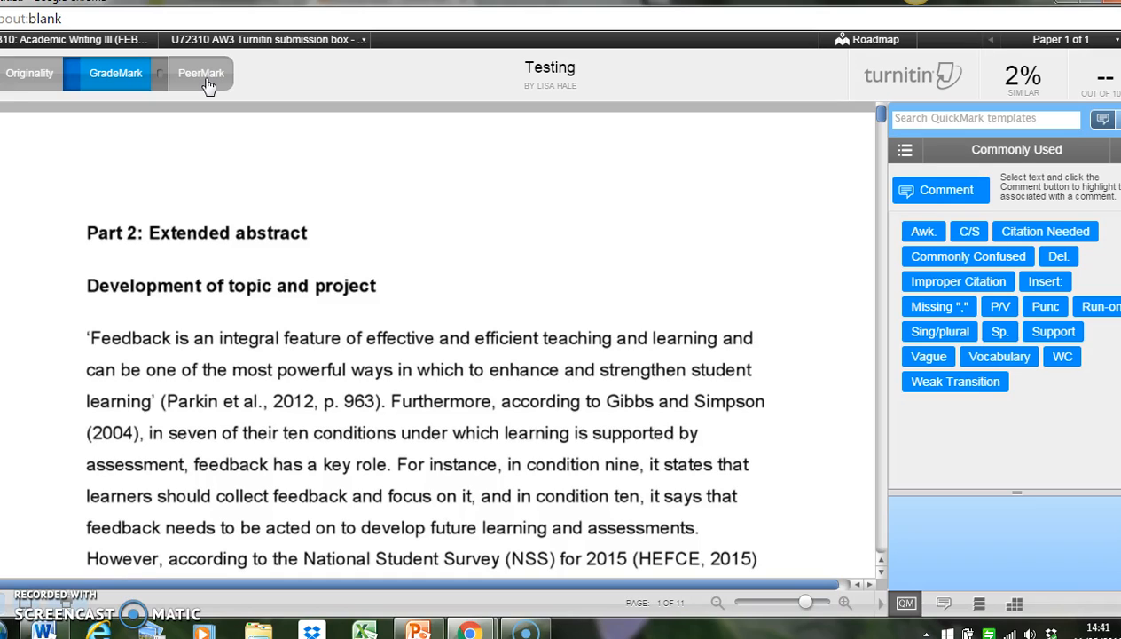
pyautogui.moveTo(396, 194)
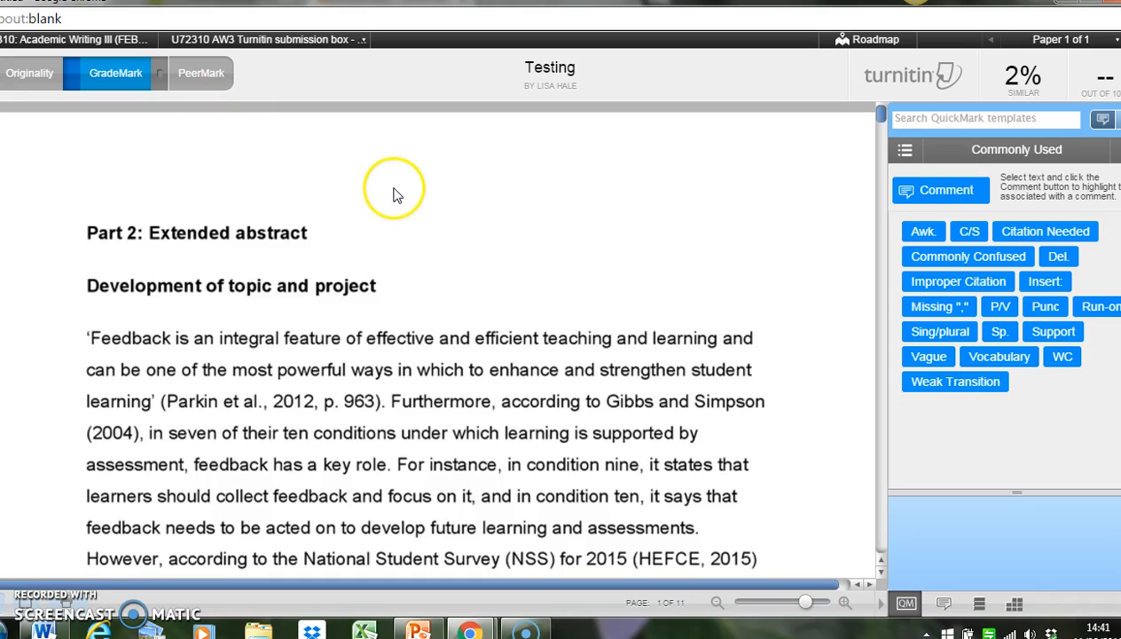
pyautogui.moveTo(434, 231)
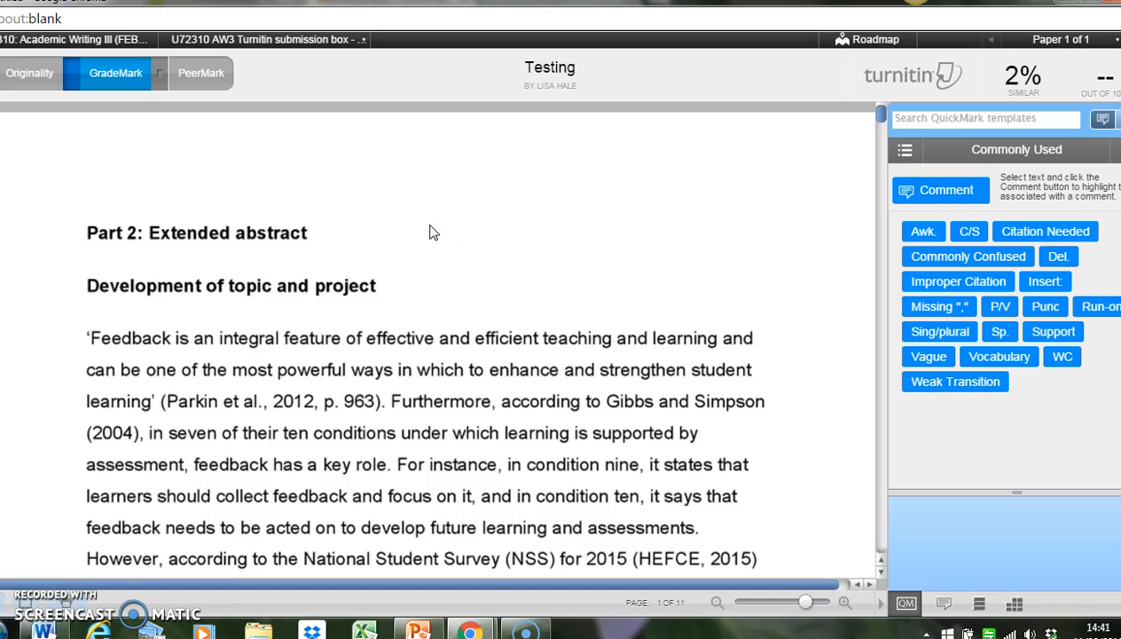
pyautogui.moveTo(483, 255)
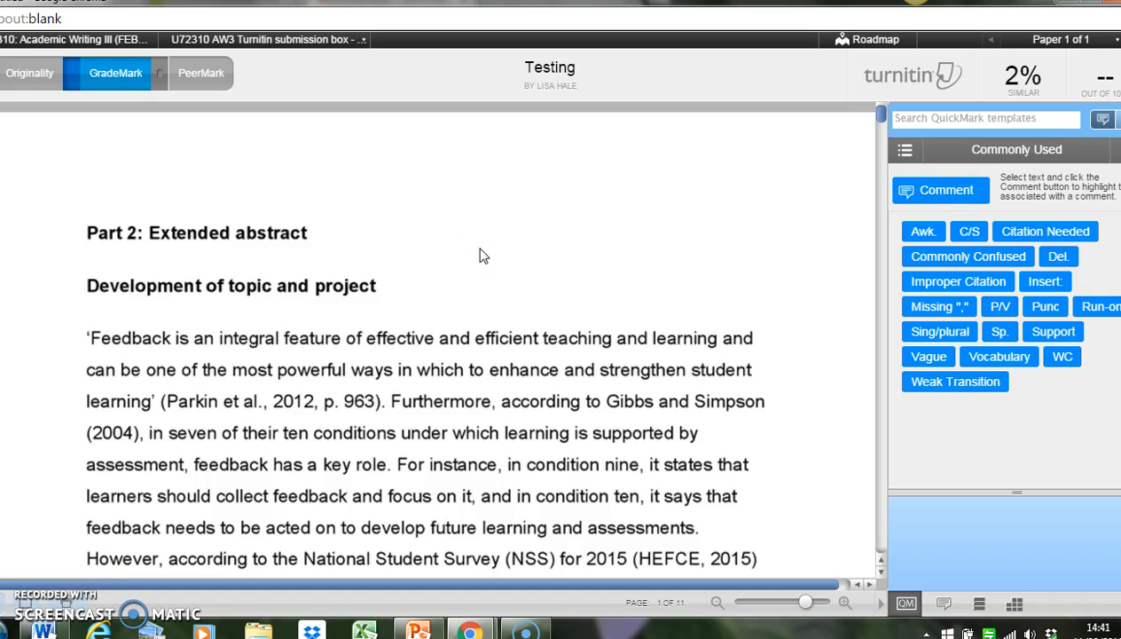